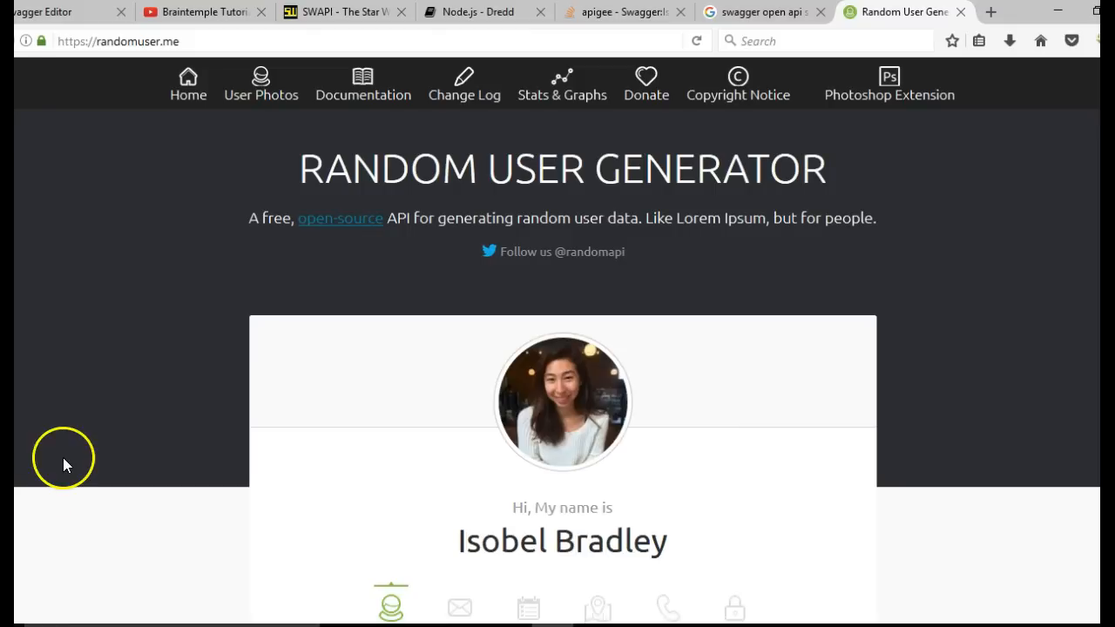
pyautogui.moveTo(314, 277)
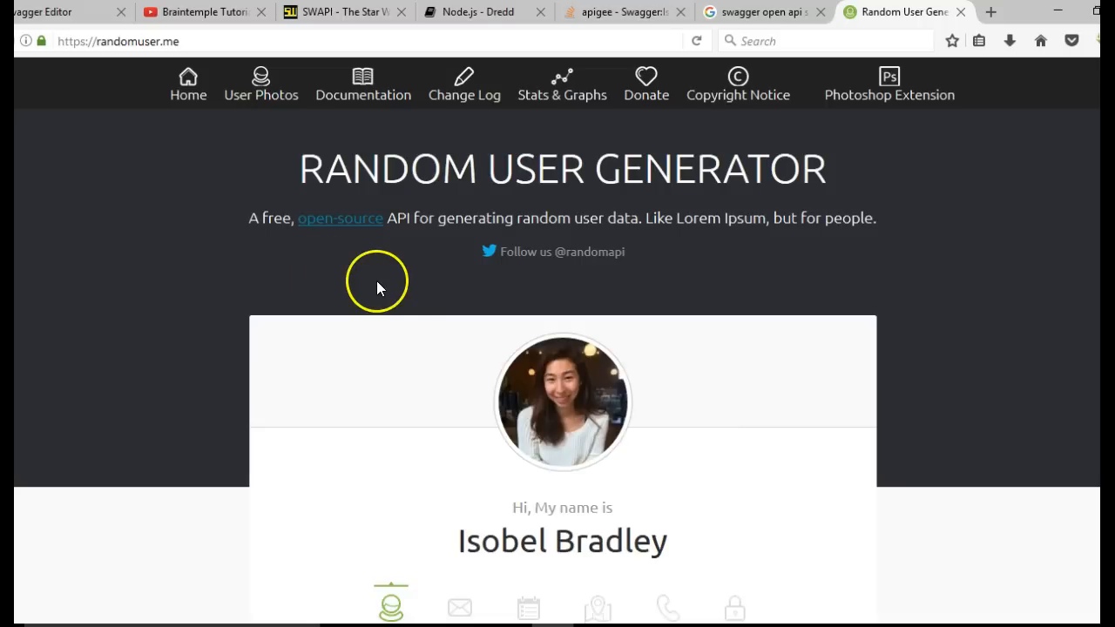
pyautogui.moveTo(404, 292)
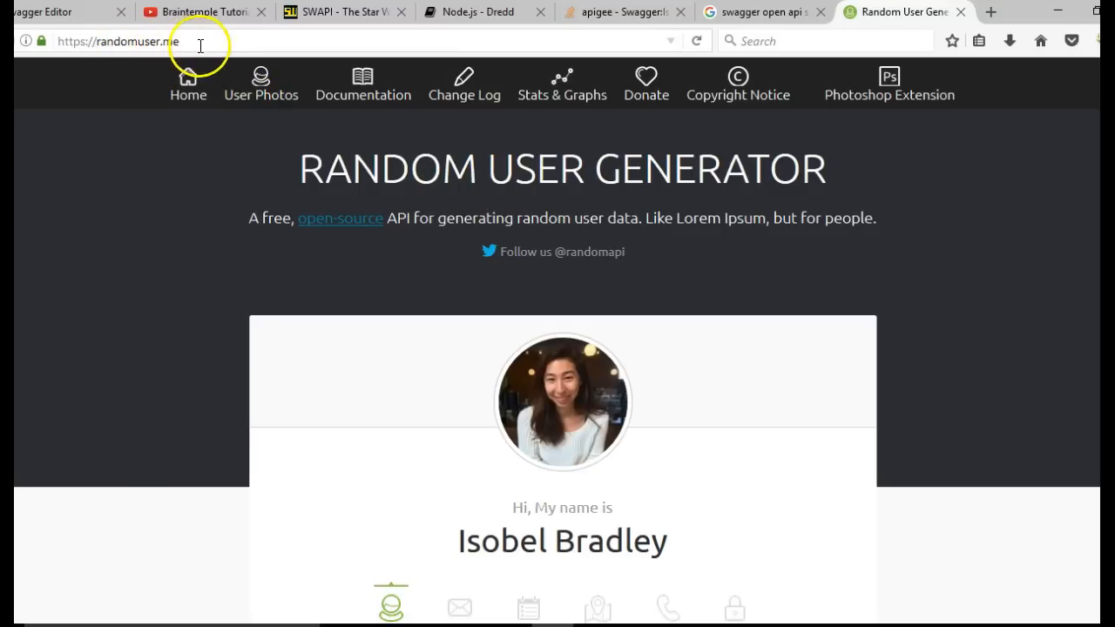
pyautogui.moveTo(367, 185)
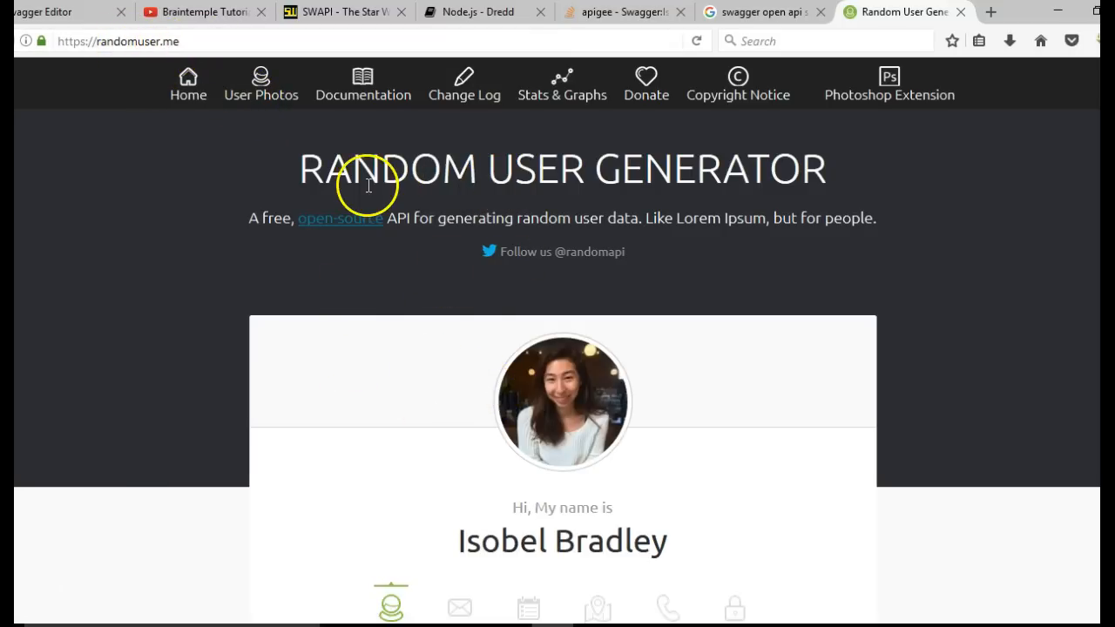
# - Scroll through the home page's sample JSON results, then return to the top
pyautogui.scroll(-3)
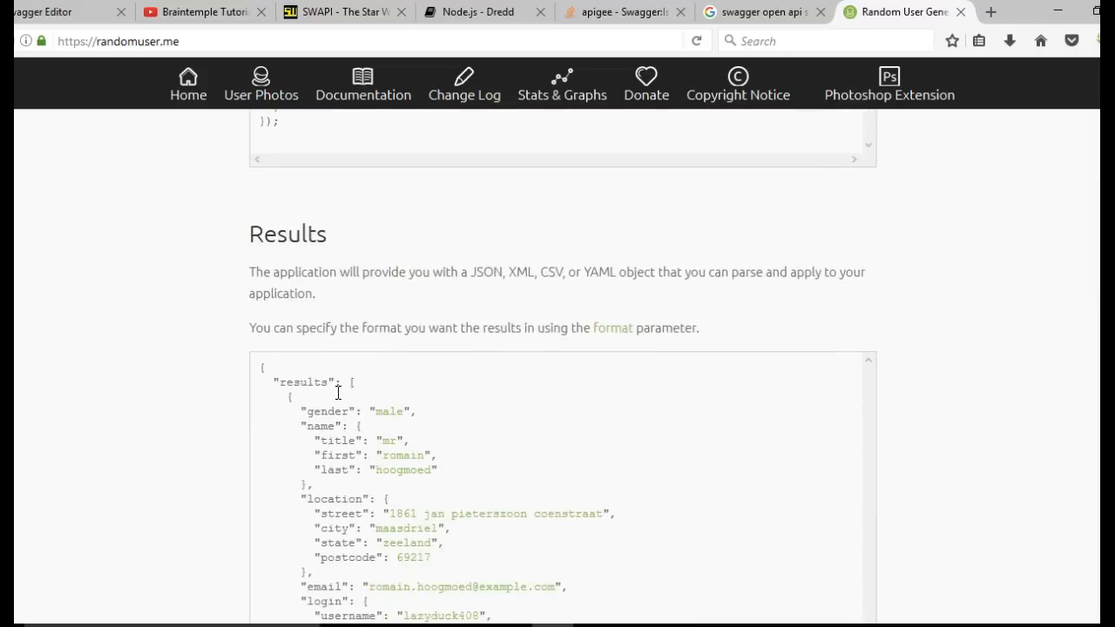
pyautogui.scroll(-3)
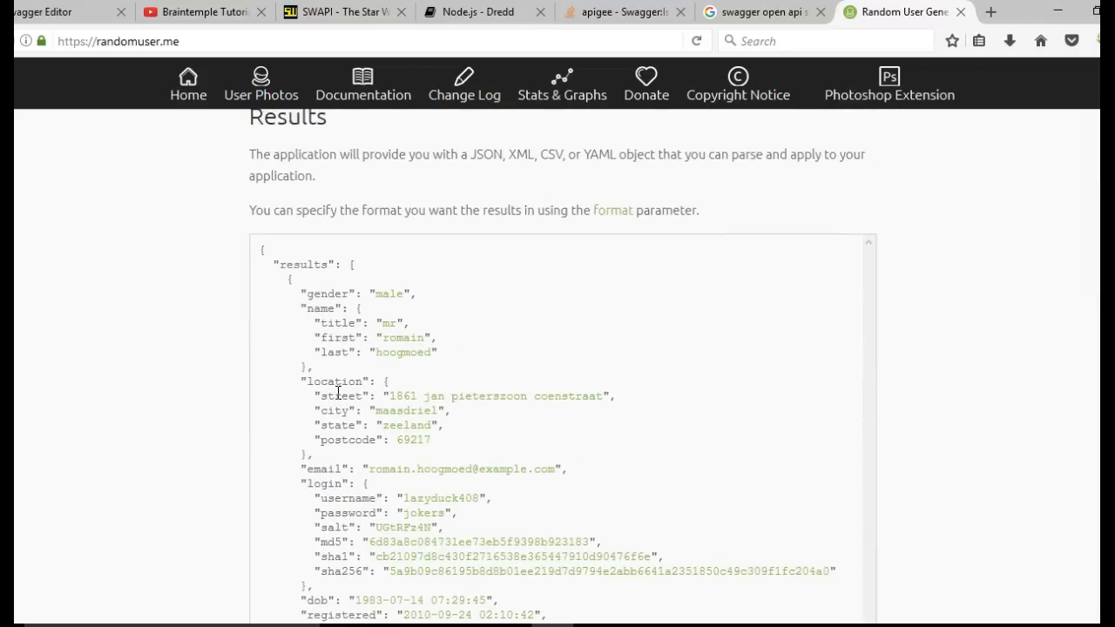
pyautogui.scroll(-3)
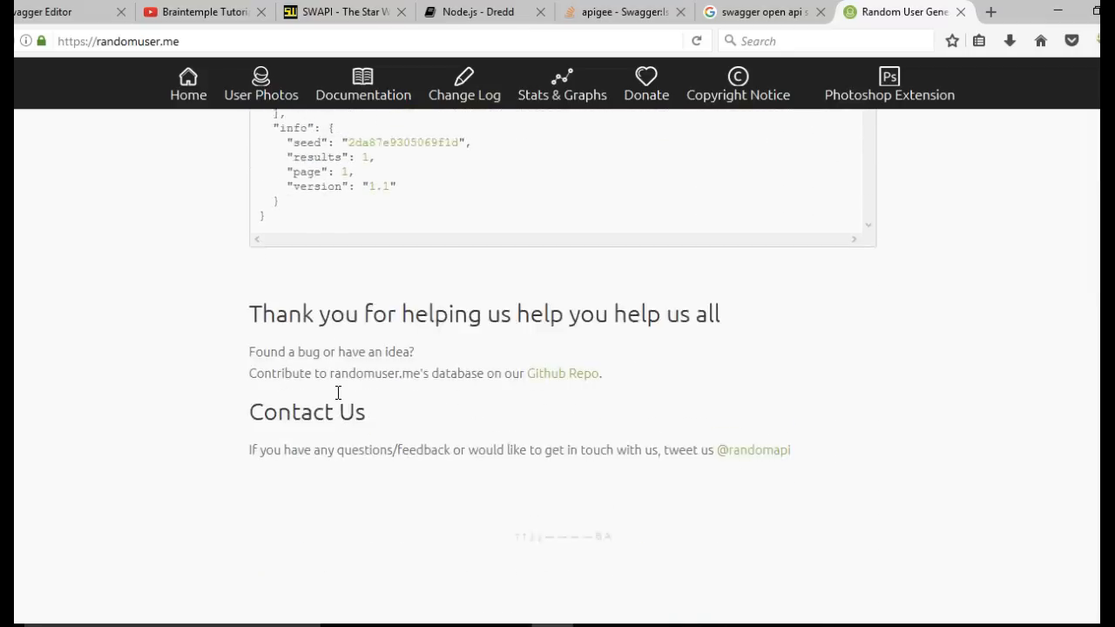
pyautogui.scroll(3)
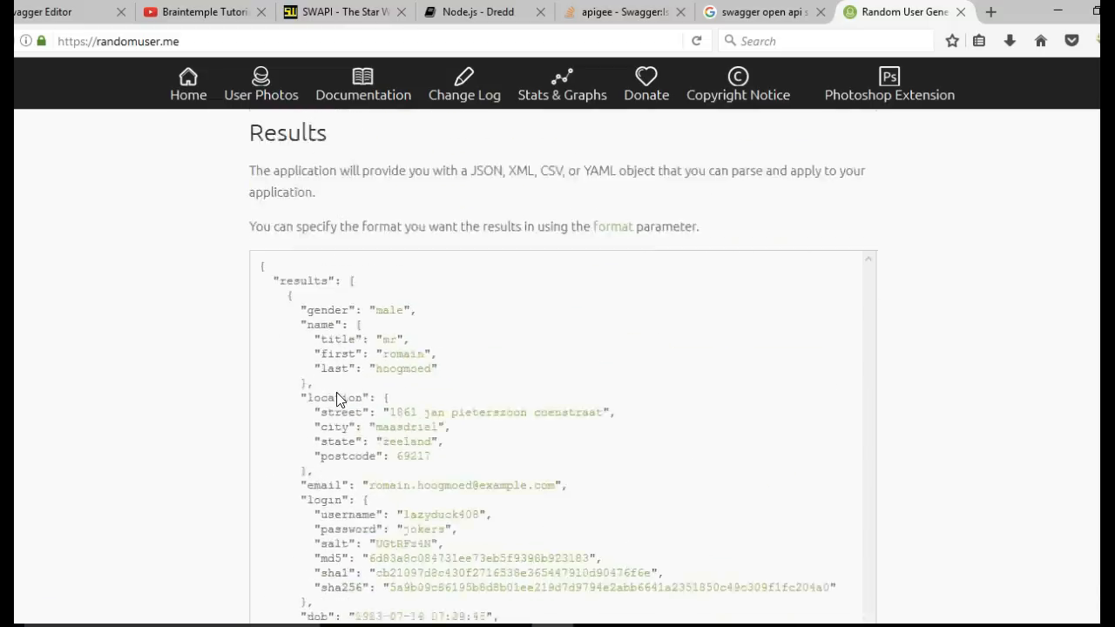
pyautogui.click(188, 85)
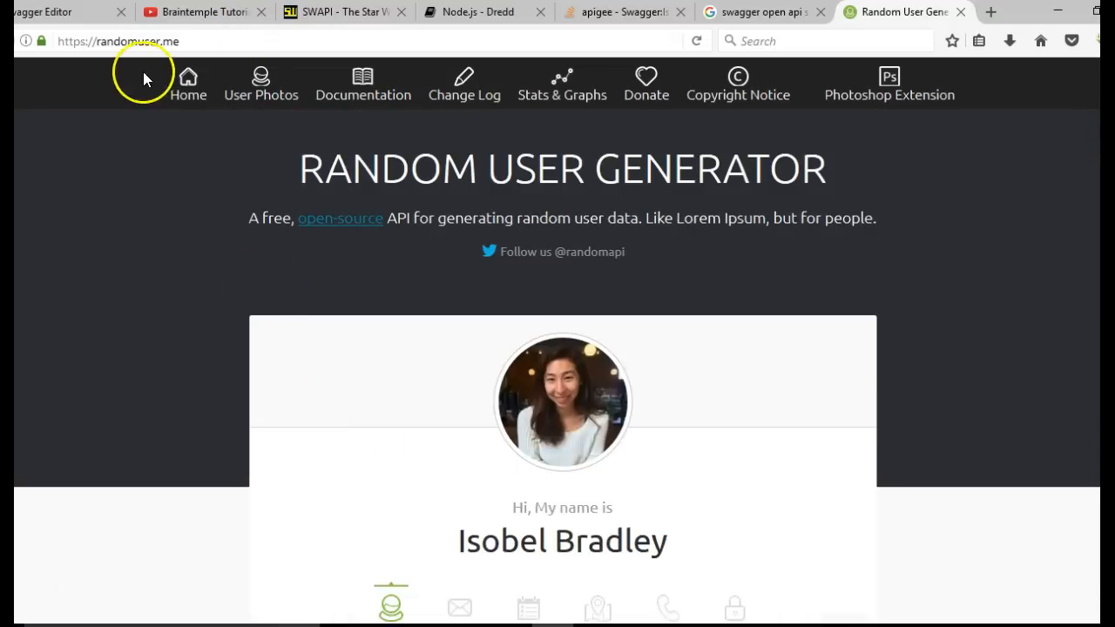
pyautogui.moveTo(363, 94)
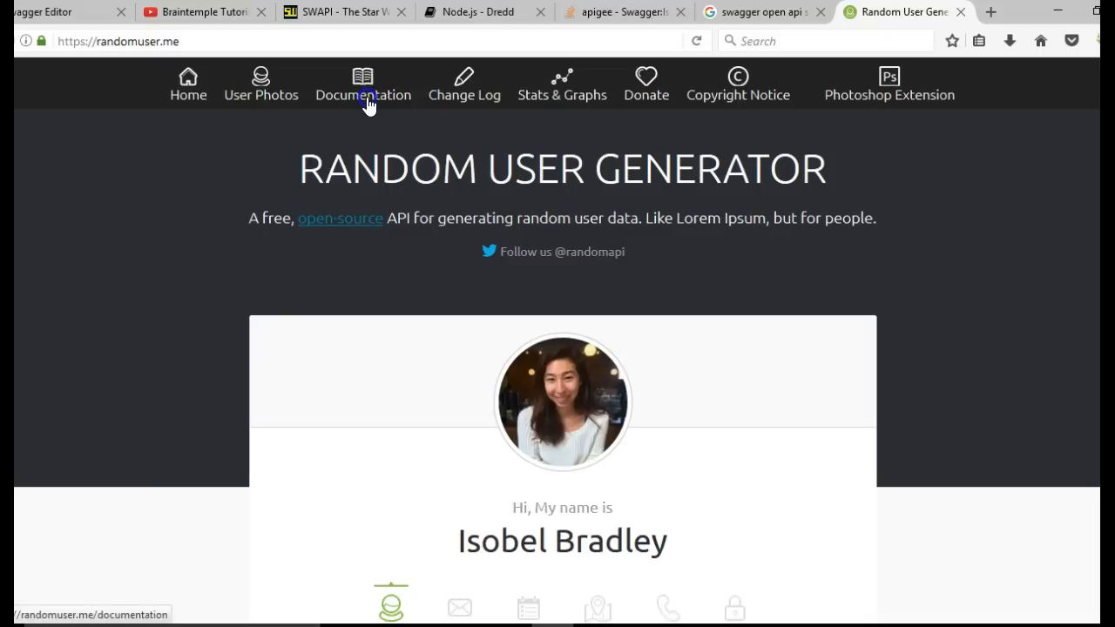
# - Open the randomuser.me API documentation and skim its topic list
pyautogui.click(363, 83)
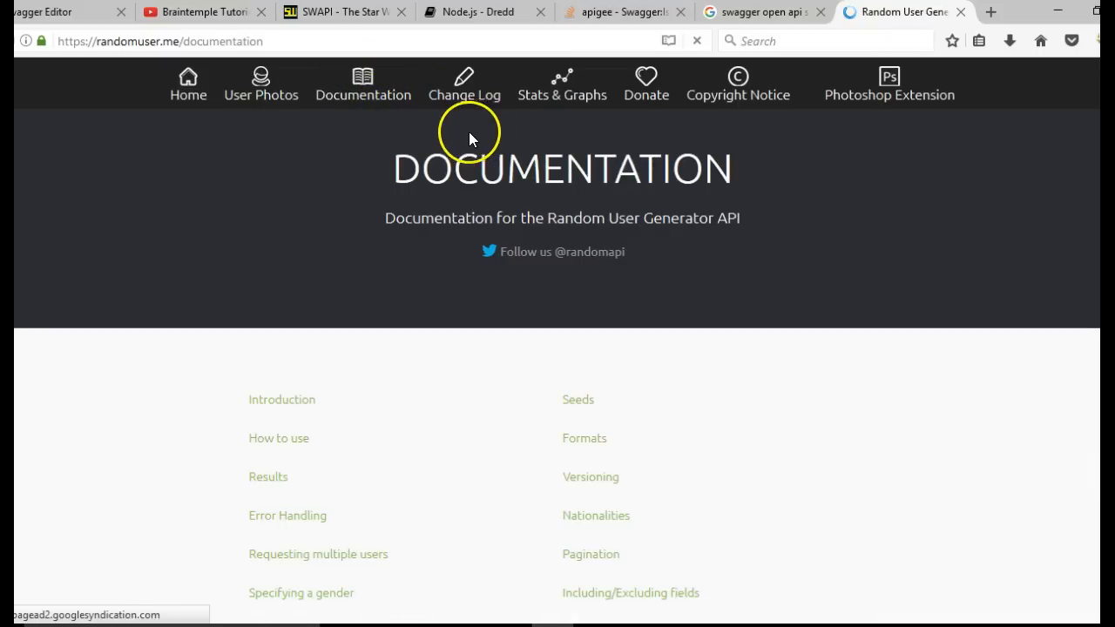
pyautogui.scroll(-3)
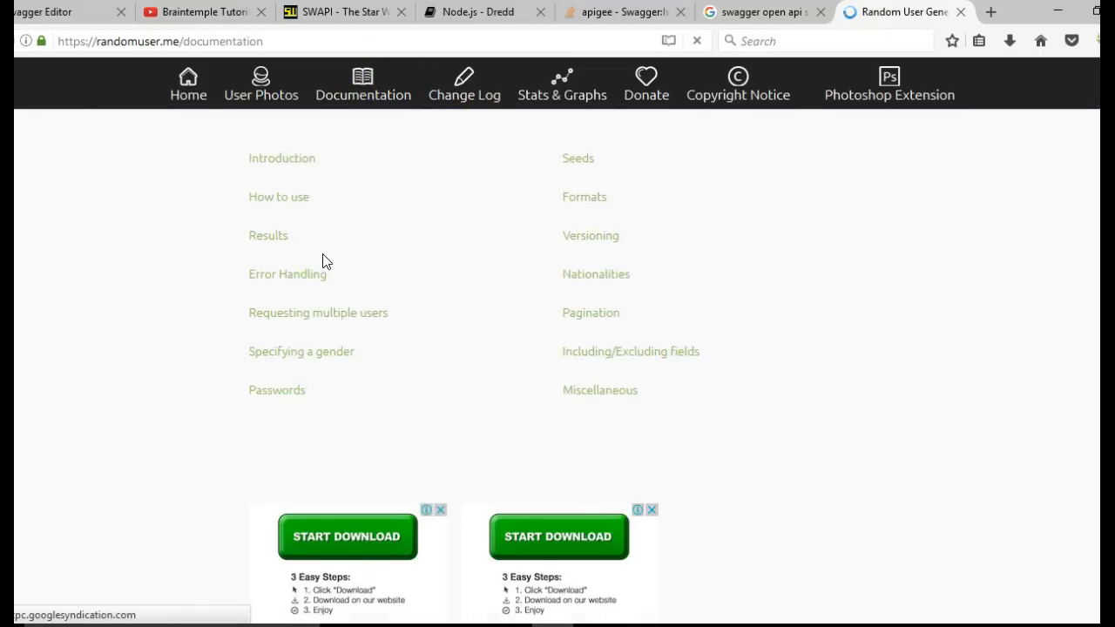
pyautogui.click(339, 11)
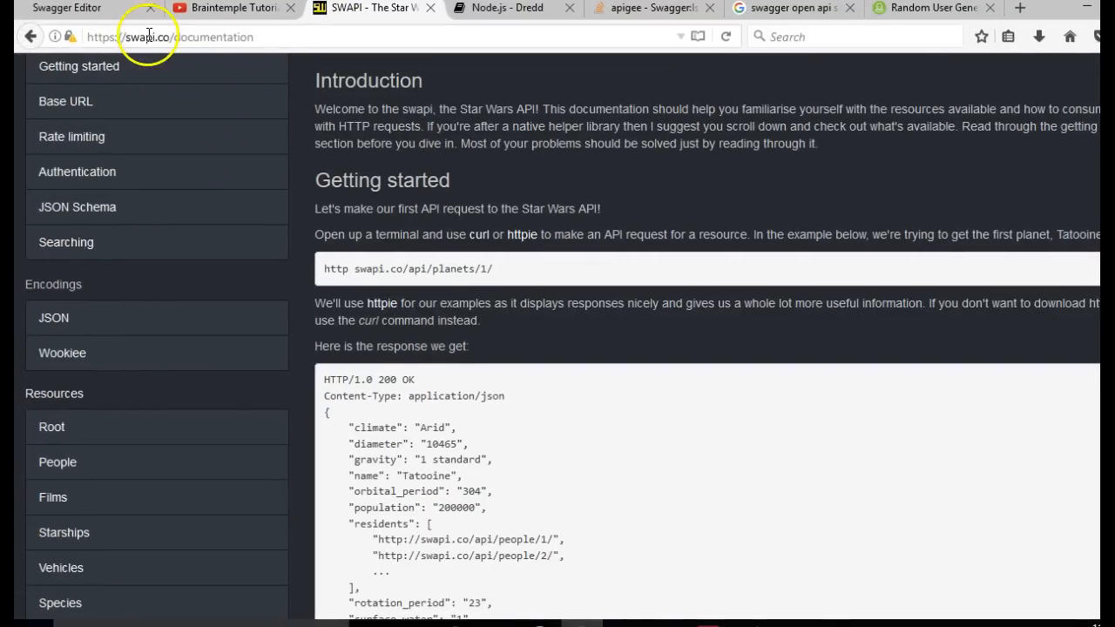
# - Browse SWAPI's Getting started example with the Tatooine planet response and base URL
pyautogui.scroll(3)
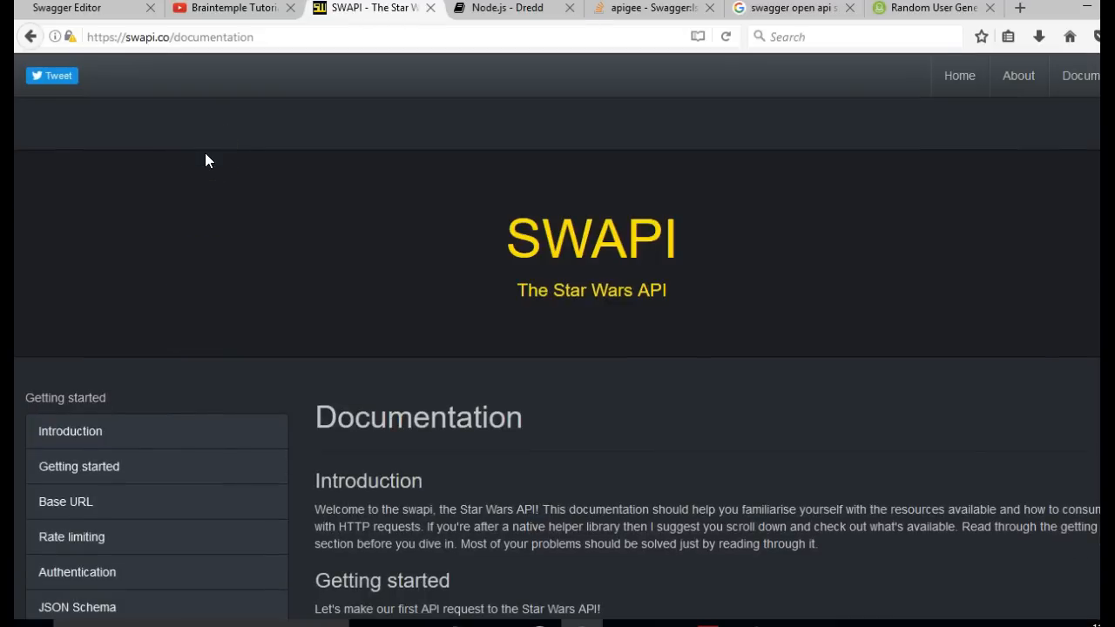
pyautogui.scroll(-3)
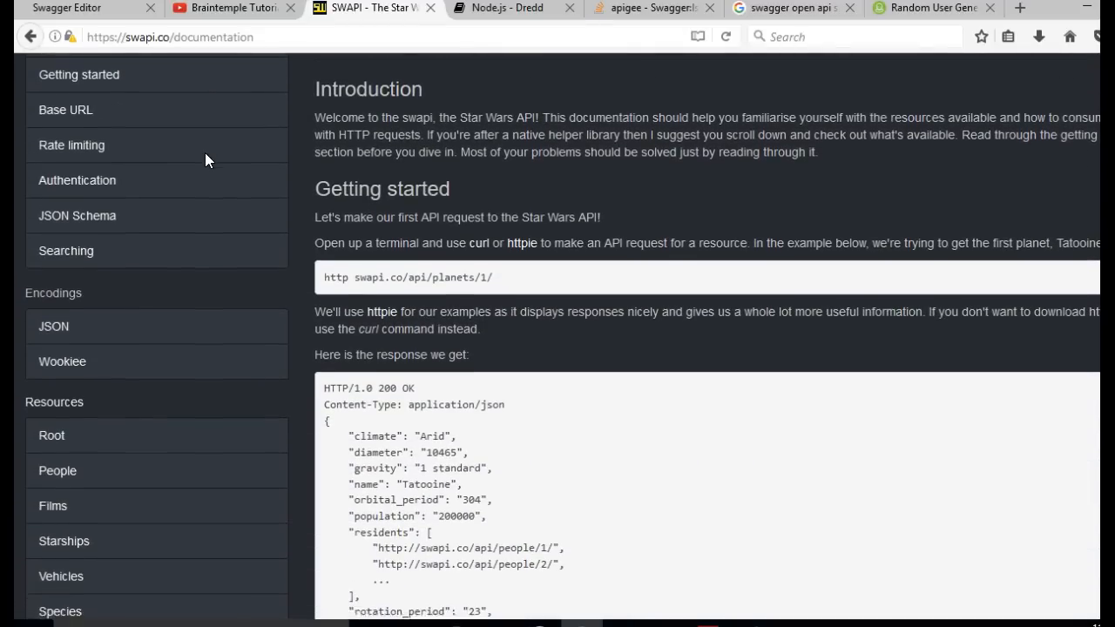
pyautogui.scroll(-3)
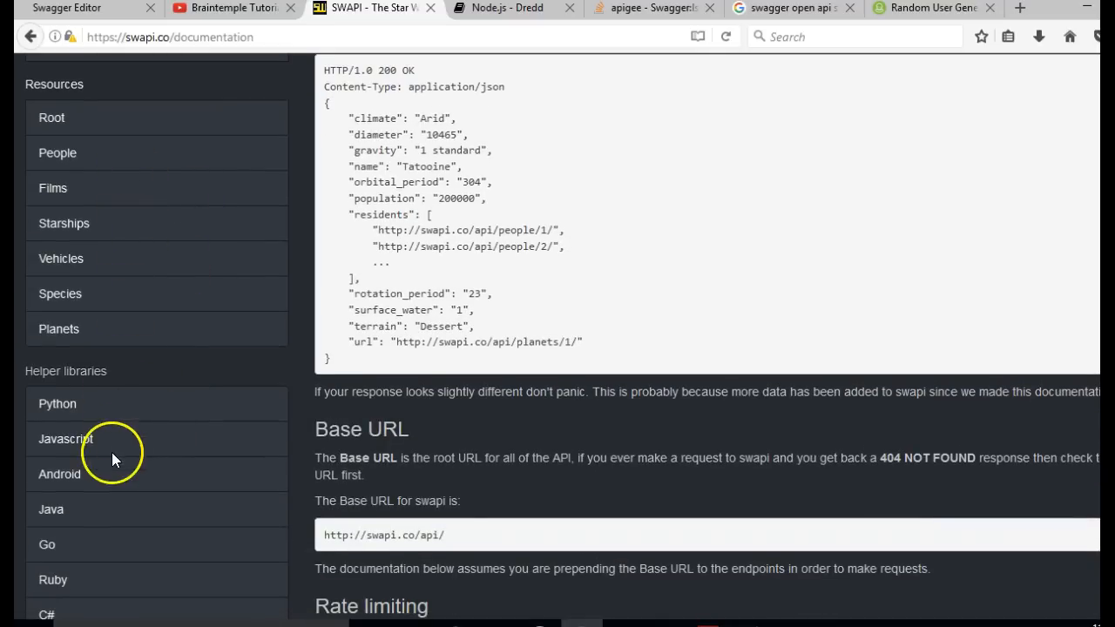
pyautogui.scroll(3)
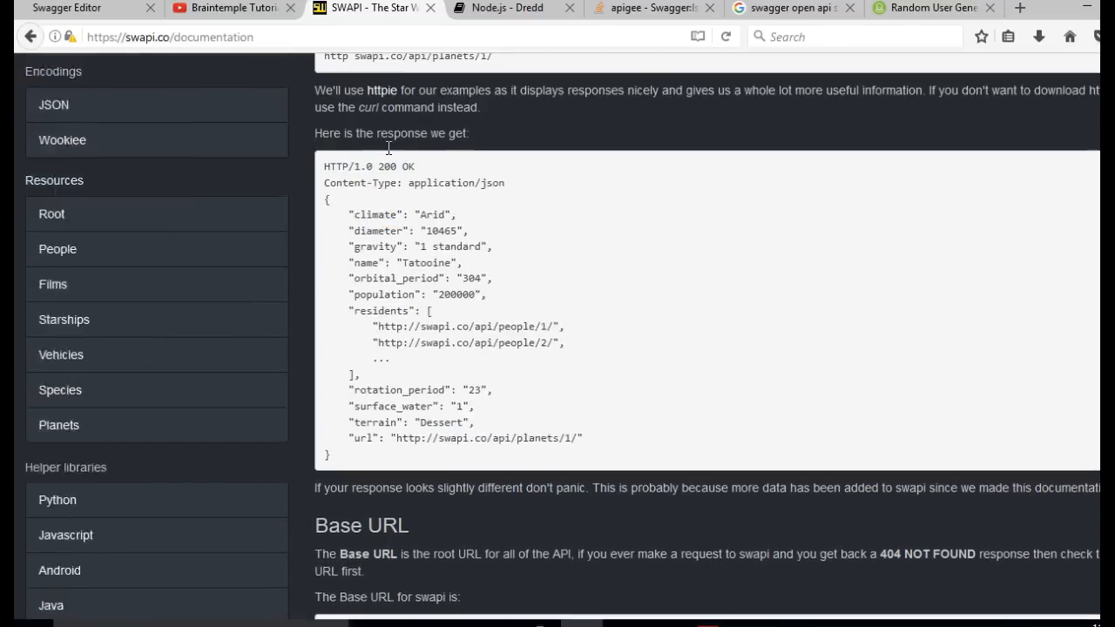
pyautogui.scroll(3)
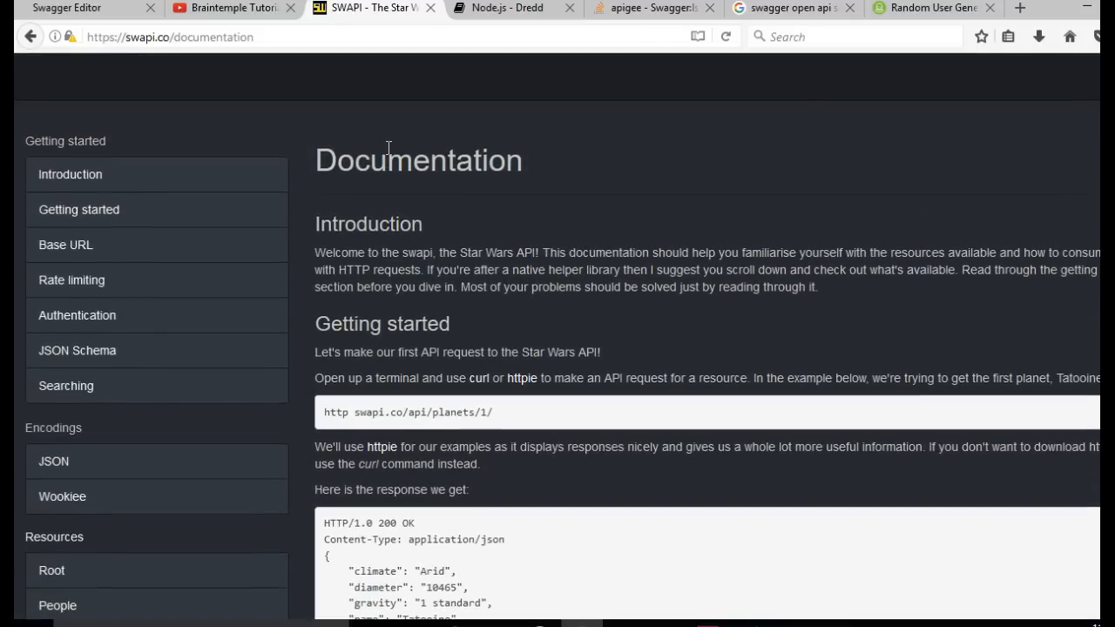
pyautogui.moveTo(459, 178)
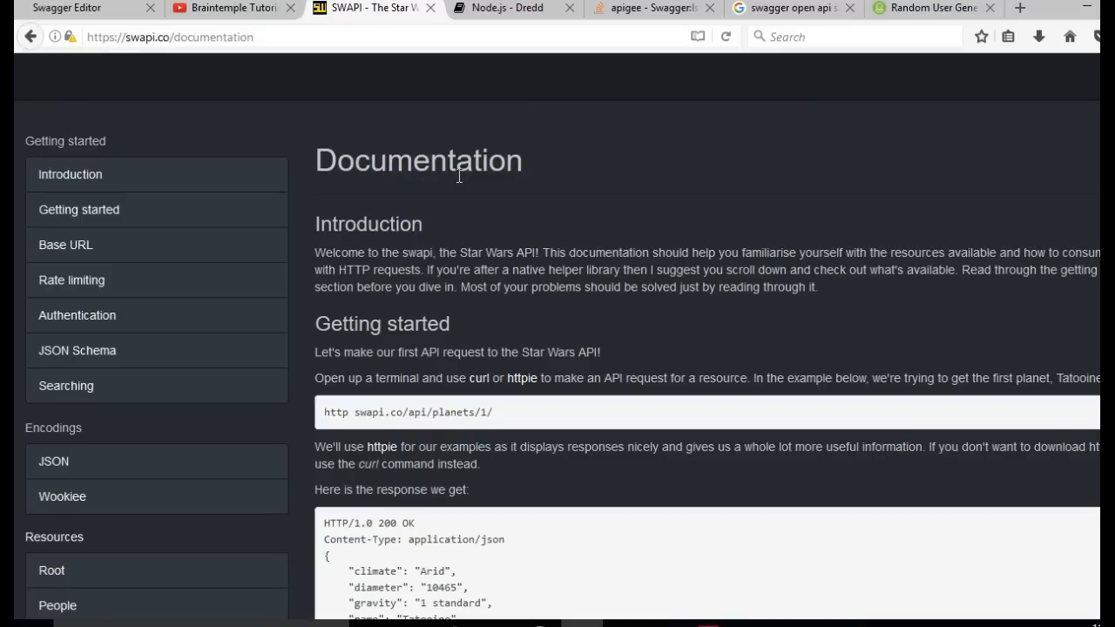
pyautogui.click(67, 8)
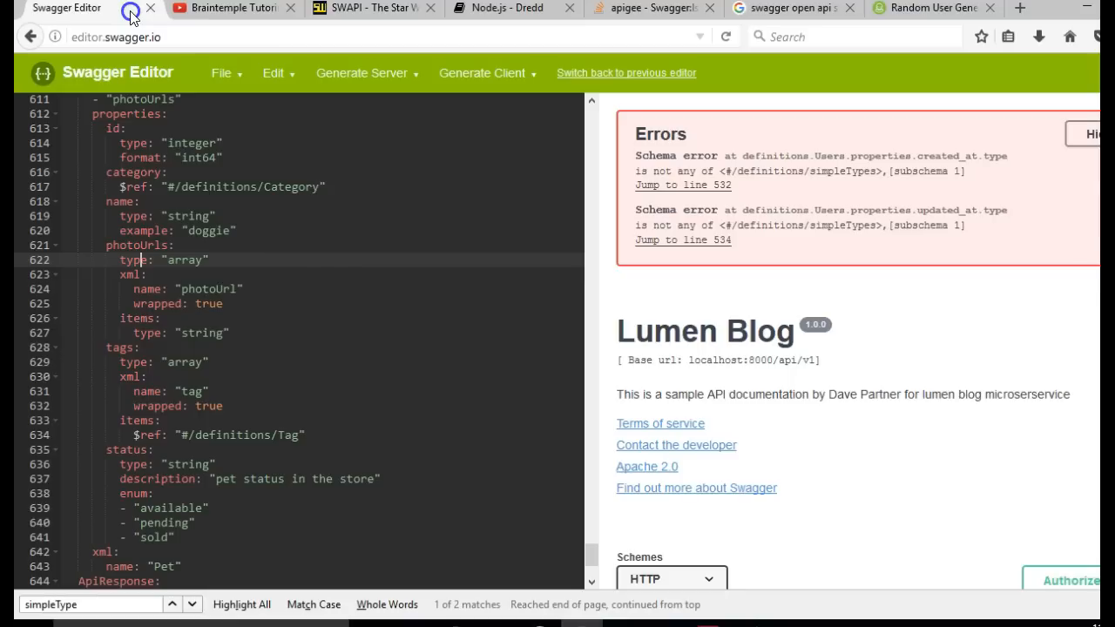
pyautogui.moveTo(397, 8)
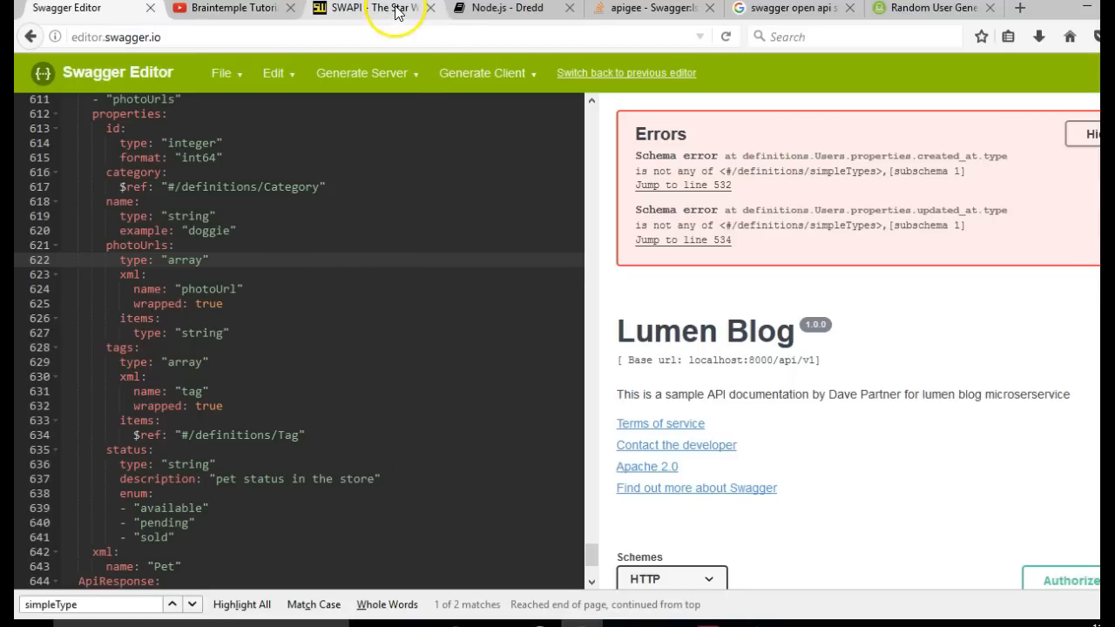
pyautogui.moveTo(426, 25)
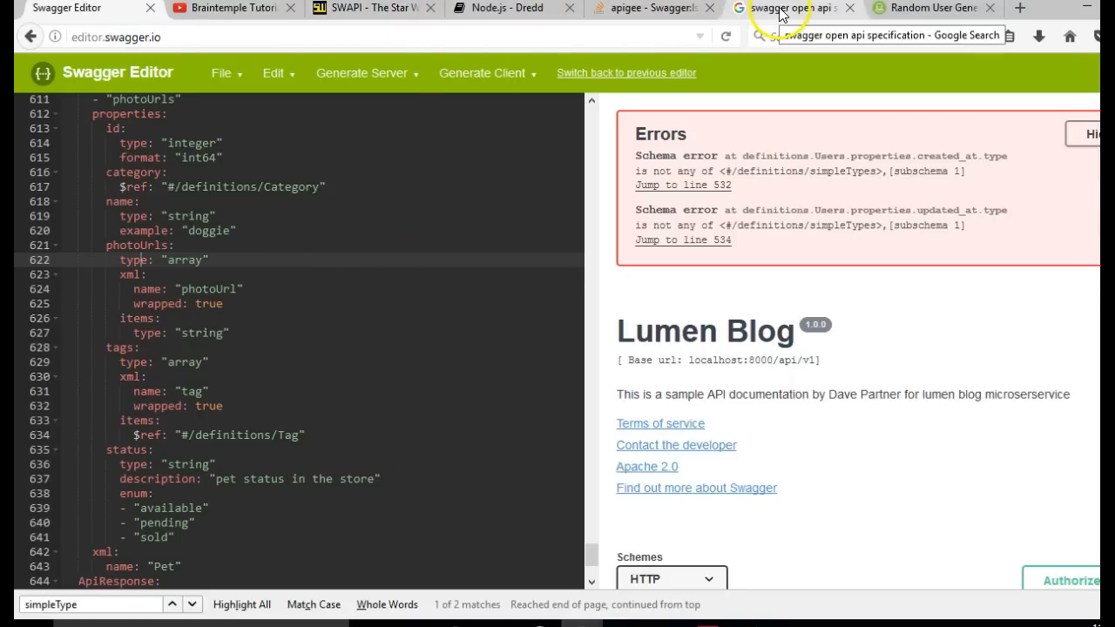
# - Switch to the 'swagger open api specification' Google search results tab
pyautogui.click(789, 8)
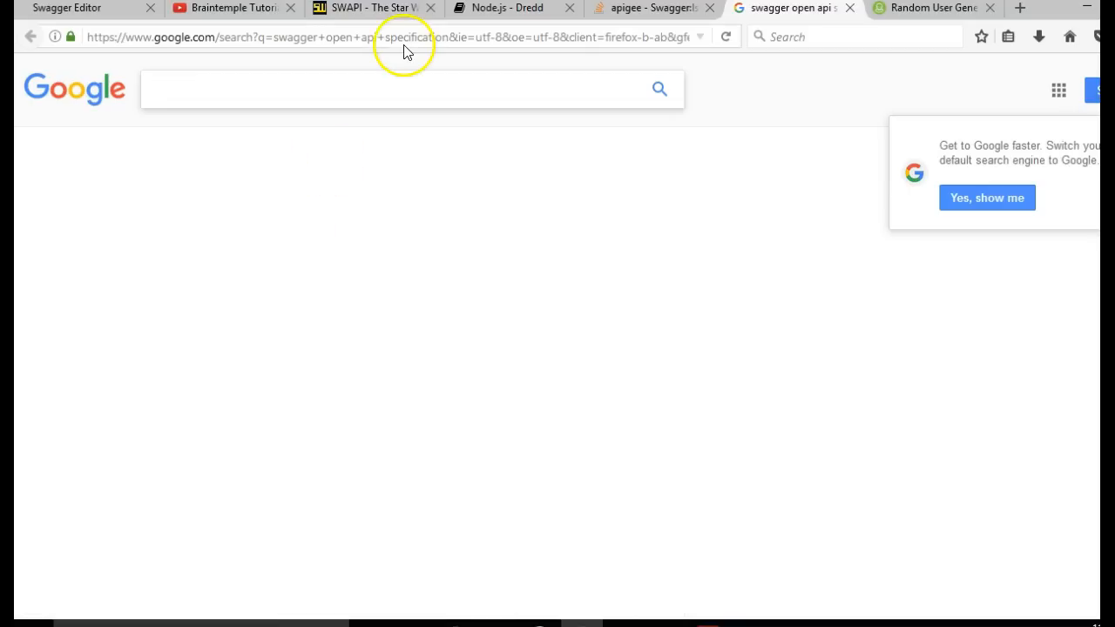
# - Go to swagger.io, open the Swagger Editor product page and its docs
pyautogui.write('swagger.io')
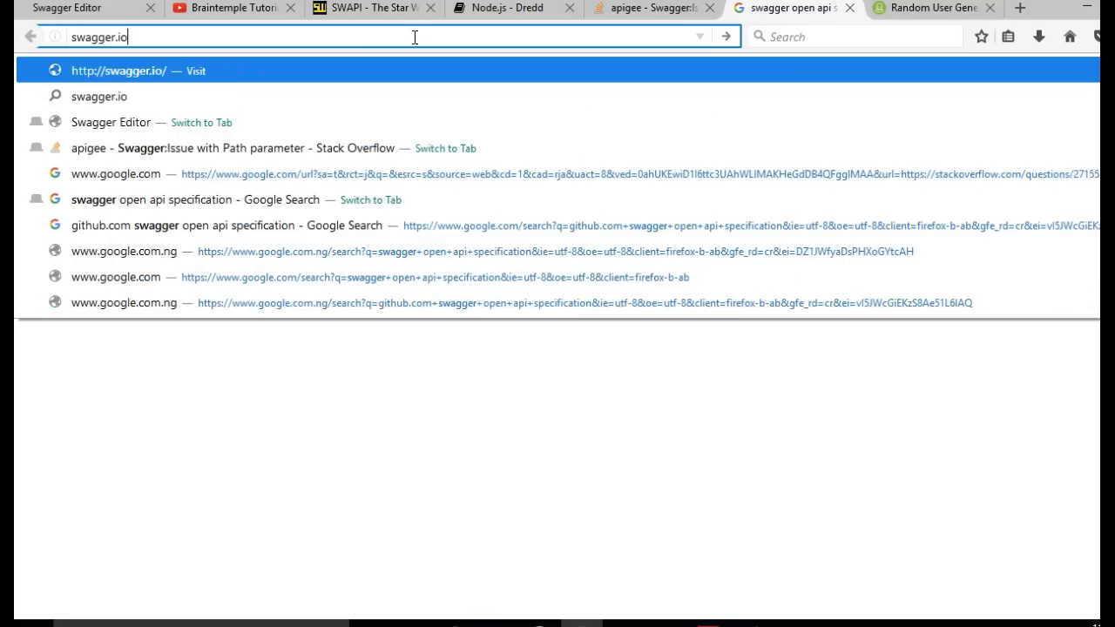
pyautogui.press('Return')
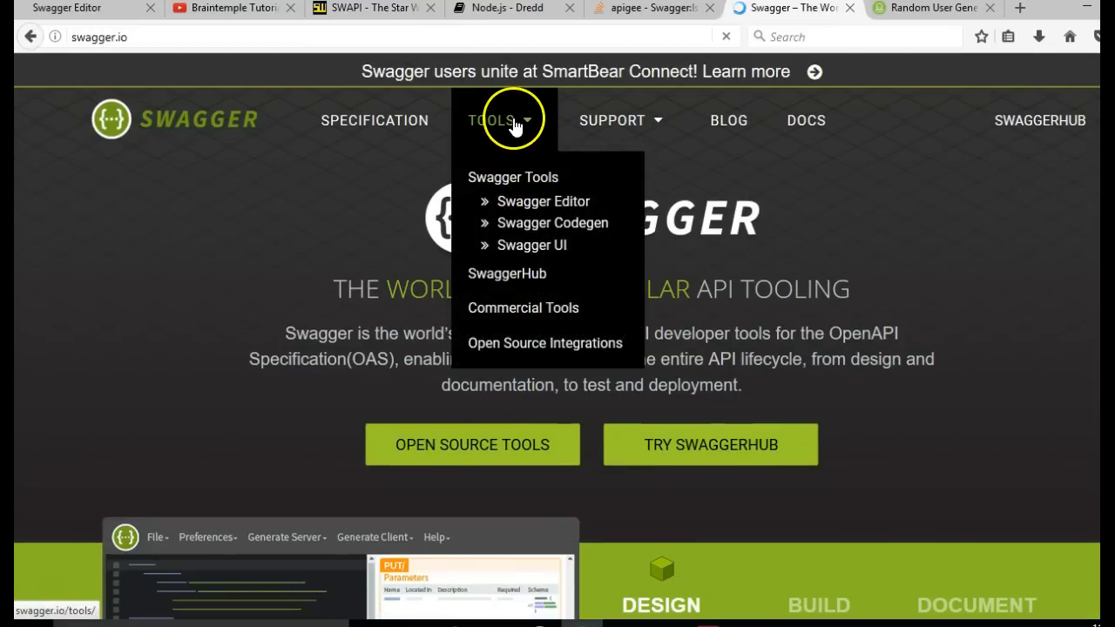
pyautogui.click(543, 201)
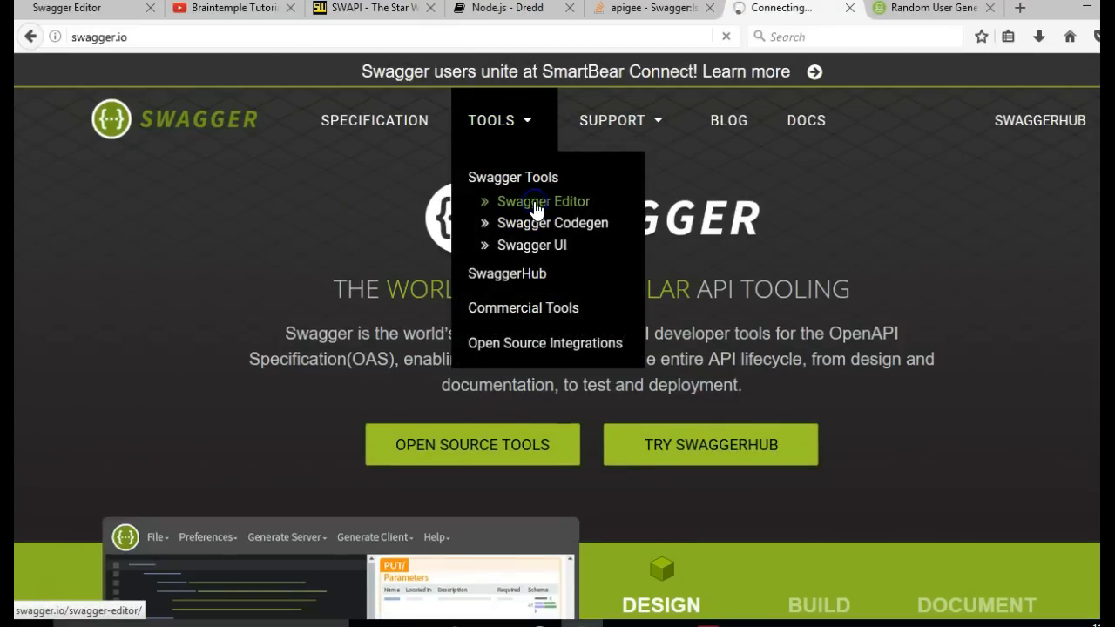
pyautogui.click(542, 201)
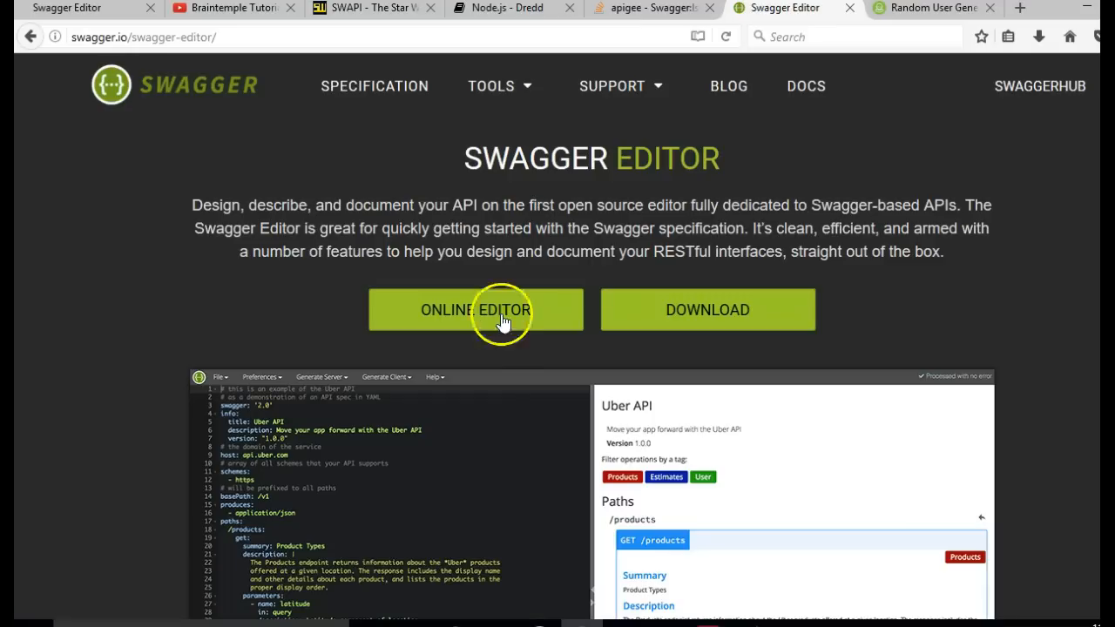
pyautogui.click(805, 85)
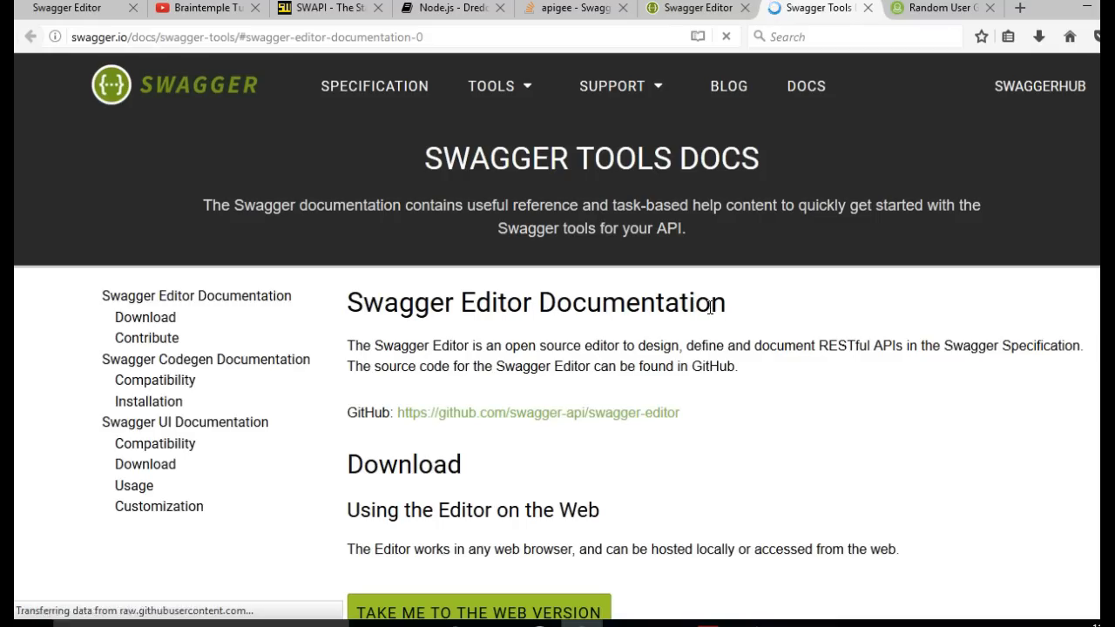
# - Follow the docs page's link to the swagger-api/swagger-editor GitHub repository
pyautogui.scroll(-3)
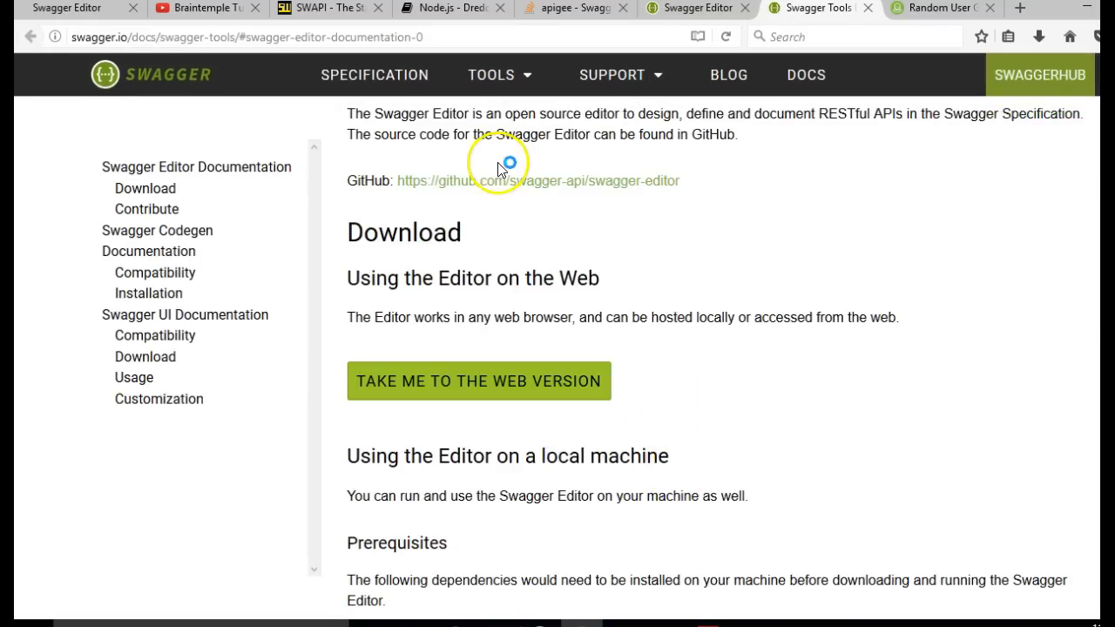
pyautogui.moveTo(655, 191)
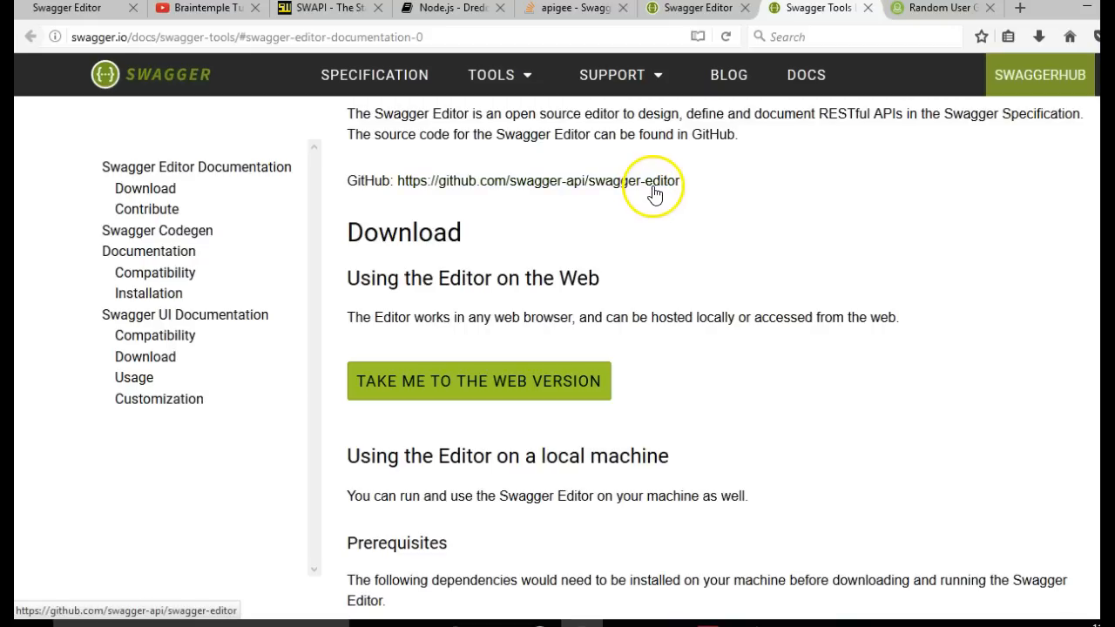
pyautogui.rightClick(655, 180)
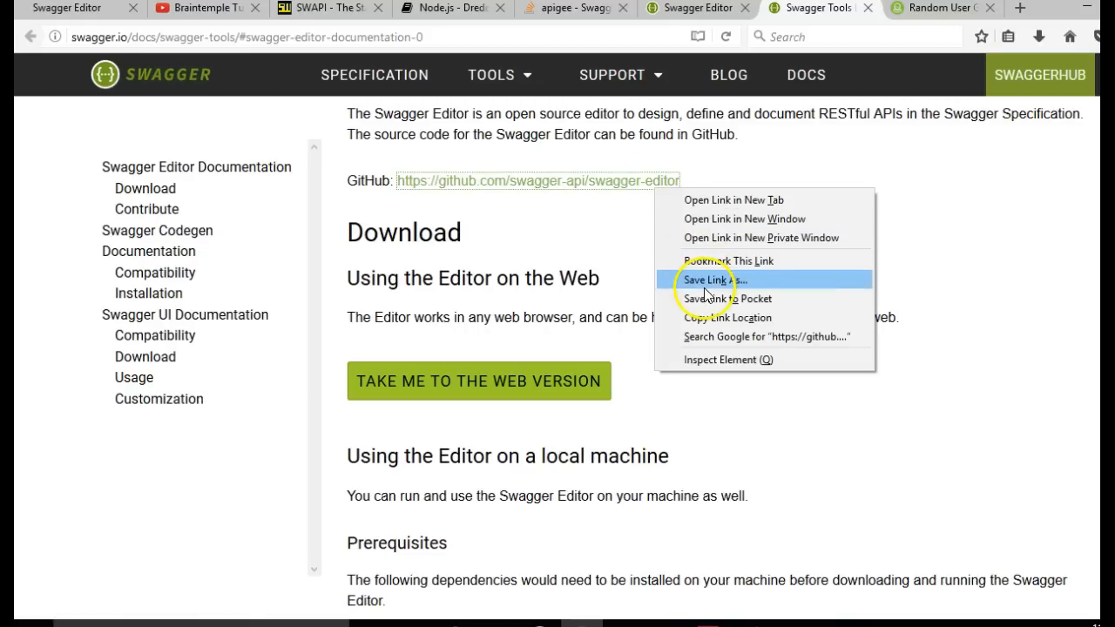
pyautogui.moveTo(745, 219)
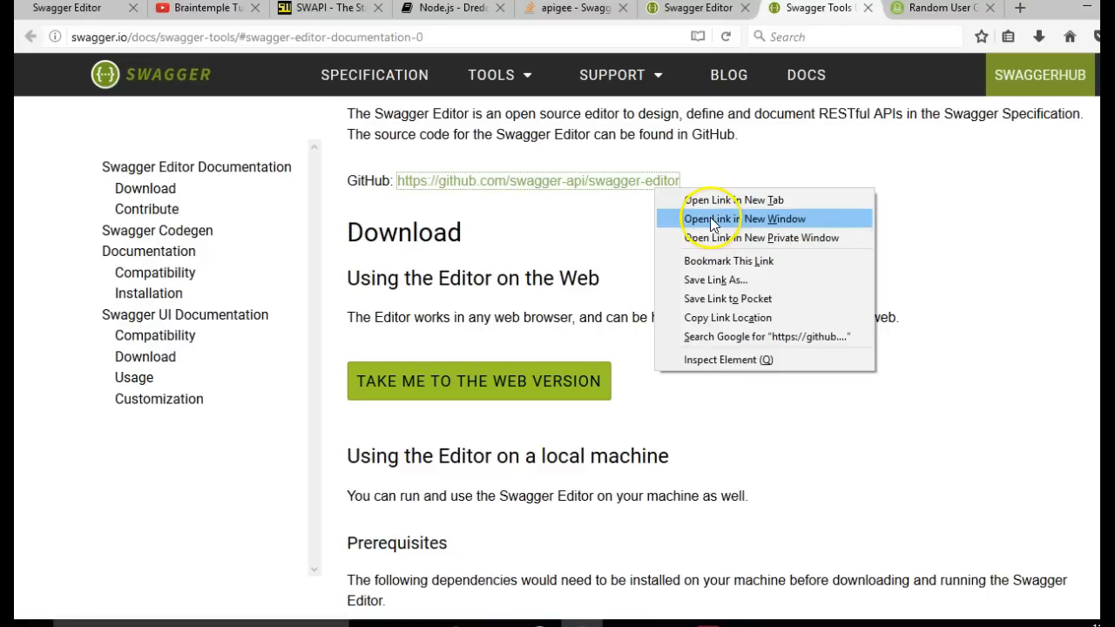
pyautogui.click(744, 218)
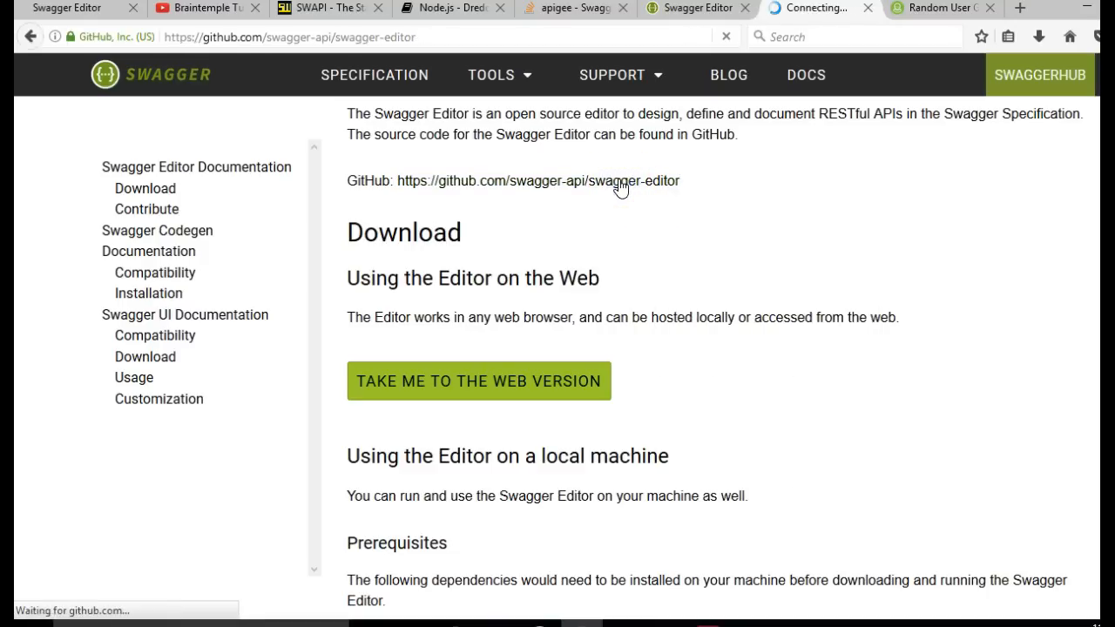
# - Reveal and copy the swagger-editor HTTPS clone URL under 'Clone or download'
pyautogui.click(537, 180)
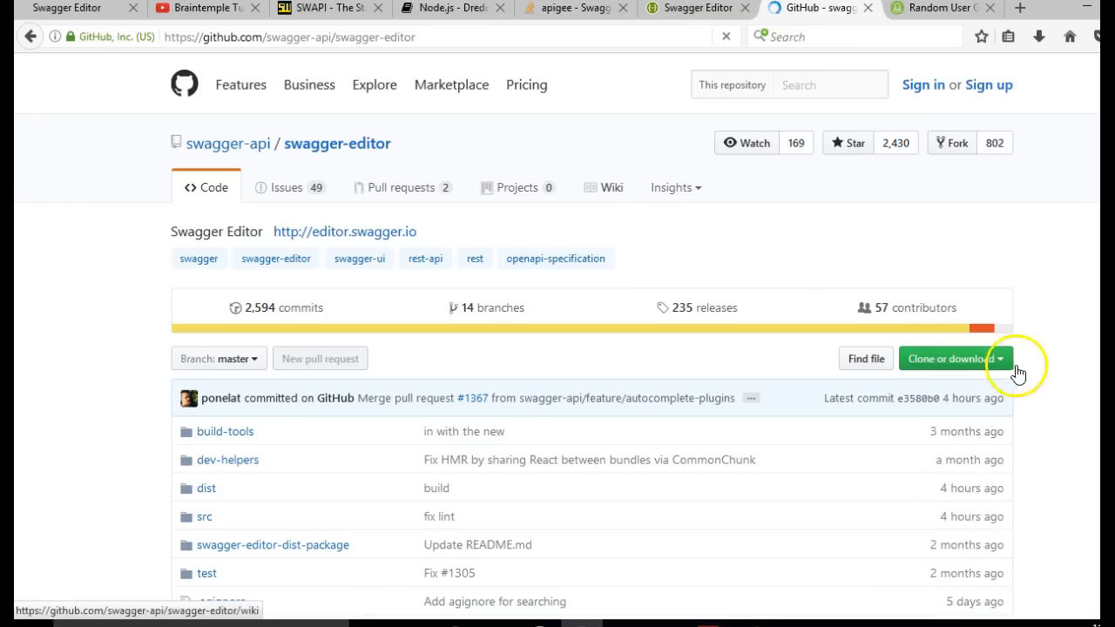
pyautogui.click(950, 358)
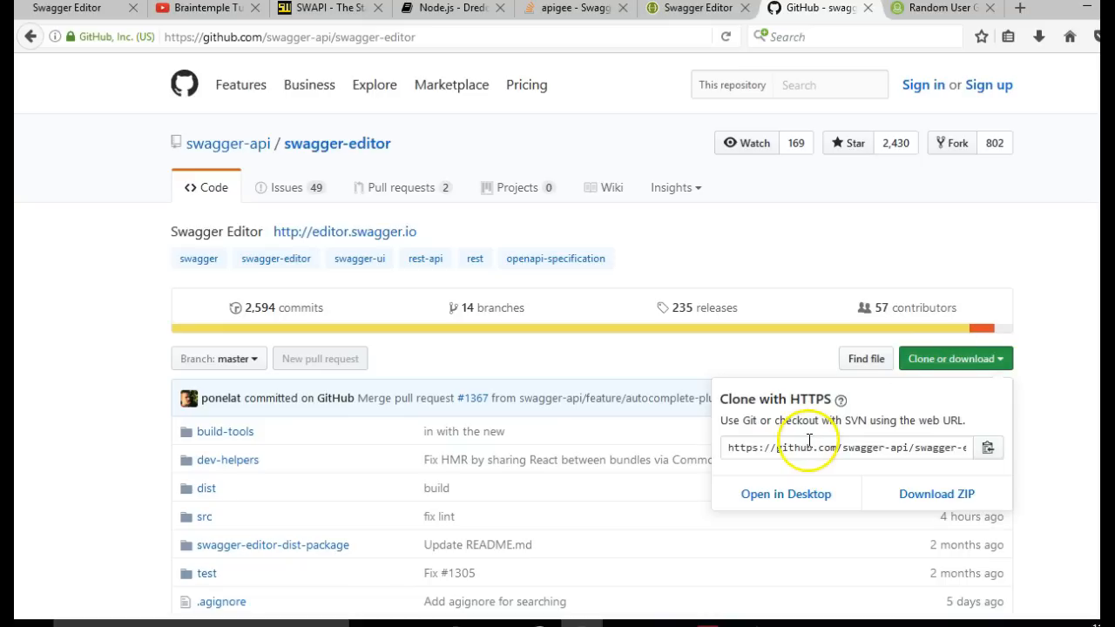
pyautogui.rightClick(845, 447)
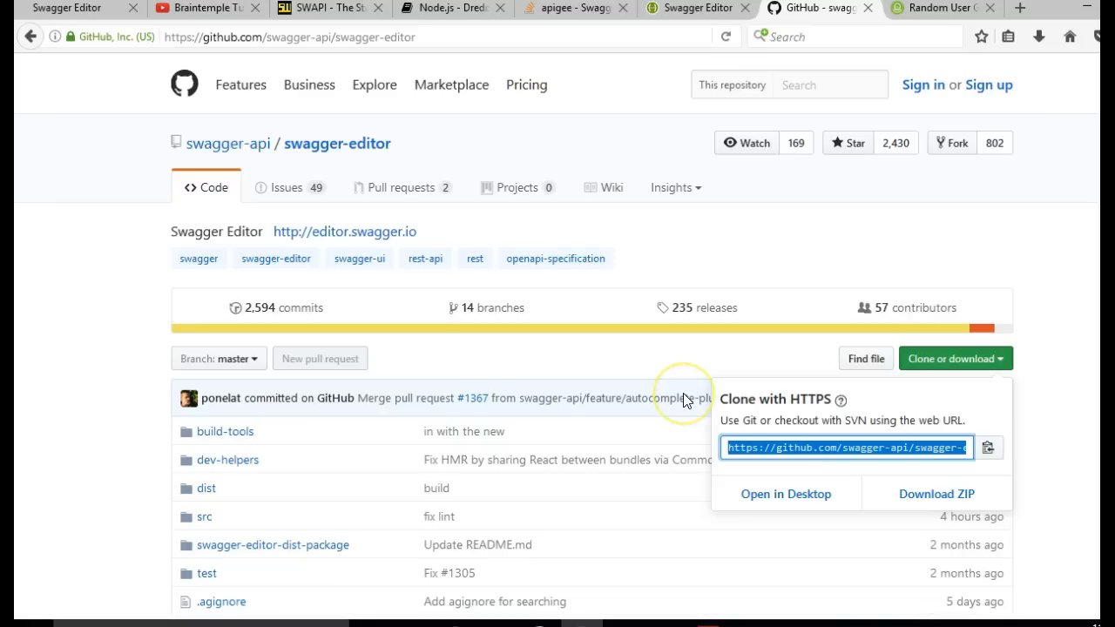
pyautogui.moveTo(63, 584)
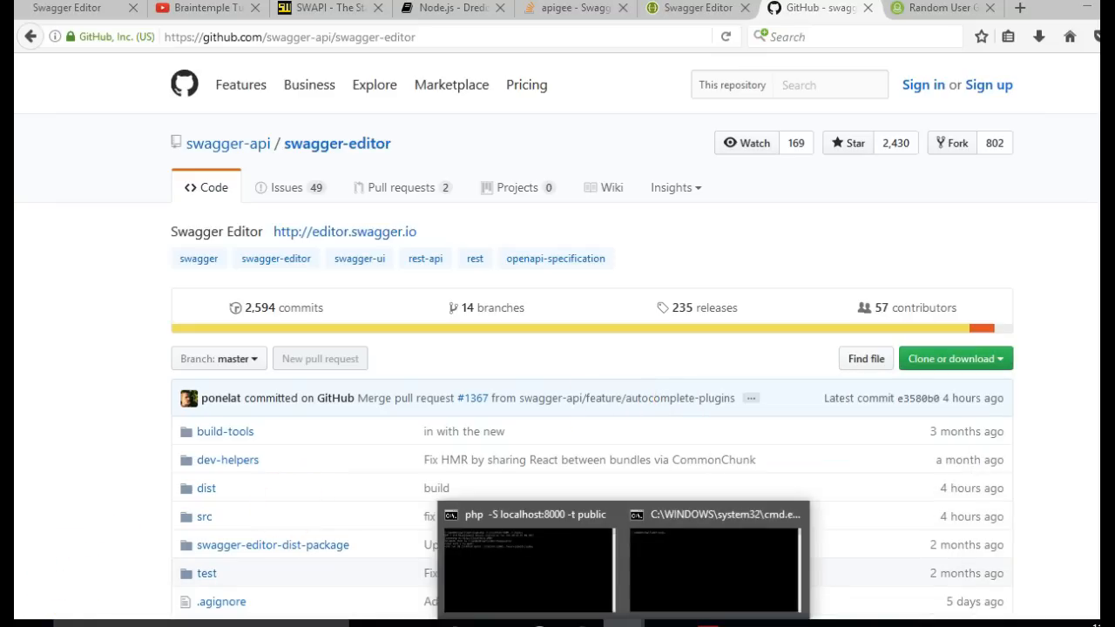
# - Move up to www and run git clone of swagger-editor.git into swagger-editor-doc
pyautogui.click(714, 561)
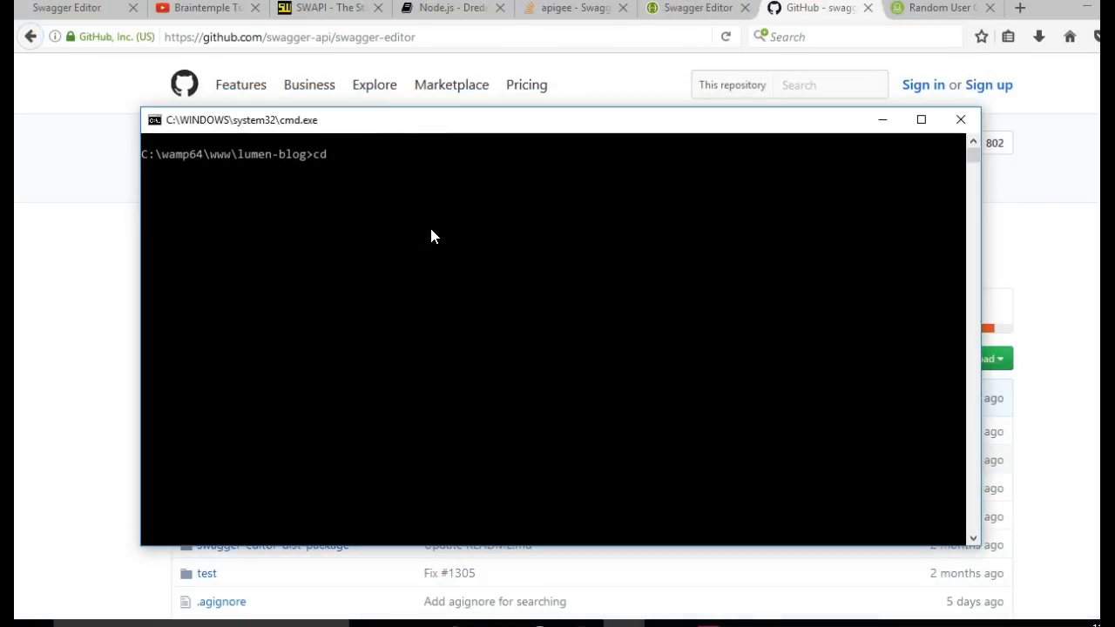
pyautogui.press('Return')
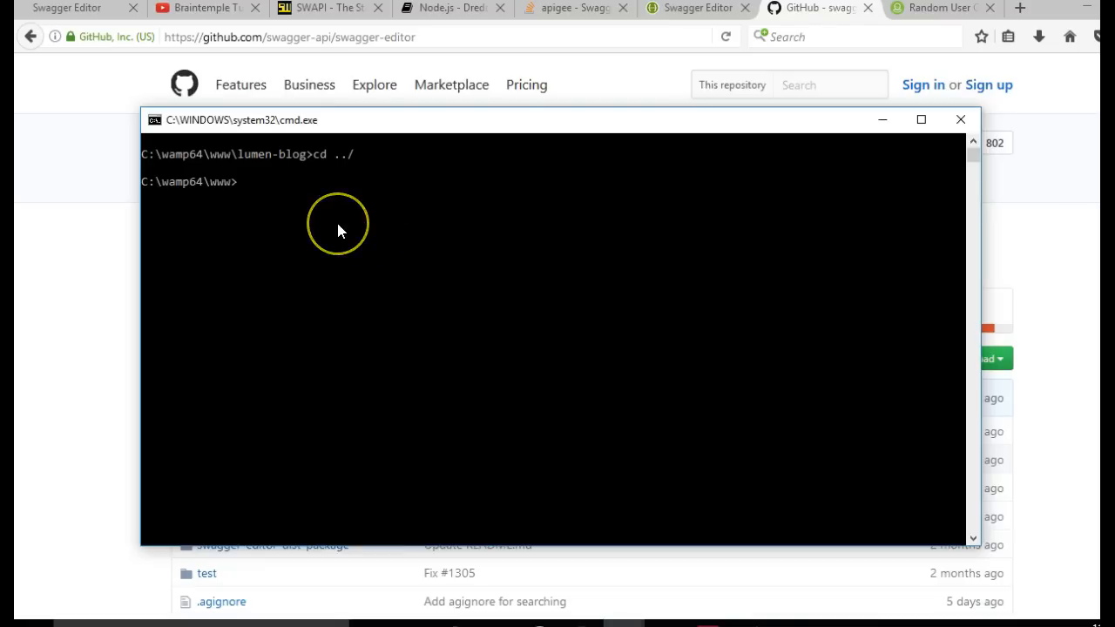
pyautogui.moveTo(215, 194)
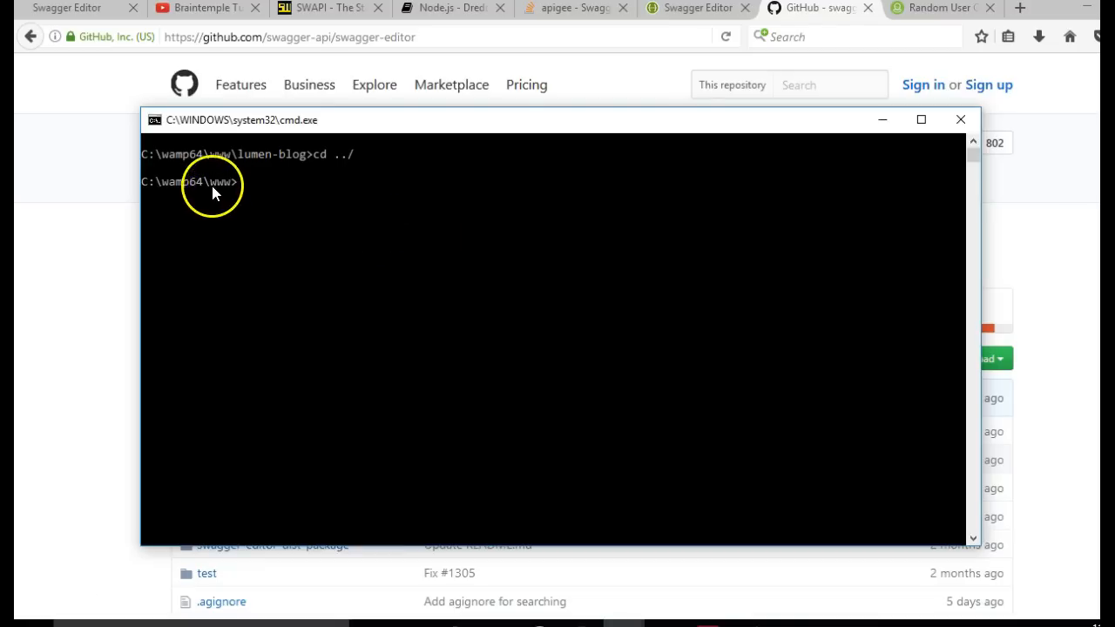
pyautogui.moveTo(402, 205)
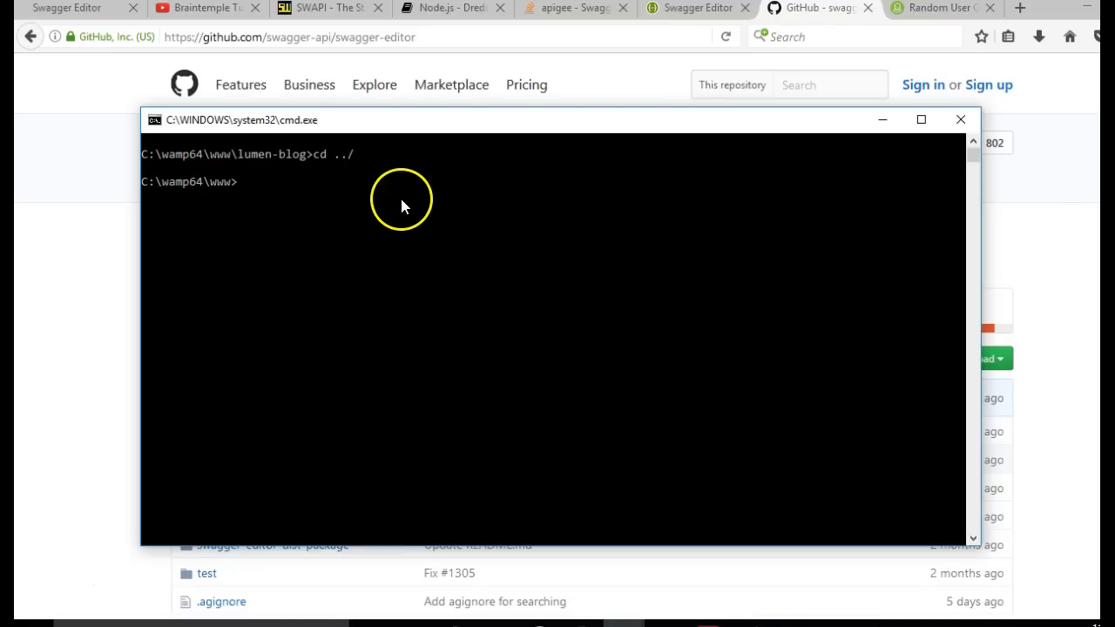
pyautogui.write('git')
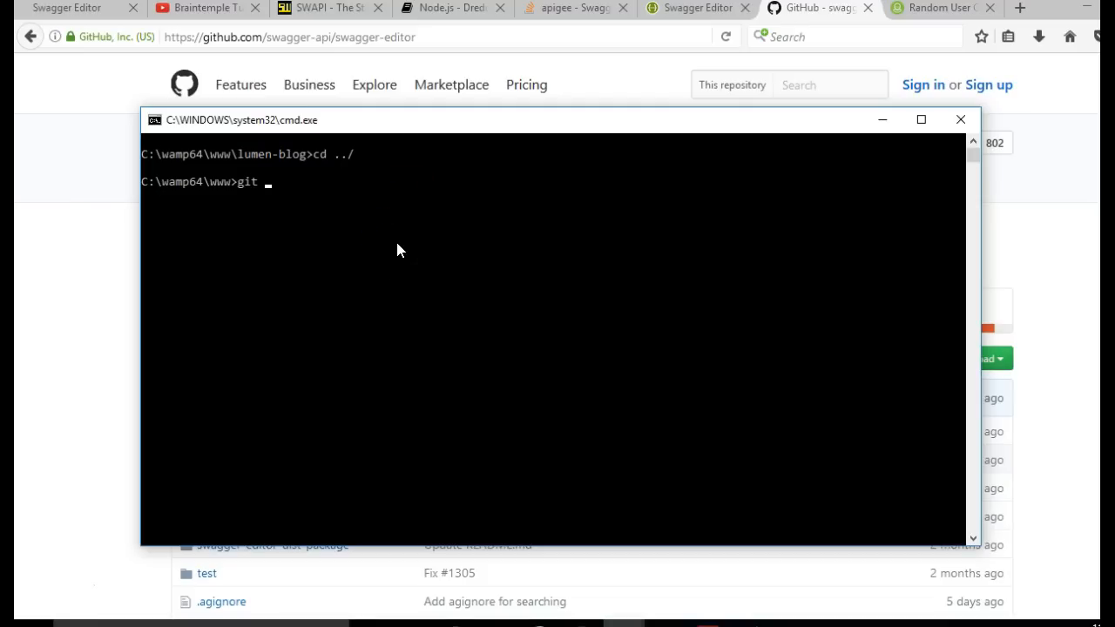
pyautogui.write('clone')
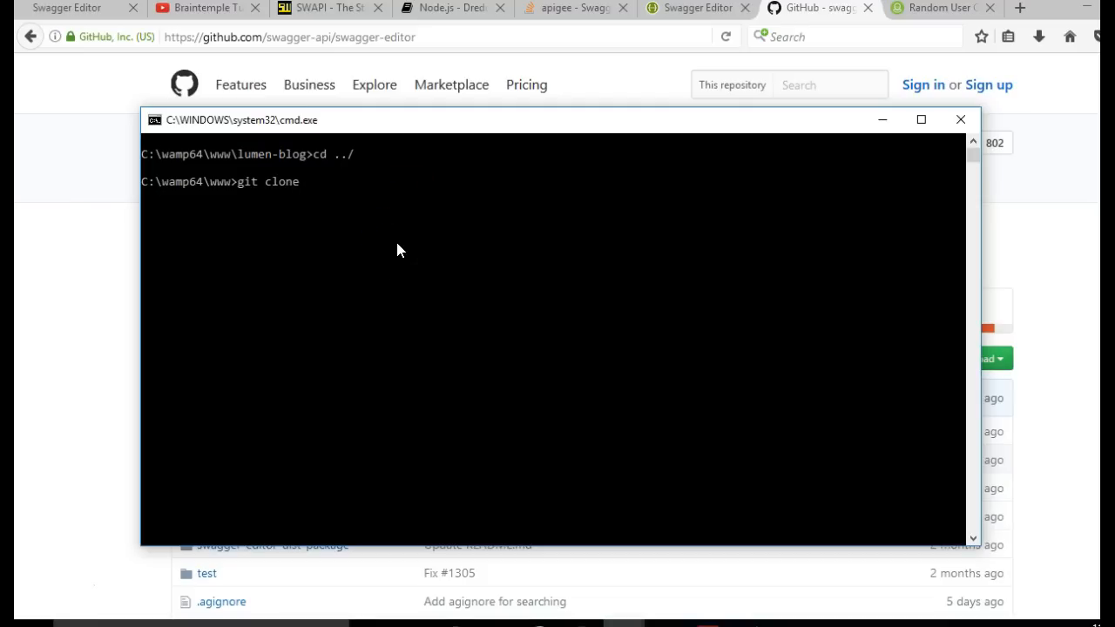
pyautogui.write('https://github.com/swagger-api/swagger-editor.git')
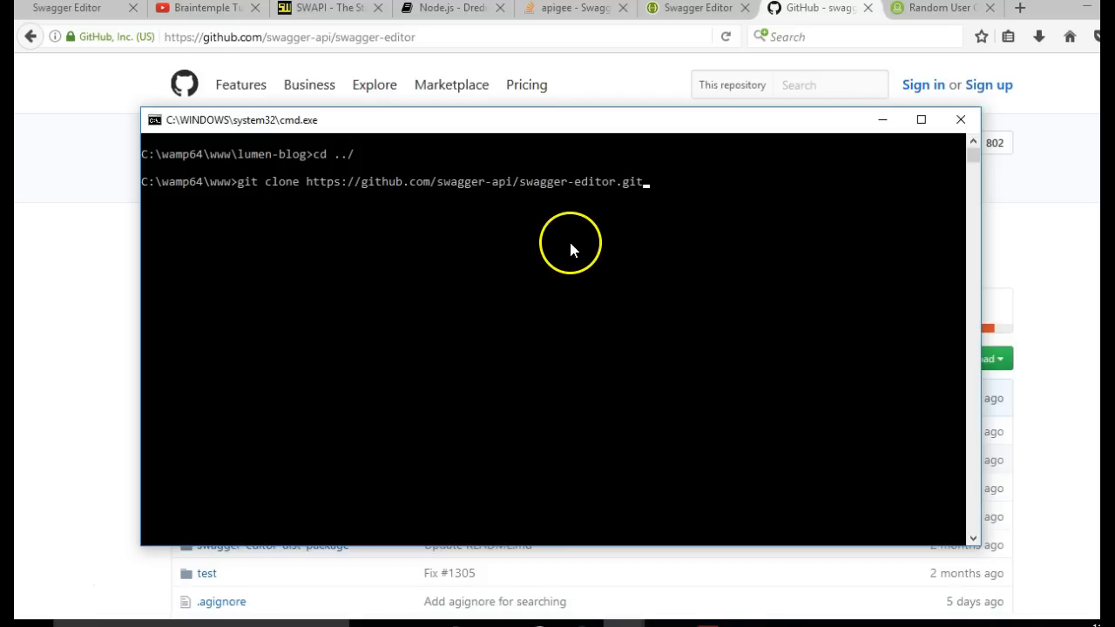
pyautogui.moveTo(577, 185)
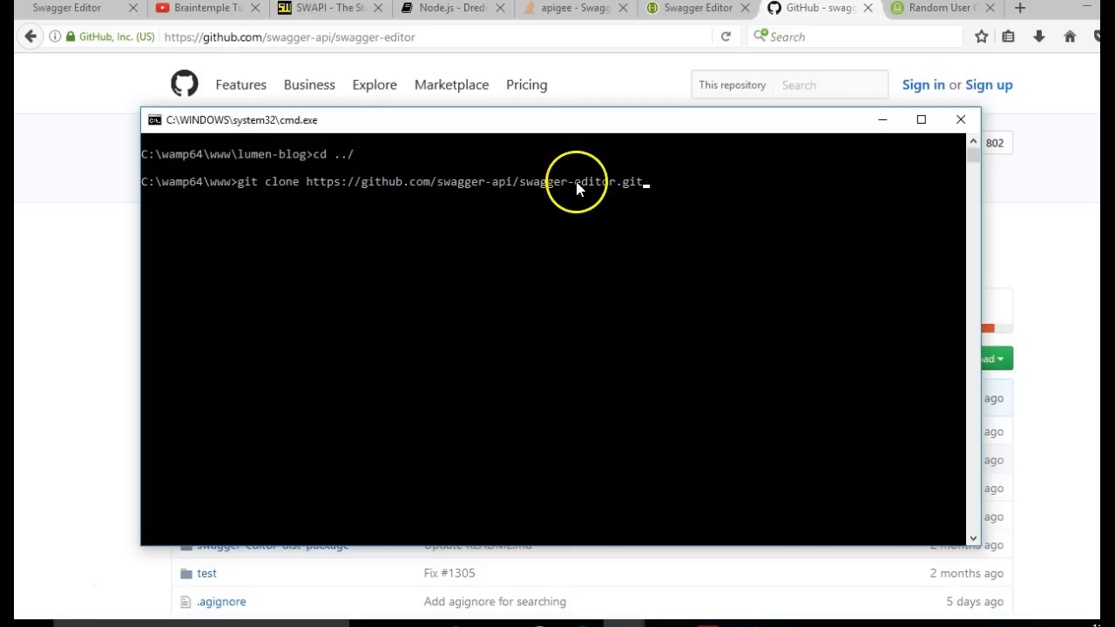
pyautogui.moveTo(618, 228)
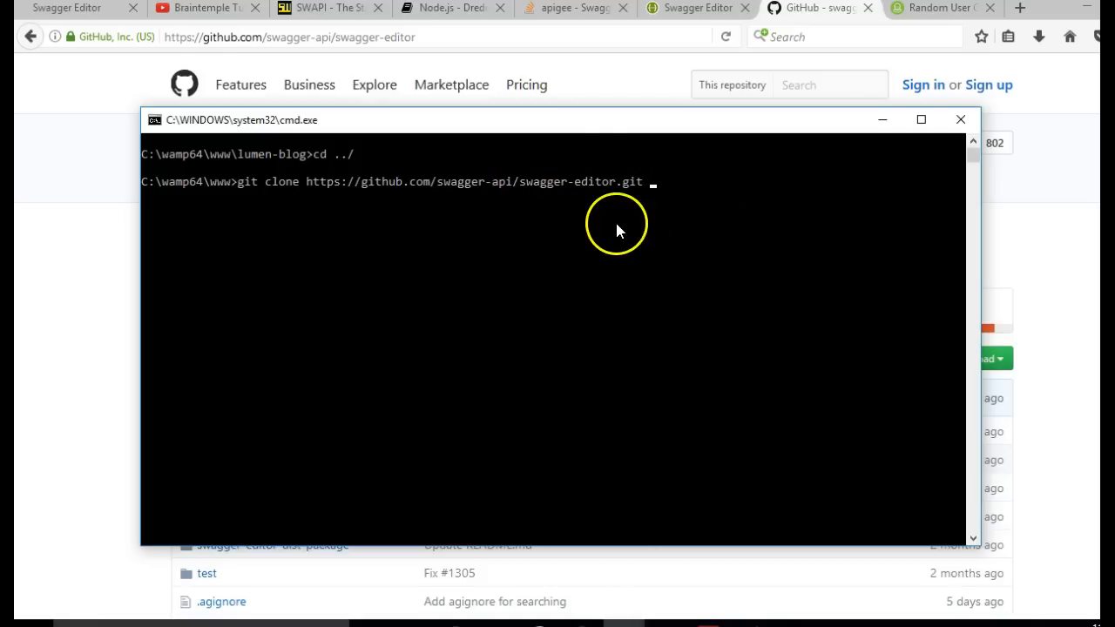
pyautogui.moveTo(657, 185)
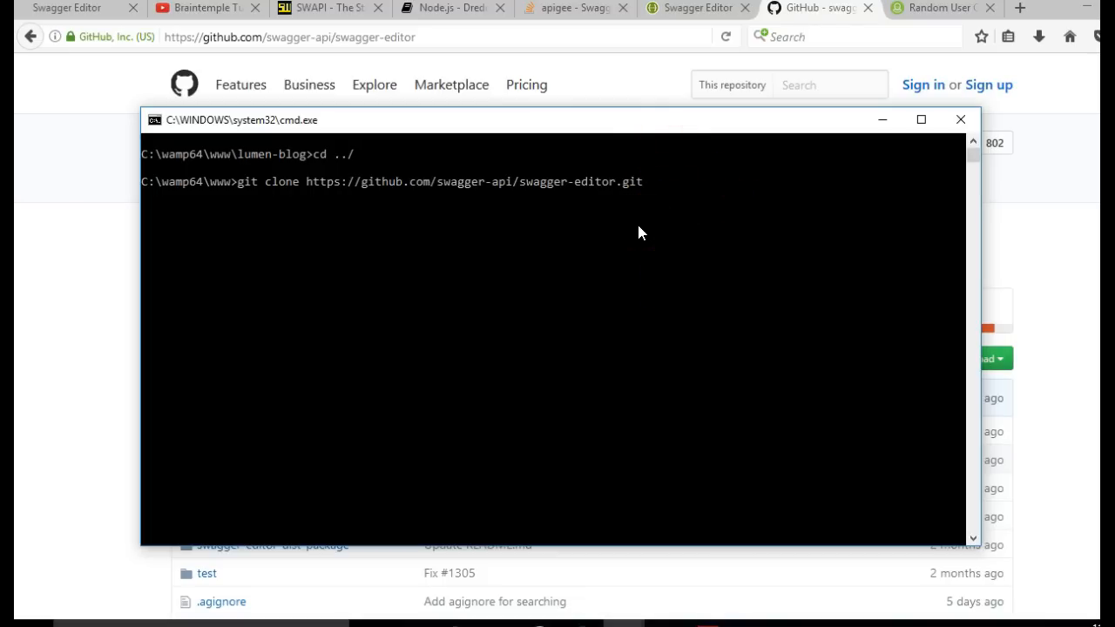
pyautogui.write('swagger')
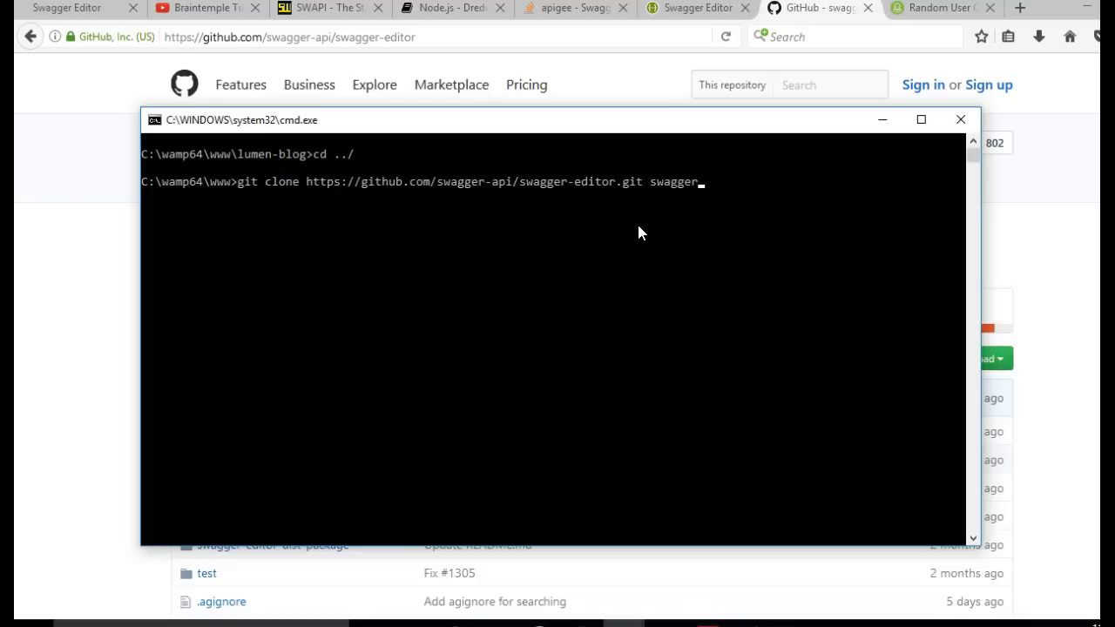
pyautogui.write('-editor')
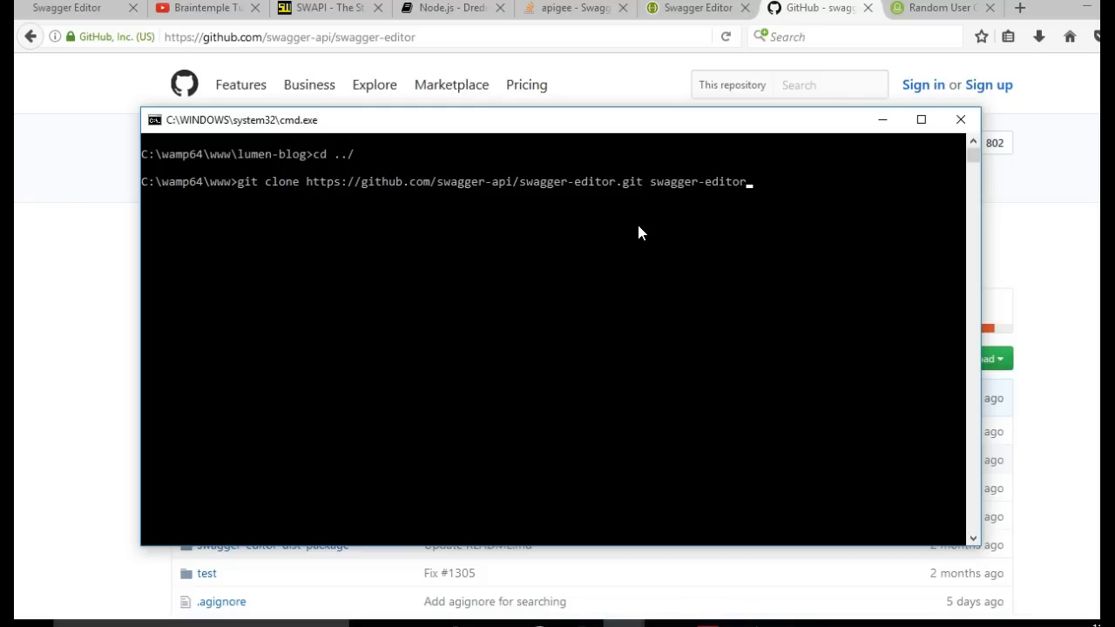
pyautogui.write('doc')
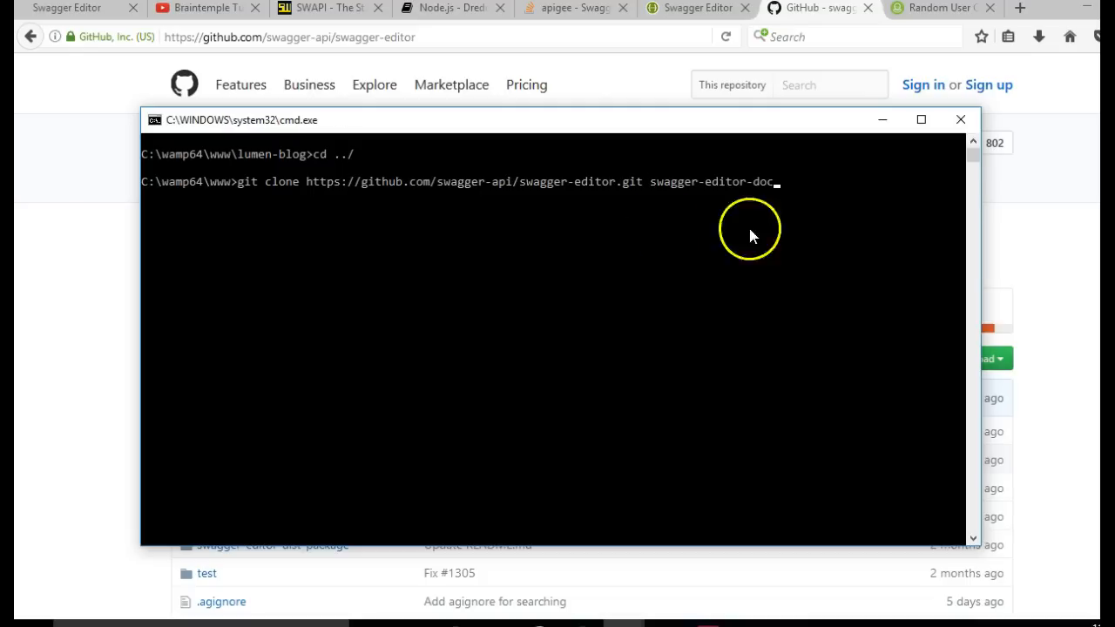
pyautogui.press('Return')
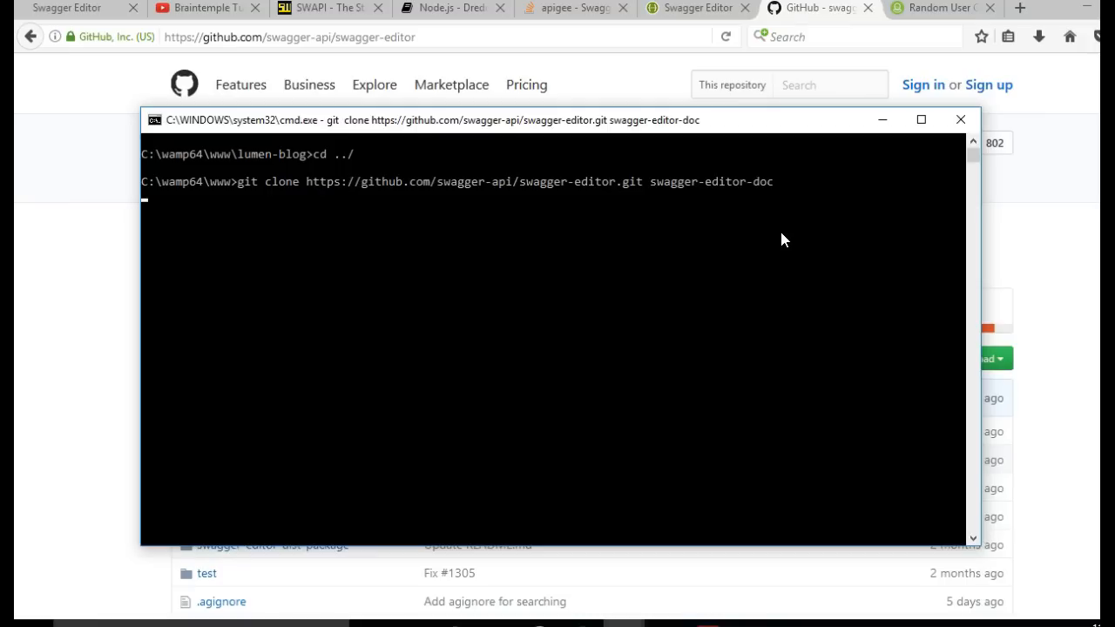
# - Rerun the git clone command after the RPC connection failure
pyautogui.press('Return')
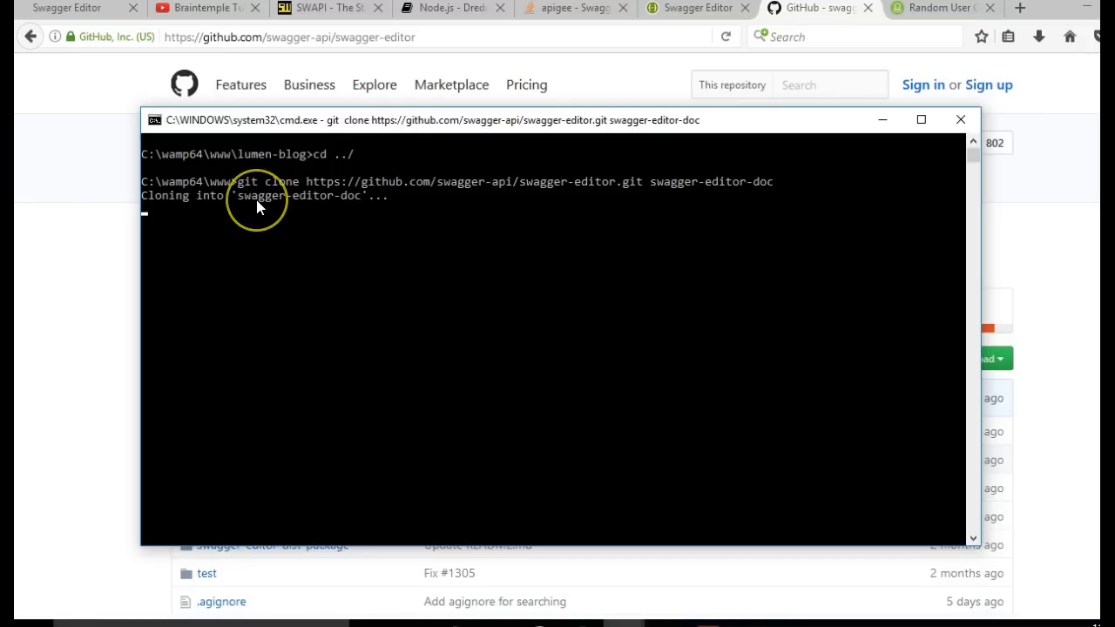
pyautogui.moveTo(247, 277)
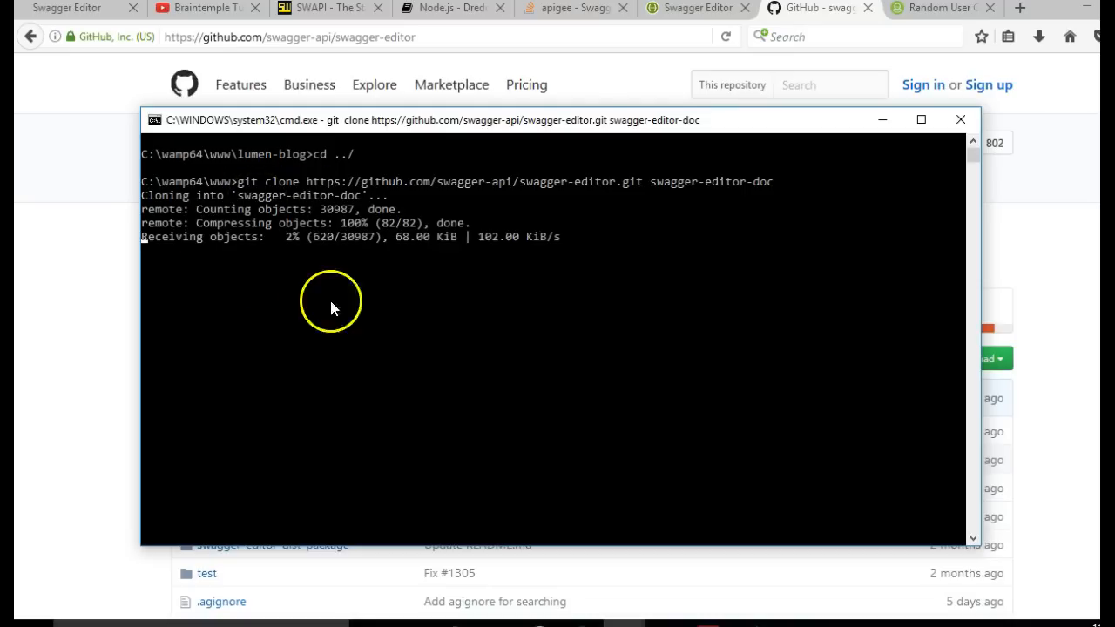
pyautogui.moveTo(426, 339)
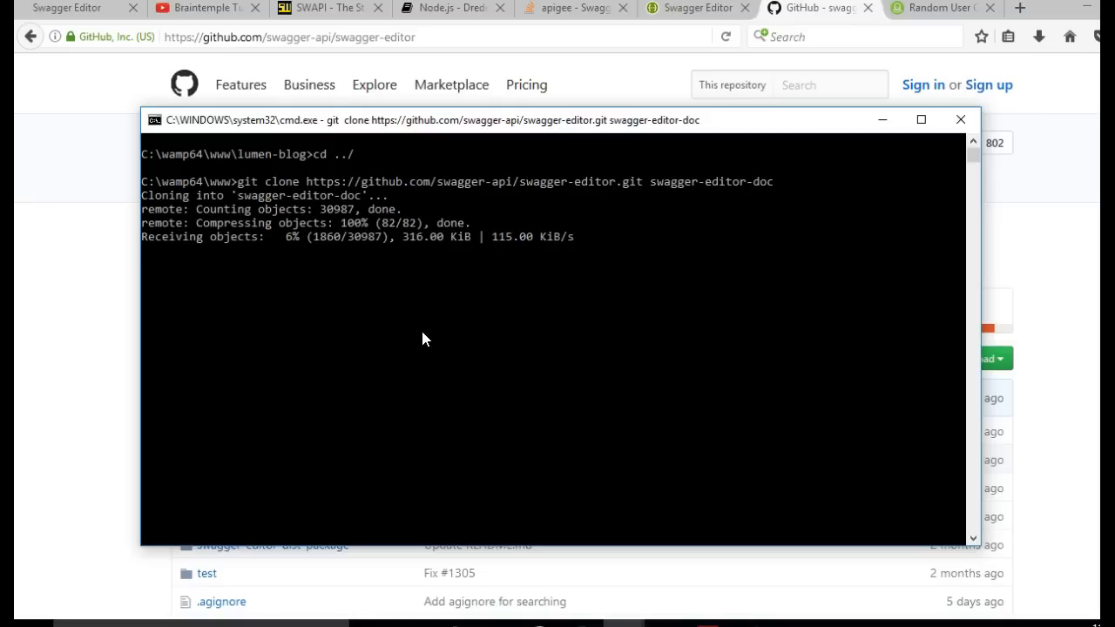
pyautogui.moveTo(756, 201)
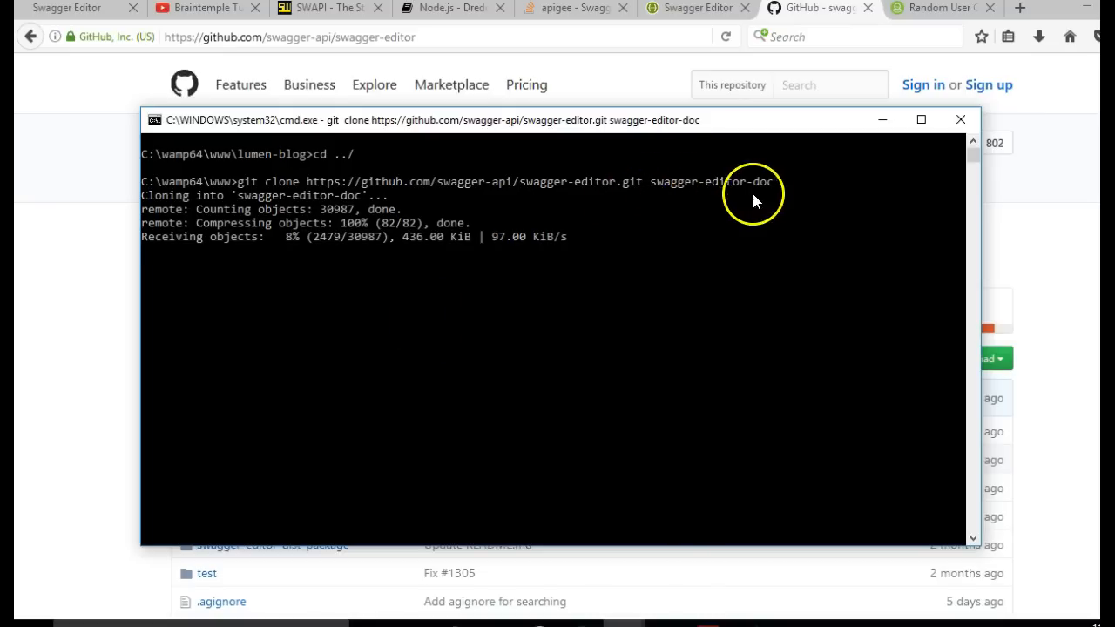
pyautogui.moveTo(70, 556)
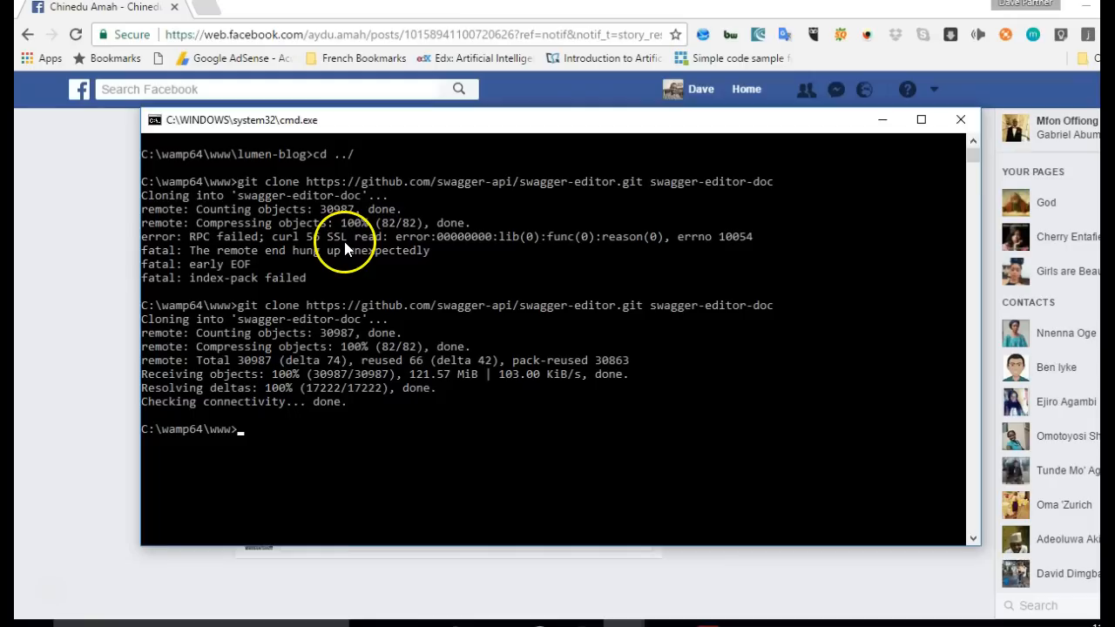
pyautogui.moveTo(309, 374)
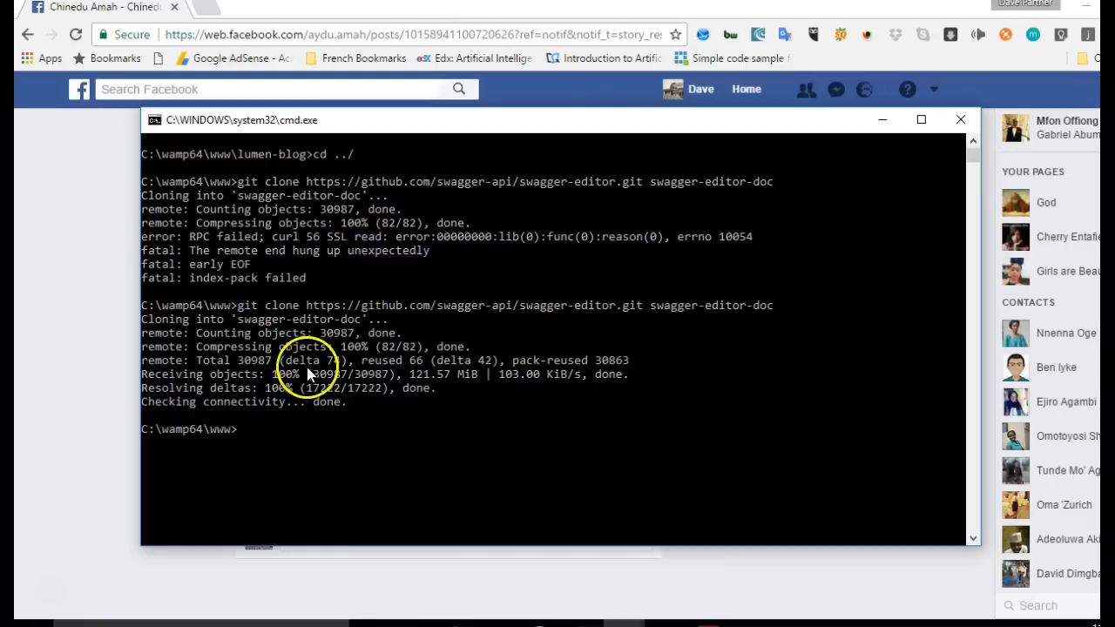
pyautogui.moveTo(404, 320)
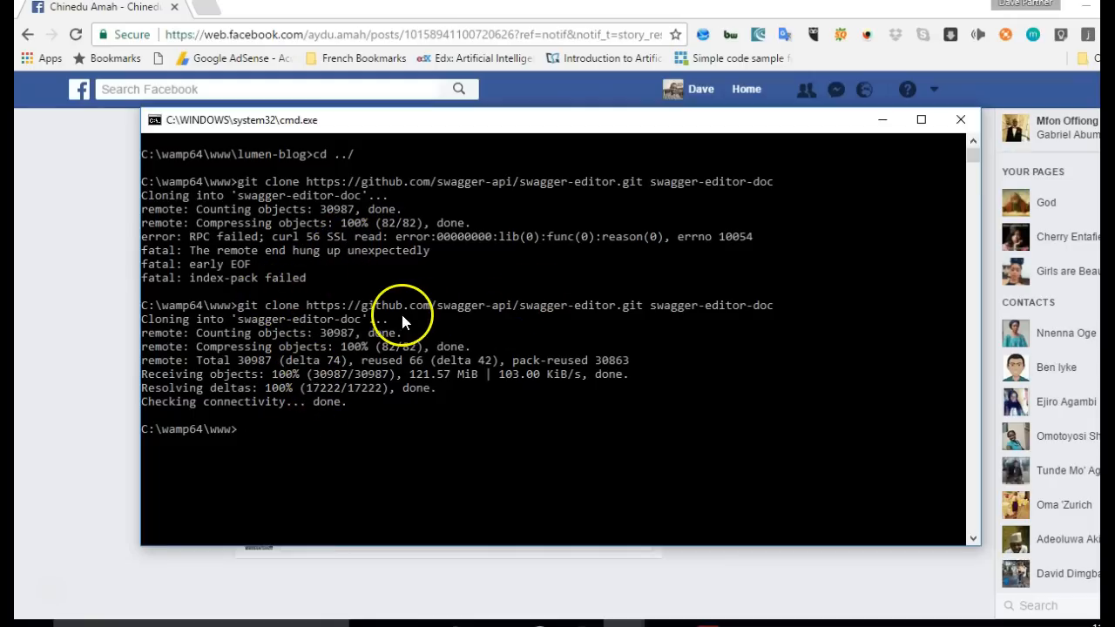
pyautogui.moveTo(364, 325)
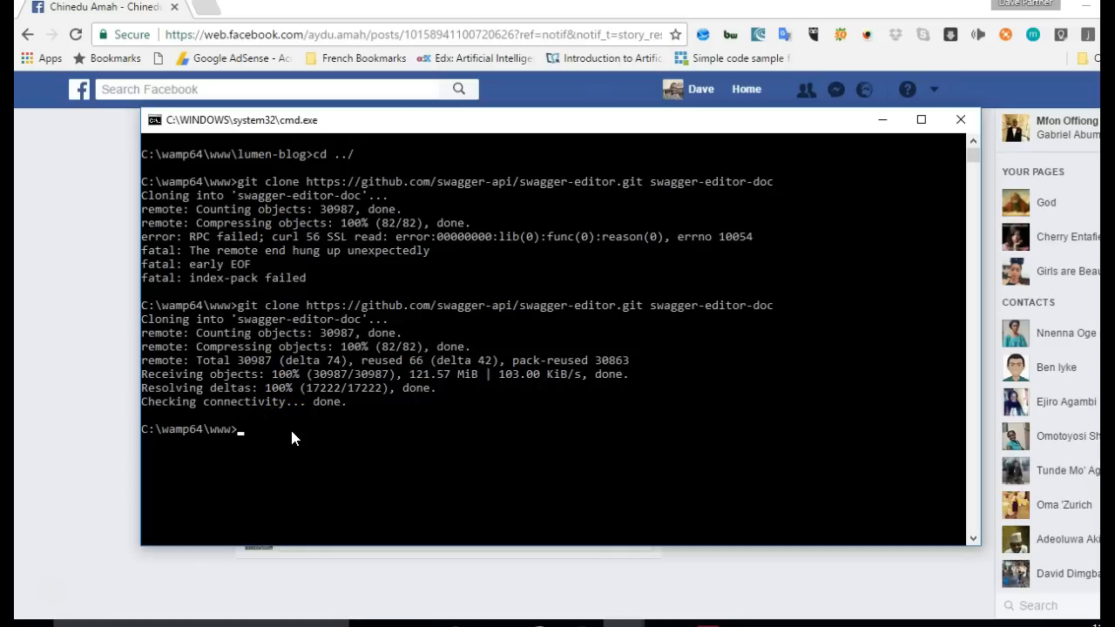
# - Enter swagger-editor-doc and open it in File Explorer with start
pyautogui.write("cd swagger-editor-doc'")
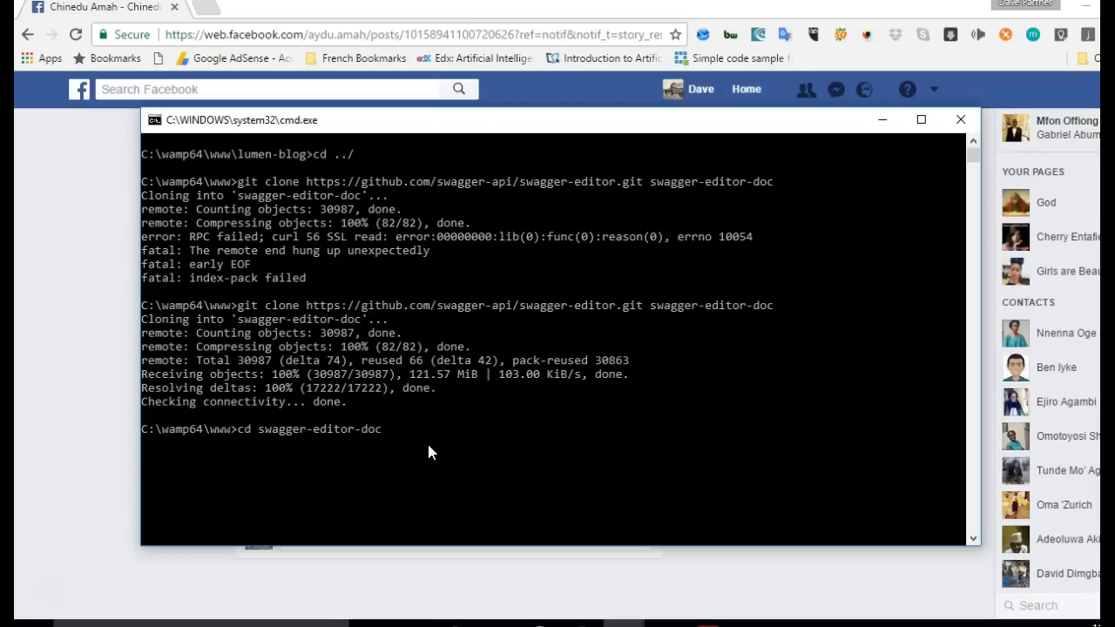
pyautogui.press('Return')
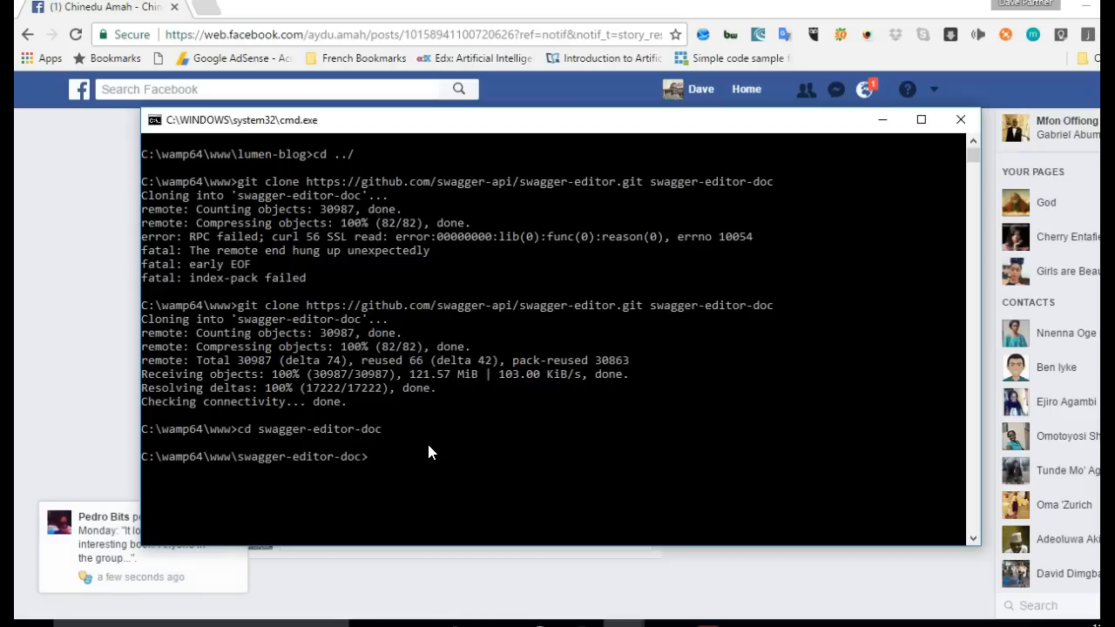
pyautogui.moveTo(161, 530)
pyautogui.write('start .')
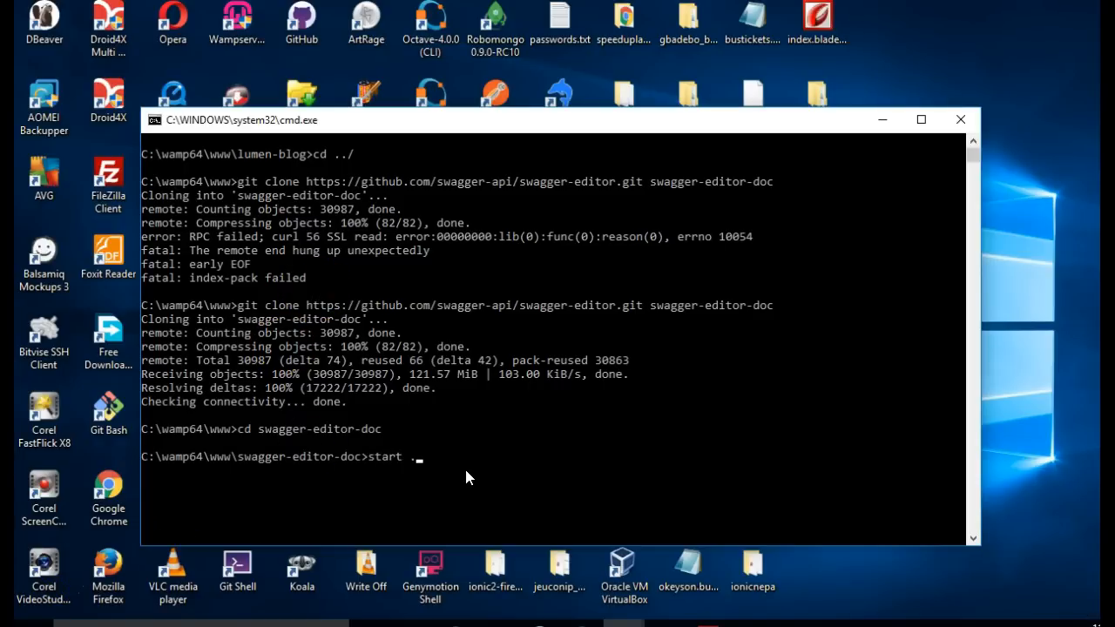
pyautogui.press('Return')
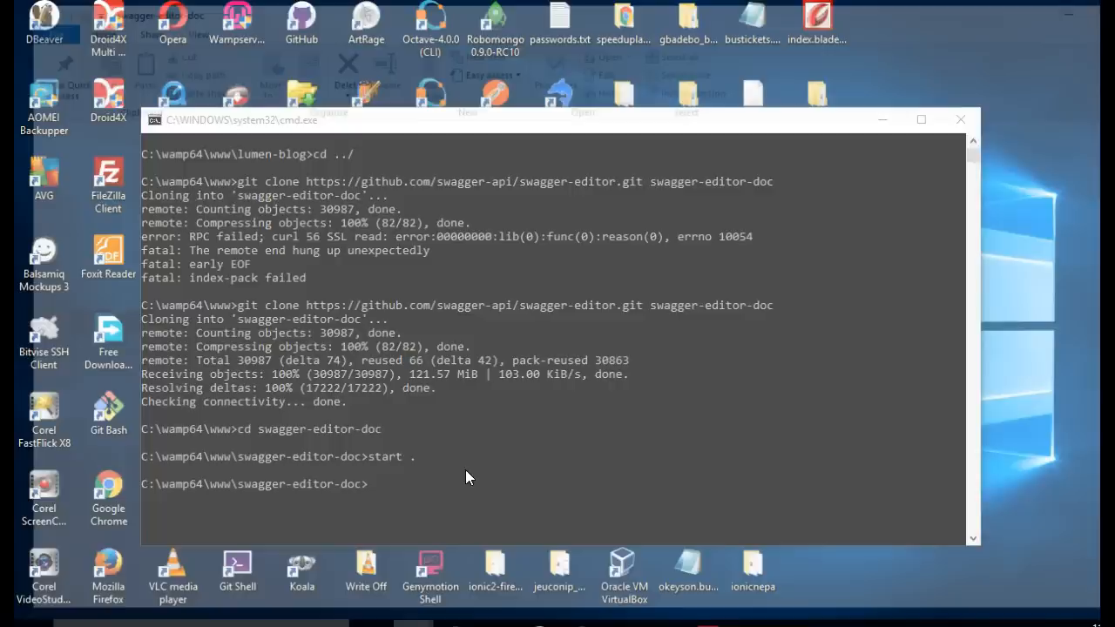
pyautogui.click(400, 456)
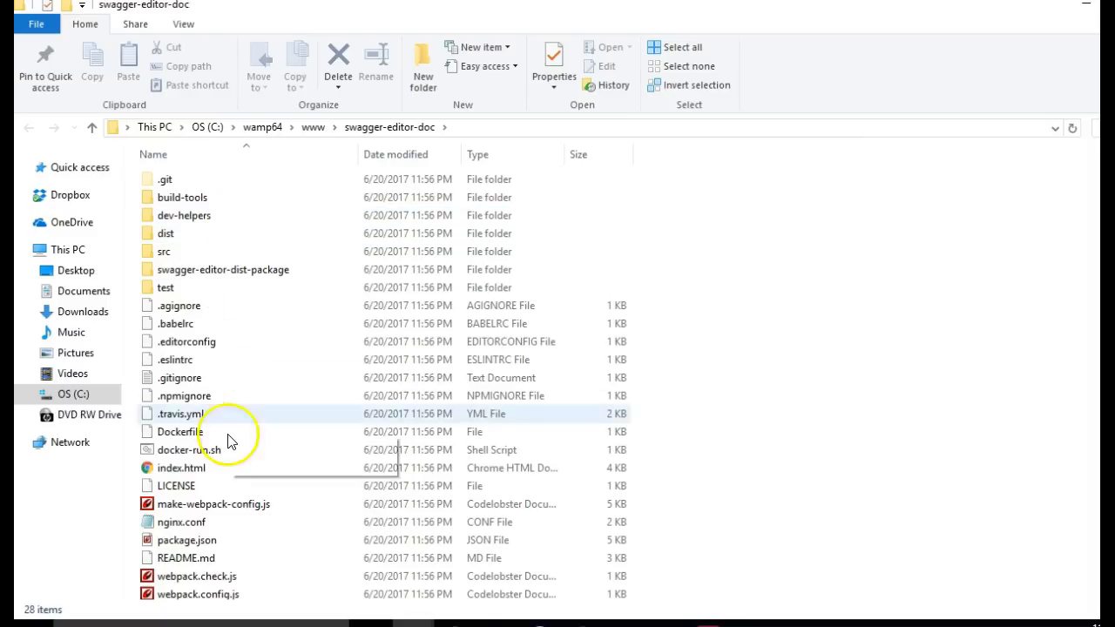
pyautogui.click(179, 431)
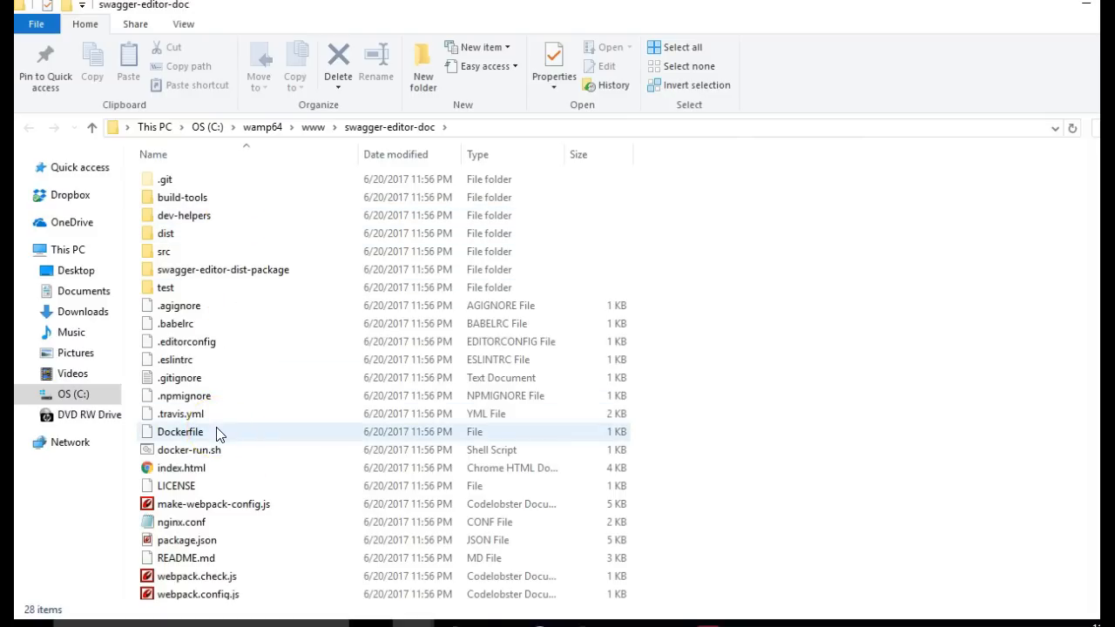
pyautogui.moveTo(518, 139)
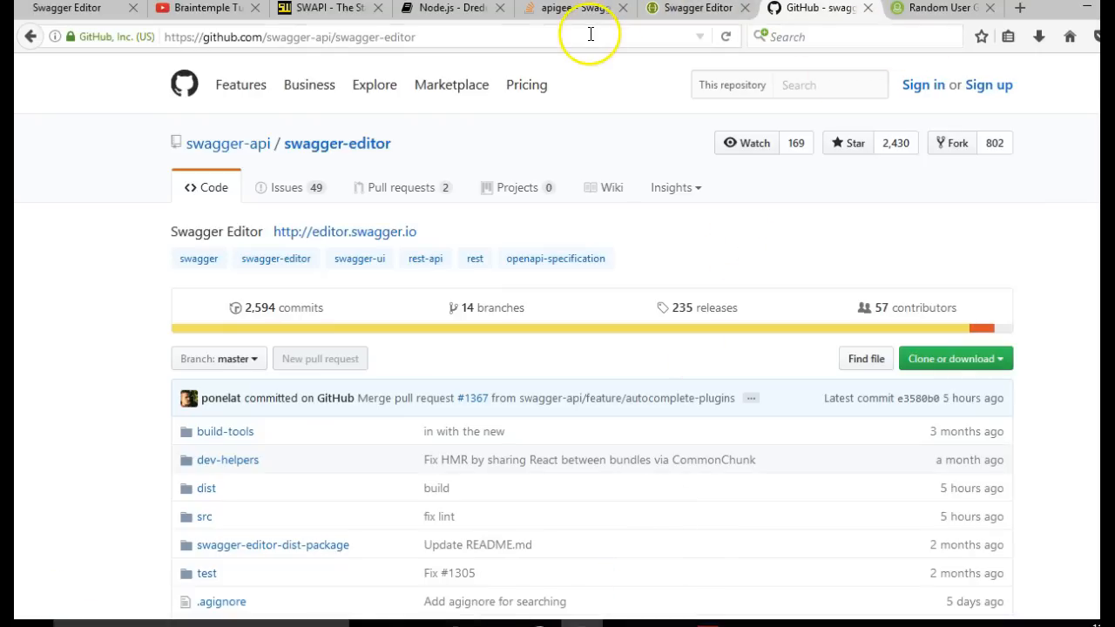
# - Load localhost/swagger-editor-doc in Firefox, pasting in the folder name
pyautogui.write('localhost/')
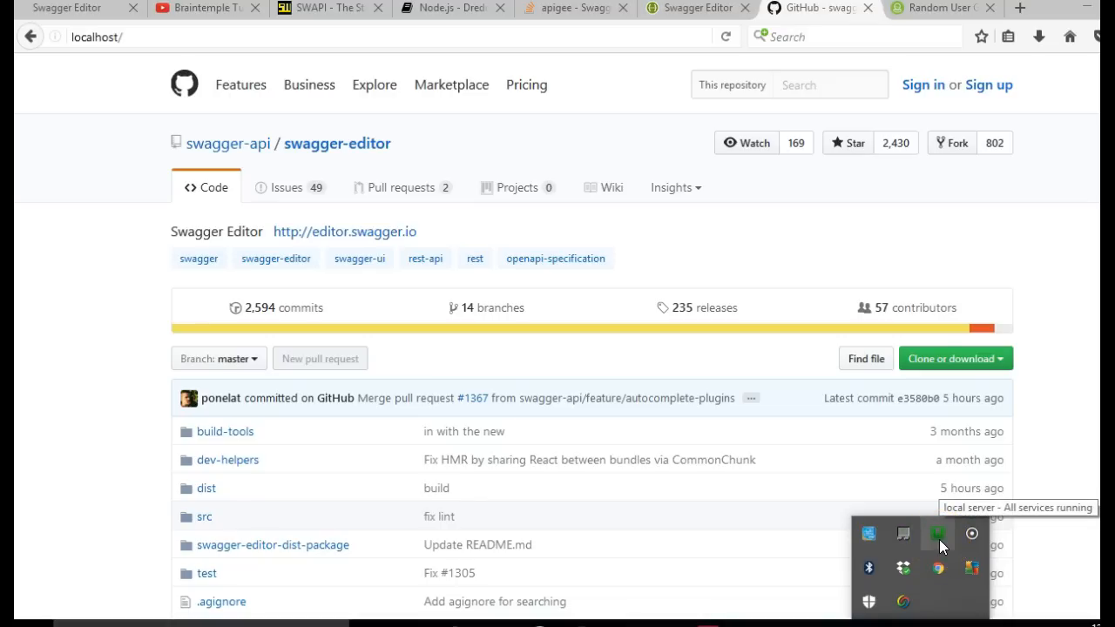
pyautogui.moveTo(312, 120)
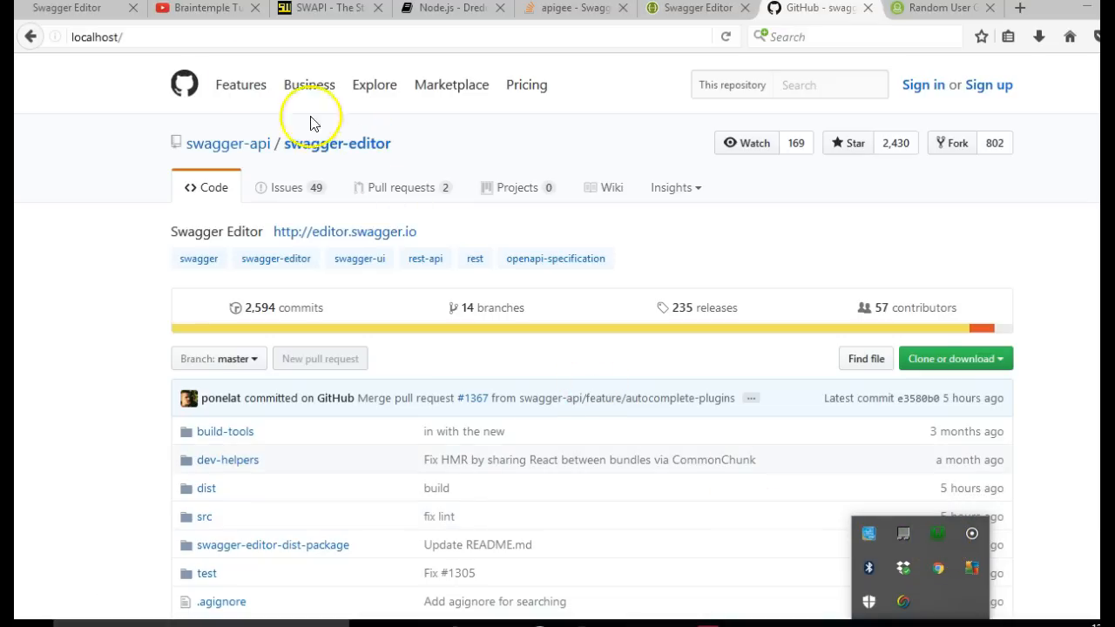
pyautogui.click(262, 37)
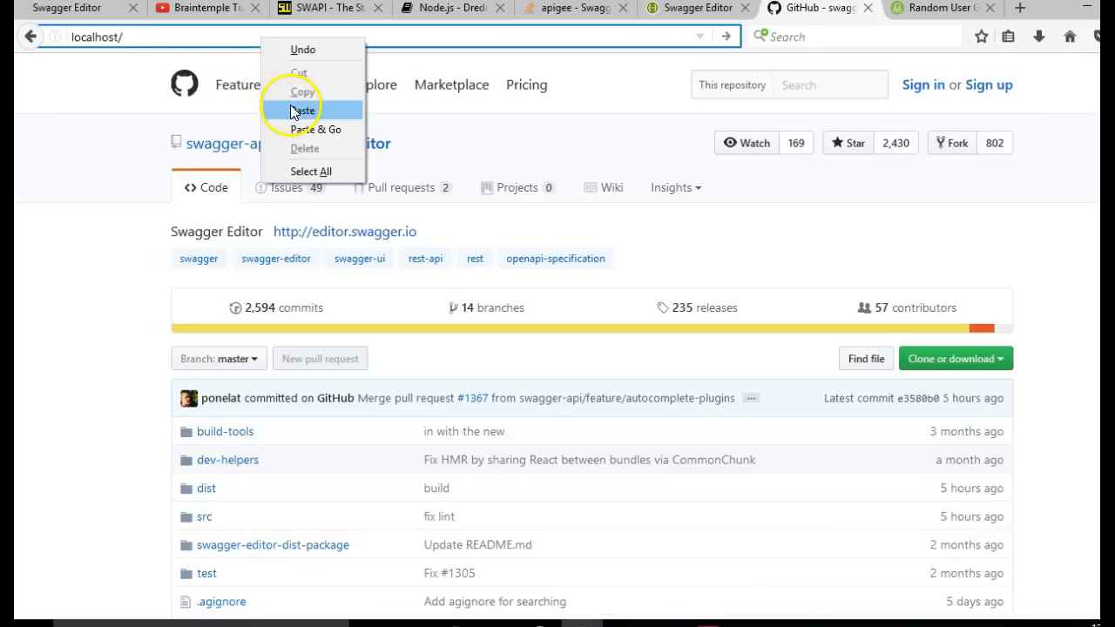
pyautogui.click(303, 111)
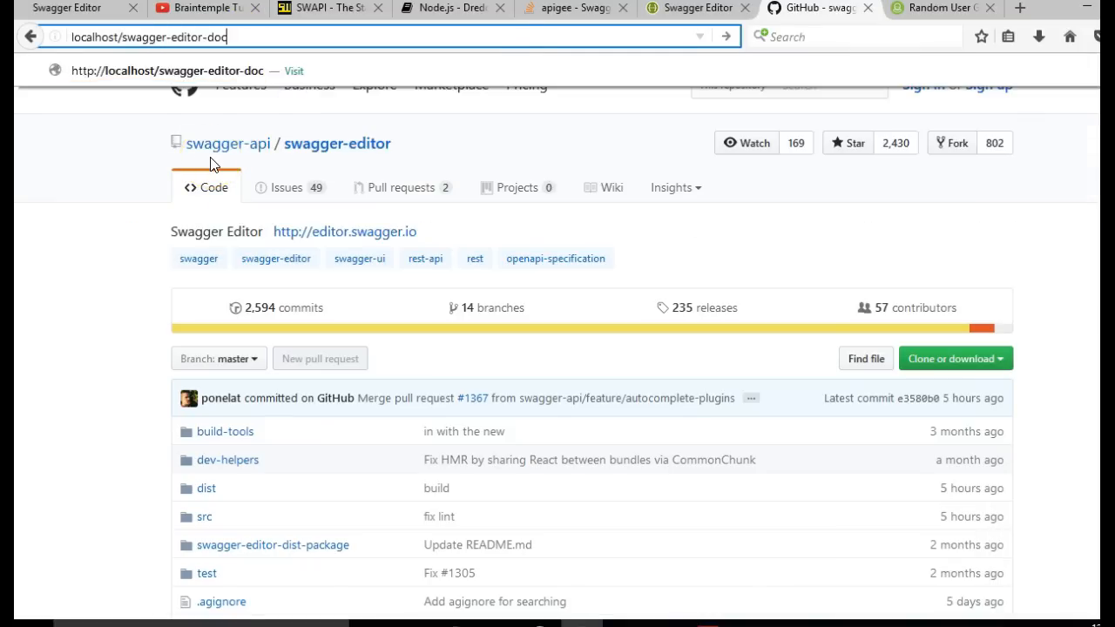
pyautogui.press('Return')
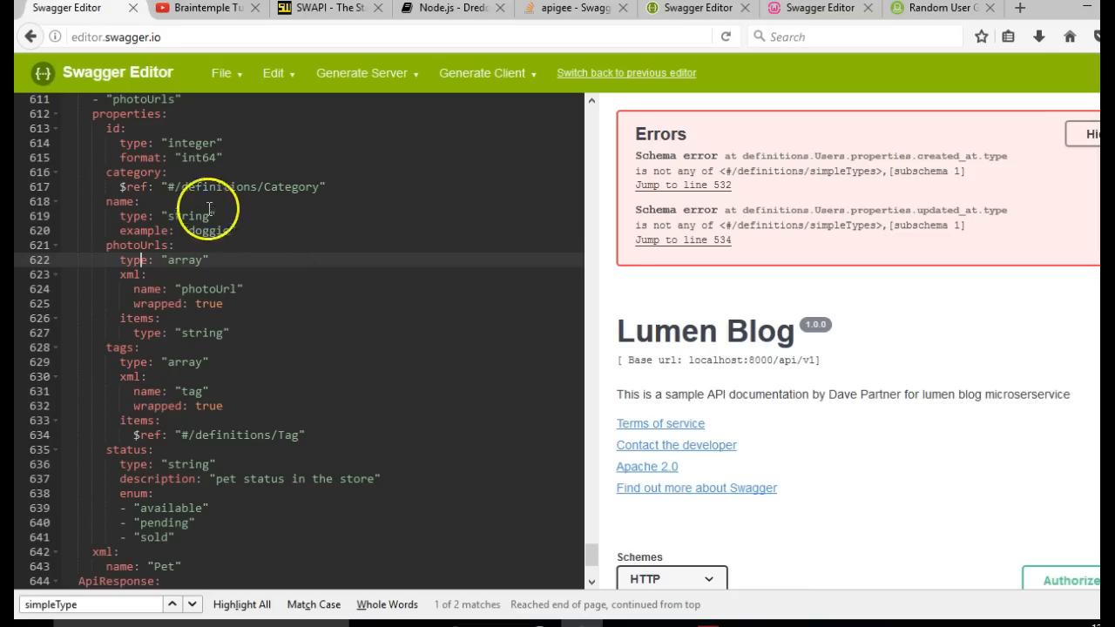
pyautogui.moveTo(134, 8)
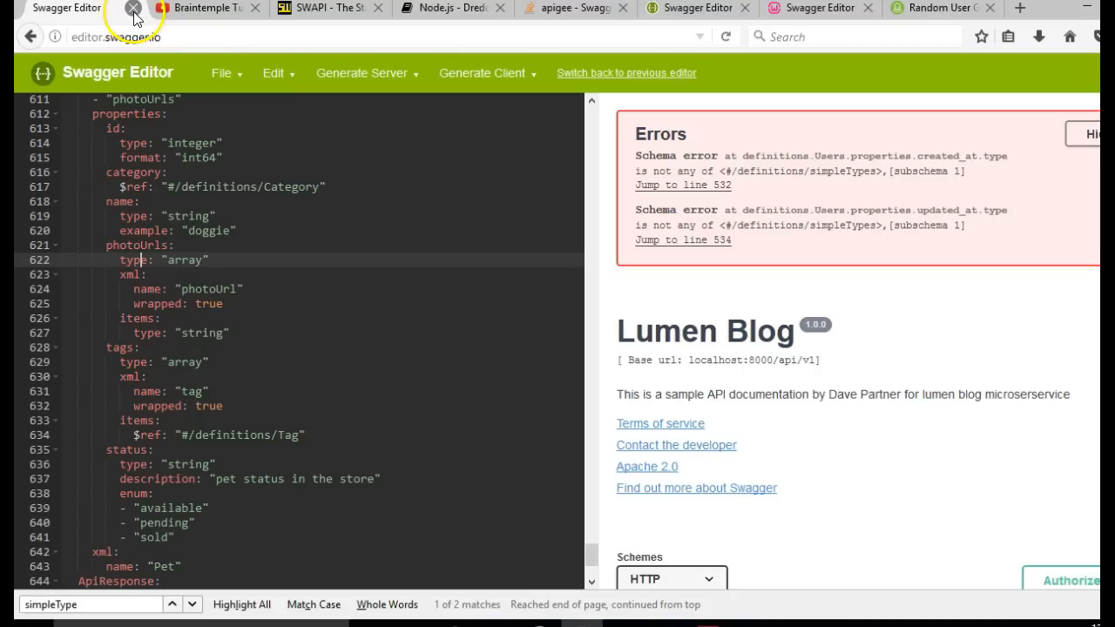
pyautogui.moveTo(206, 107)
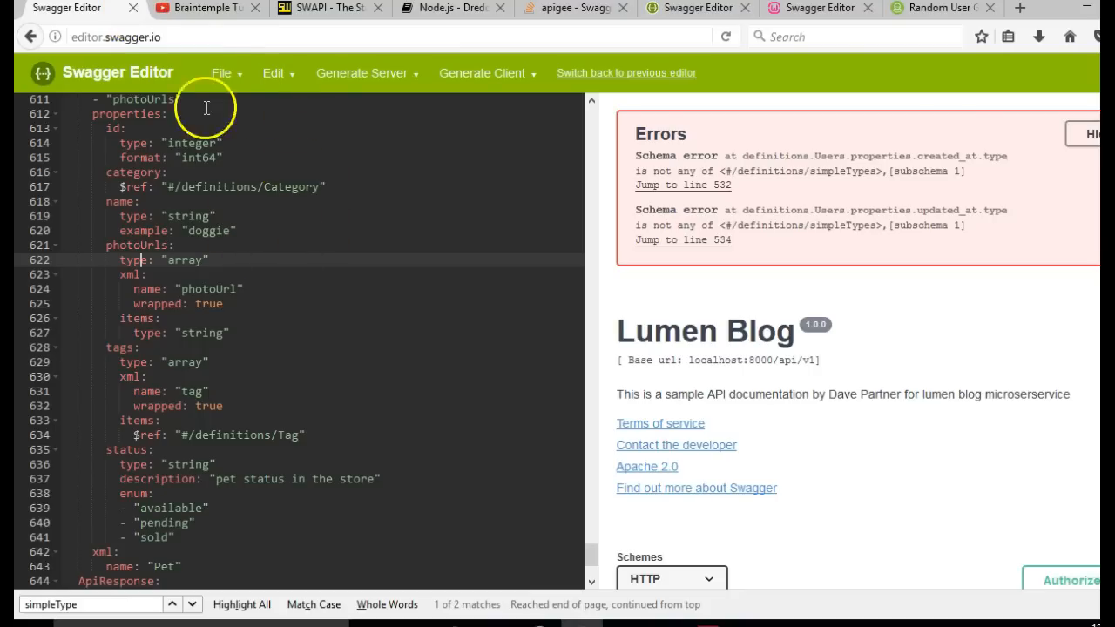
pyautogui.moveTo(231, 271)
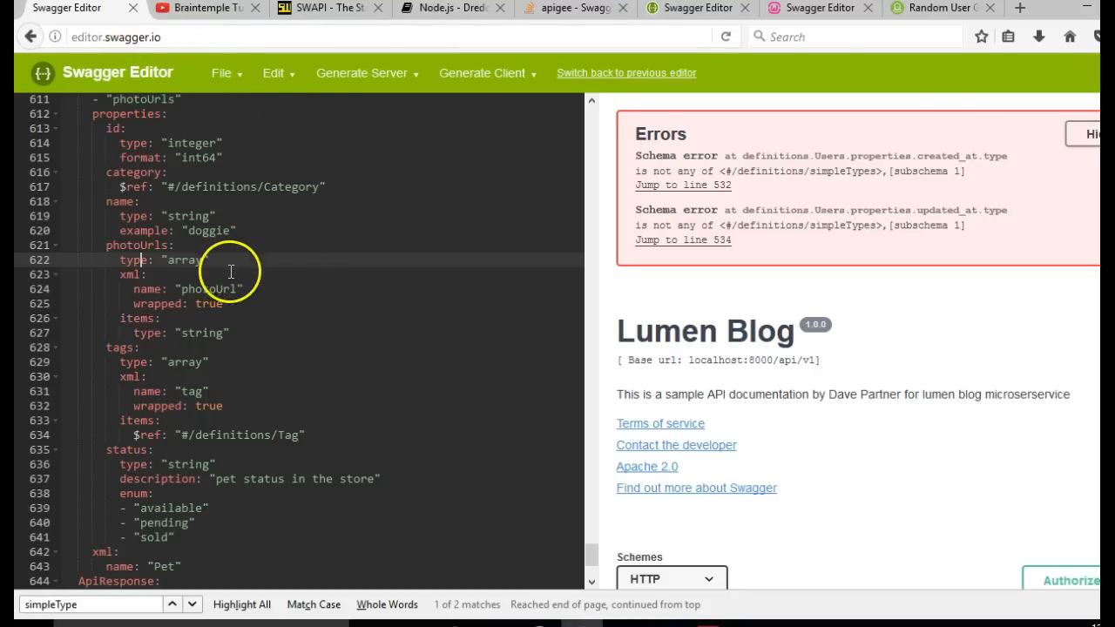
pyautogui.moveTo(590, 252)
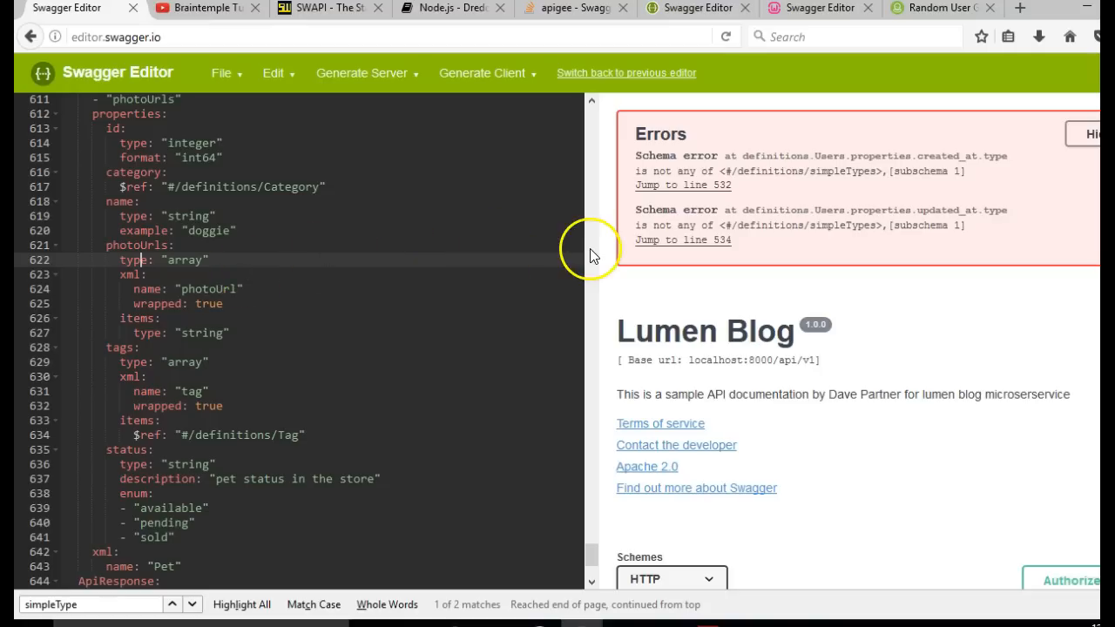
# - Switch to the localhost Swagger Editor tab showing the Swagger Petstore sample
pyautogui.click(819, 8)
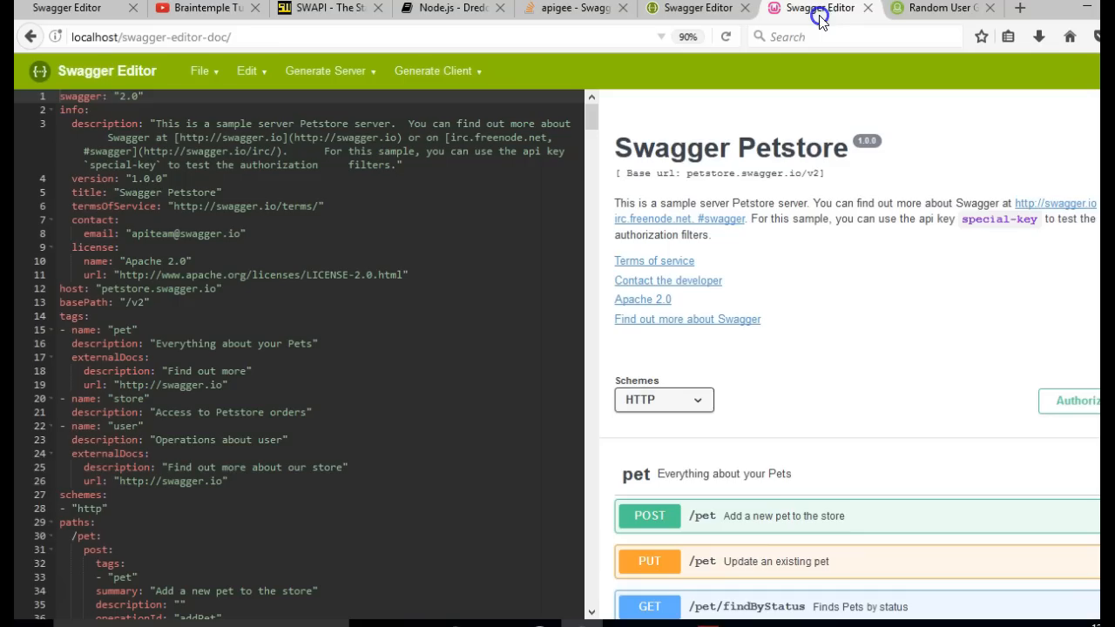
pyautogui.moveTo(368, 293)
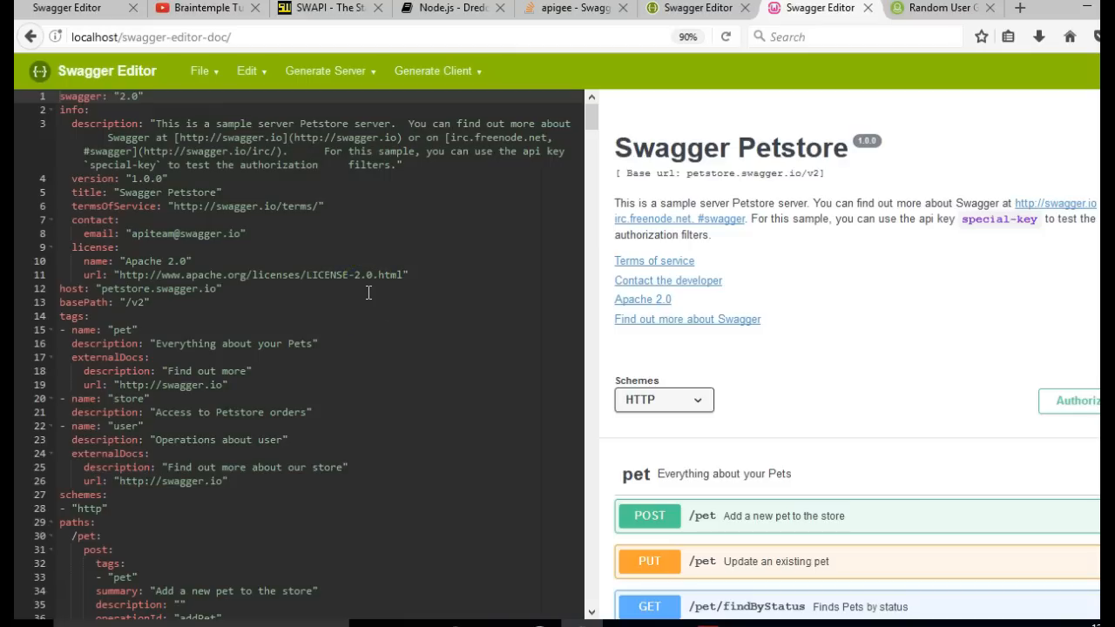
pyautogui.scroll(-3)
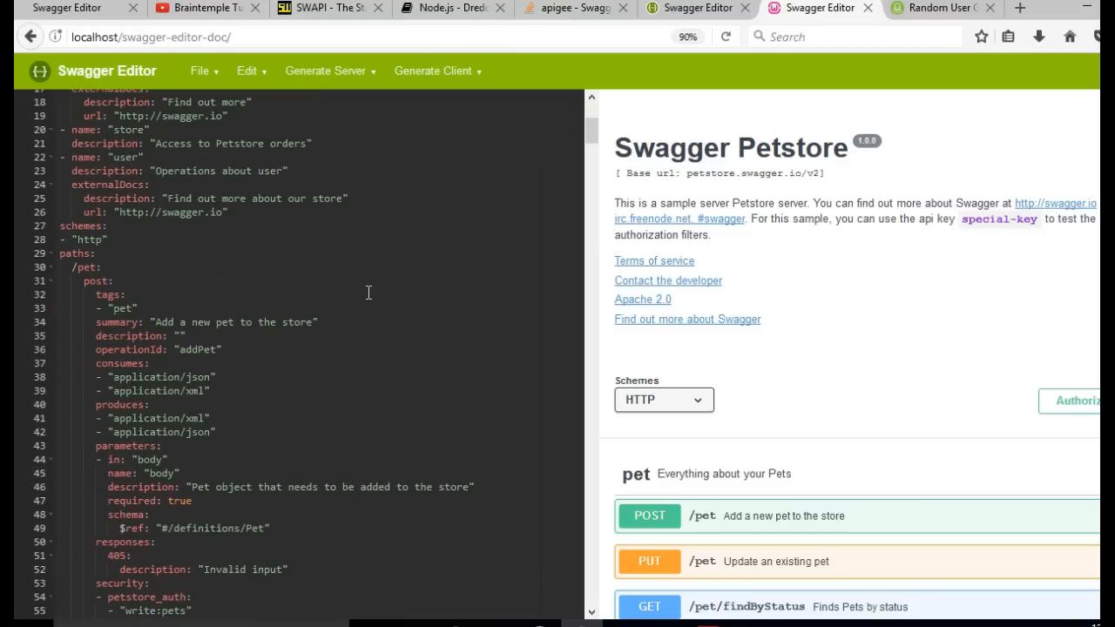
pyautogui.scroll(3)
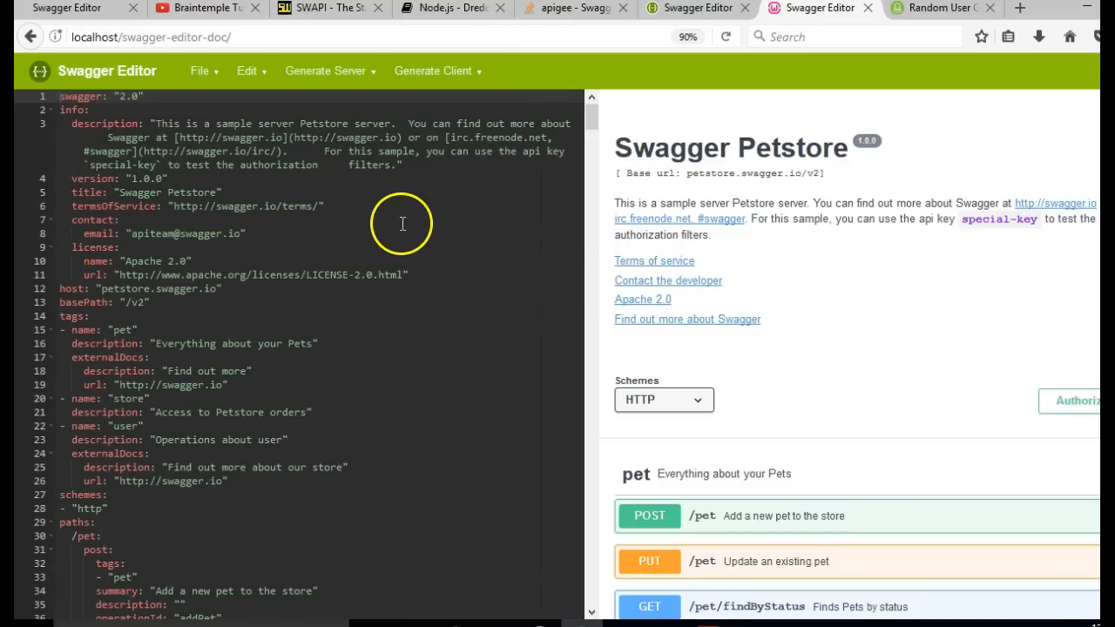
pyautogui.moveTo(185, 139)
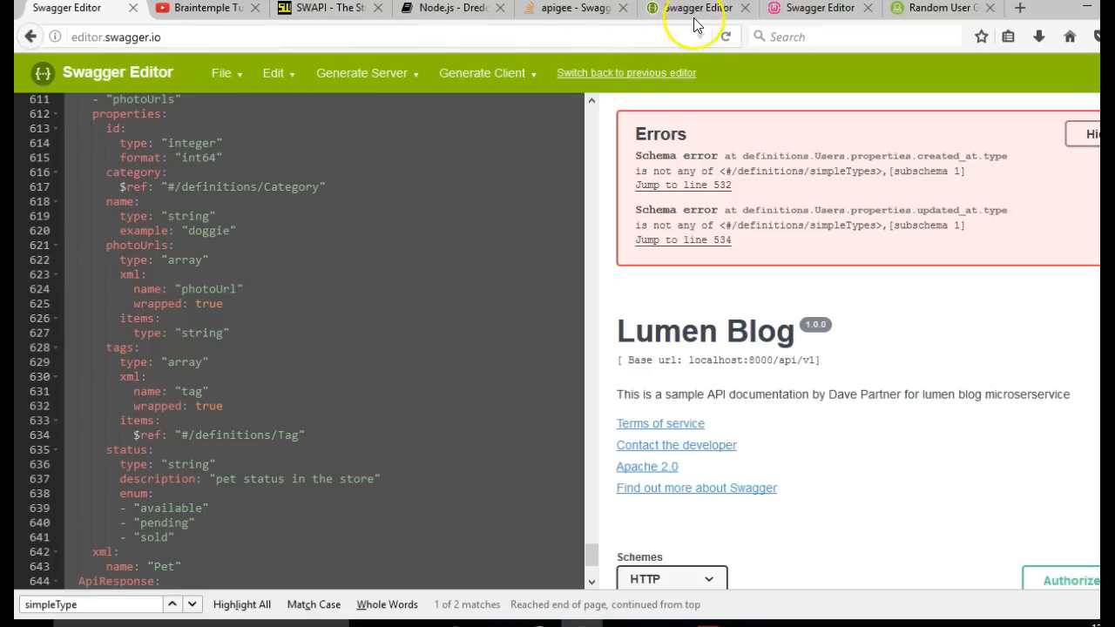
pyautogui.click(810, 8)
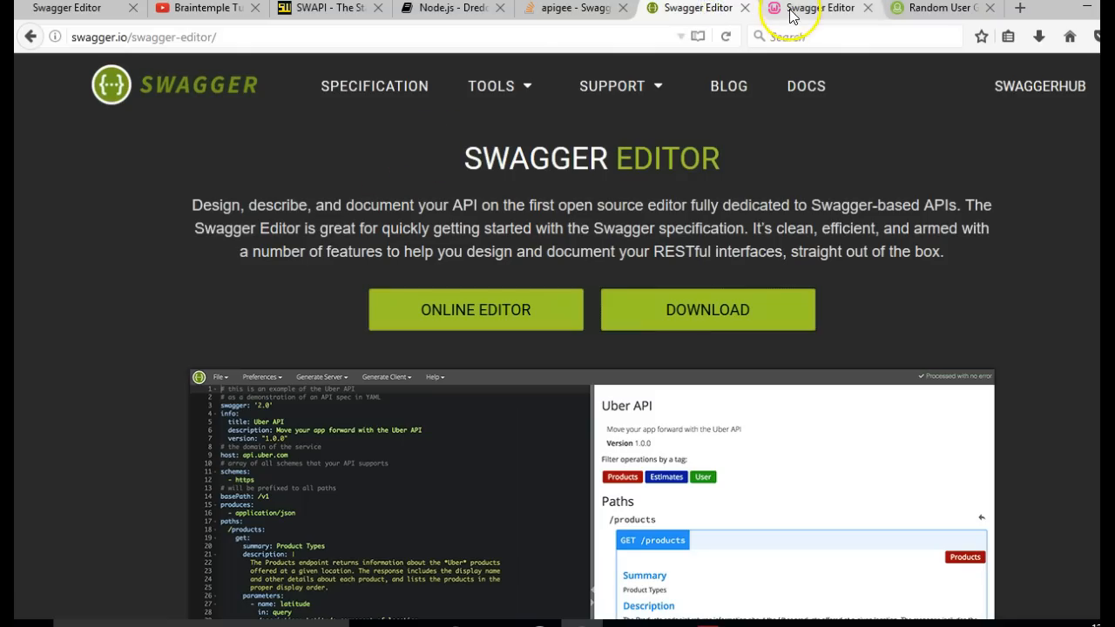
pyautogui.click(819, 8)
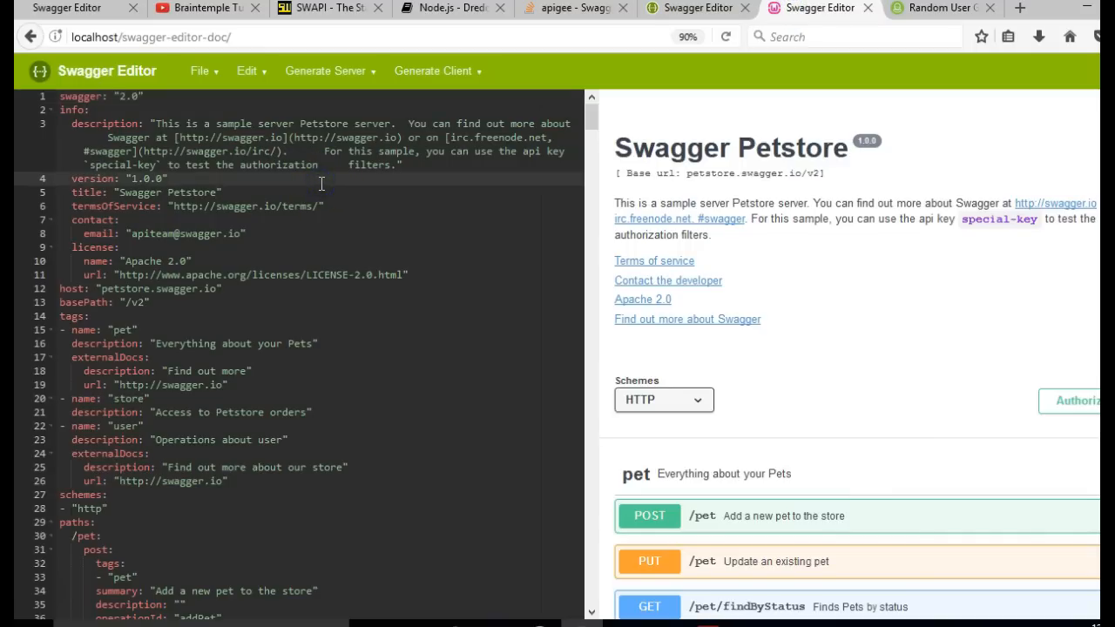
pyautogui.scroll(-3)
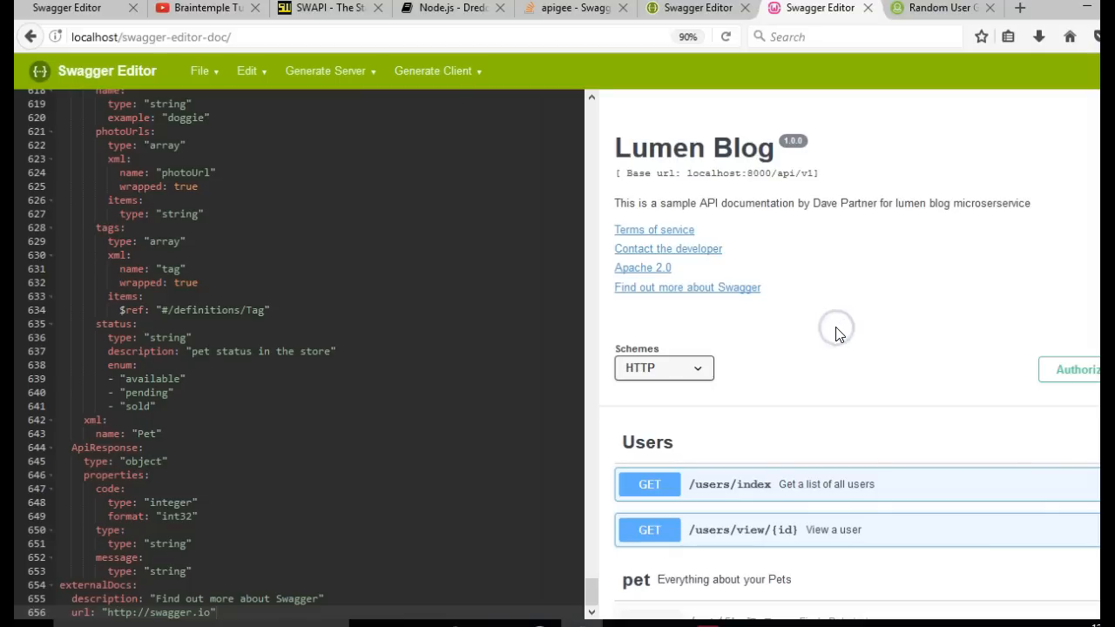
# - Scroll through the Lumen Blog YAML and preview panes, checking the Users endpoints and two schema errors
pyautogui.scroll(-3)
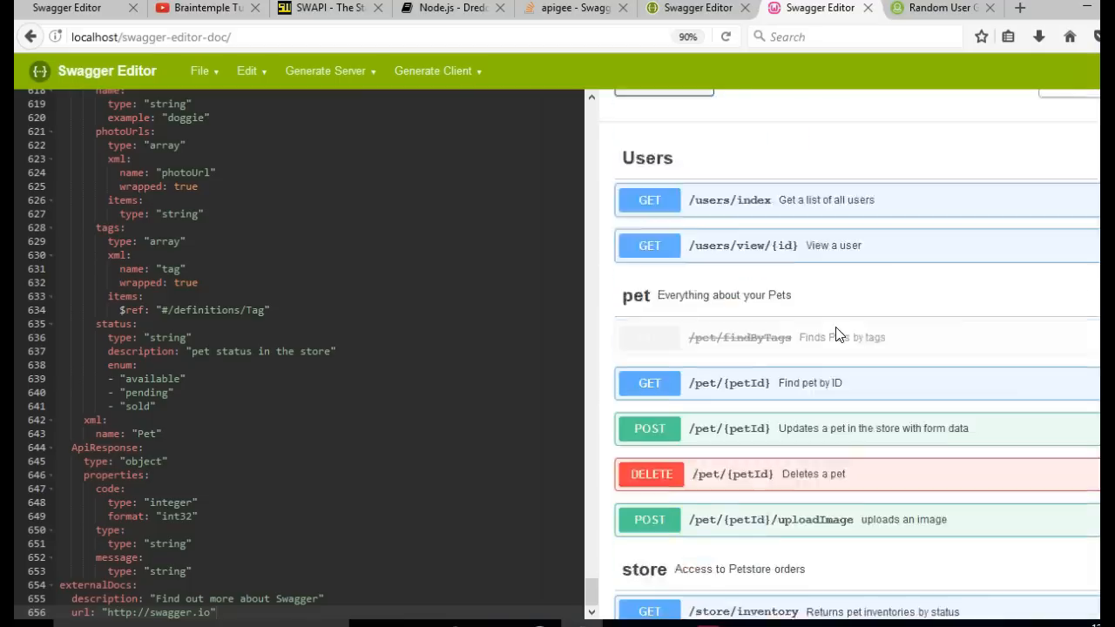
pyautogui.scroll(3)
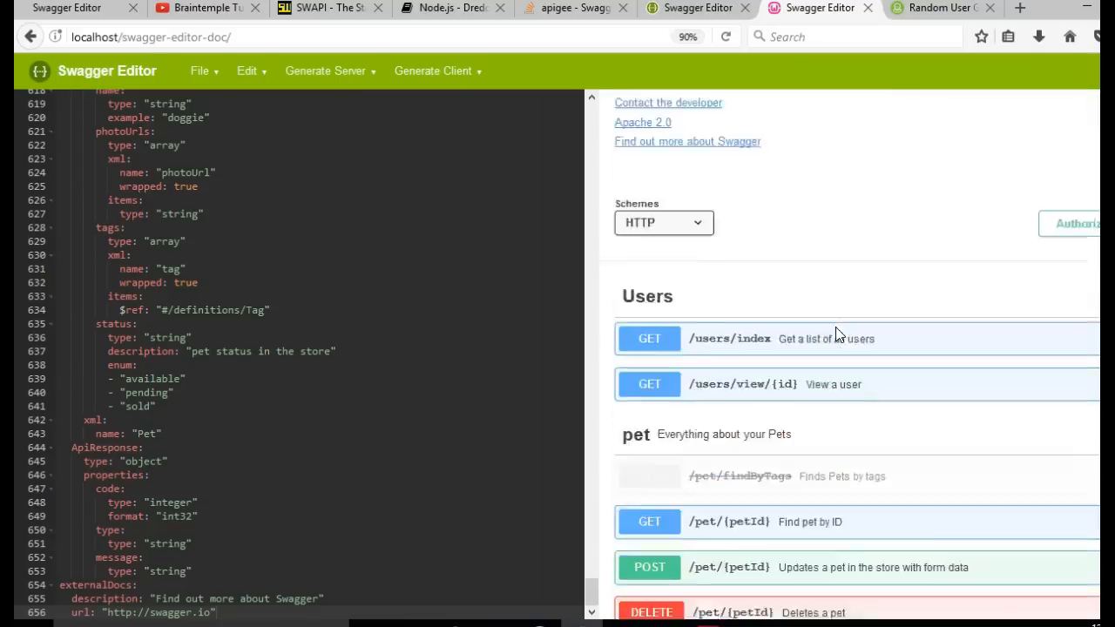
pyautogui.scroll(3)
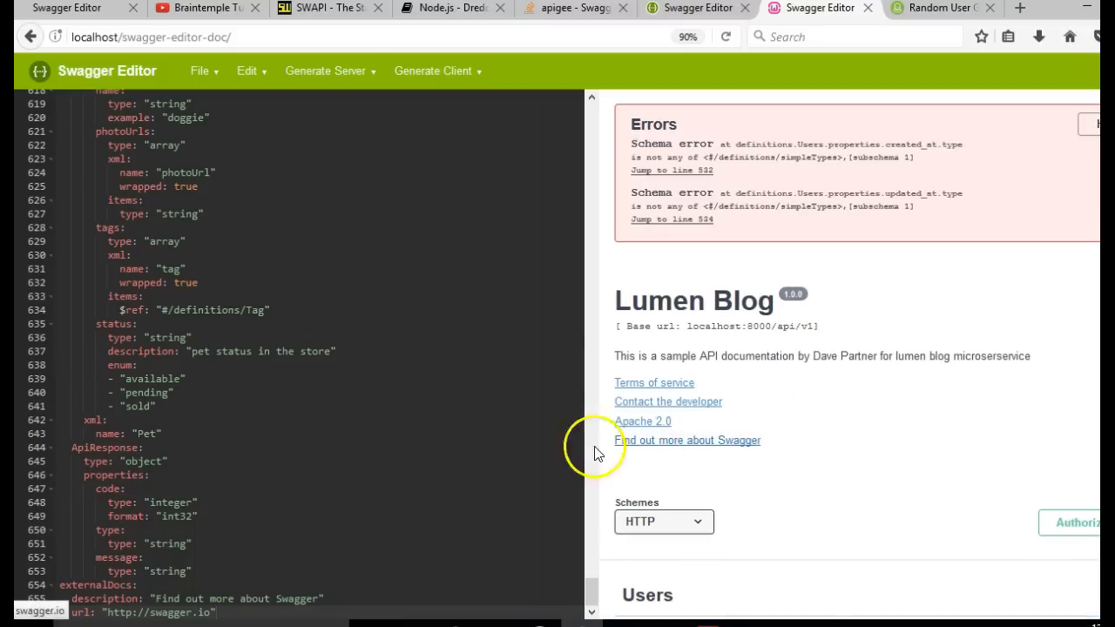
pyautogui.moveTo(414, 347)
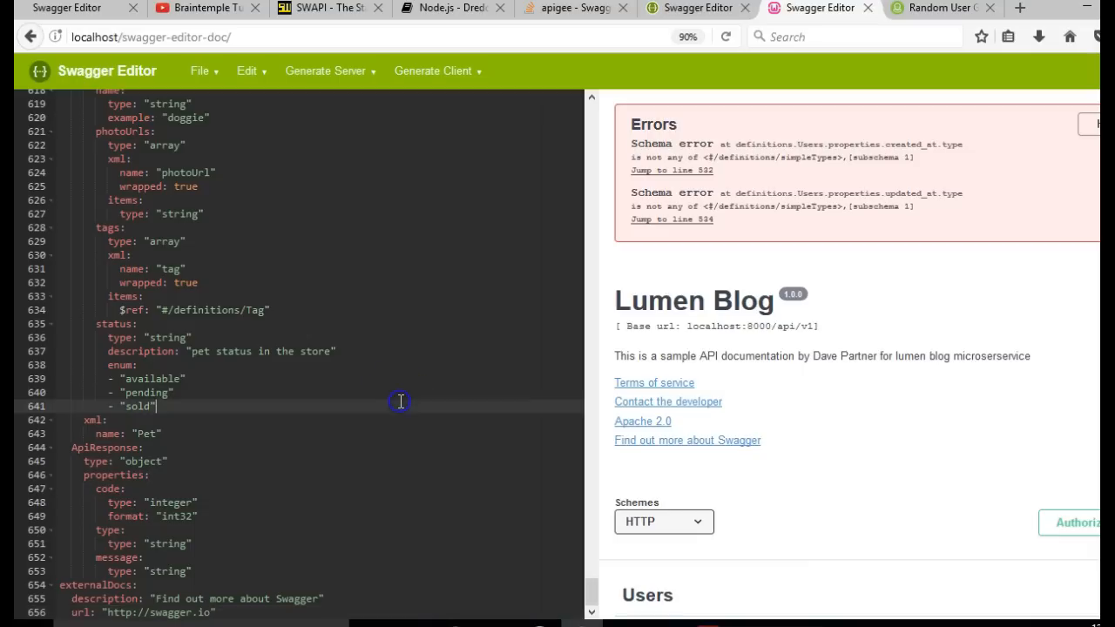
pyautogui.moveTo(421, 400)
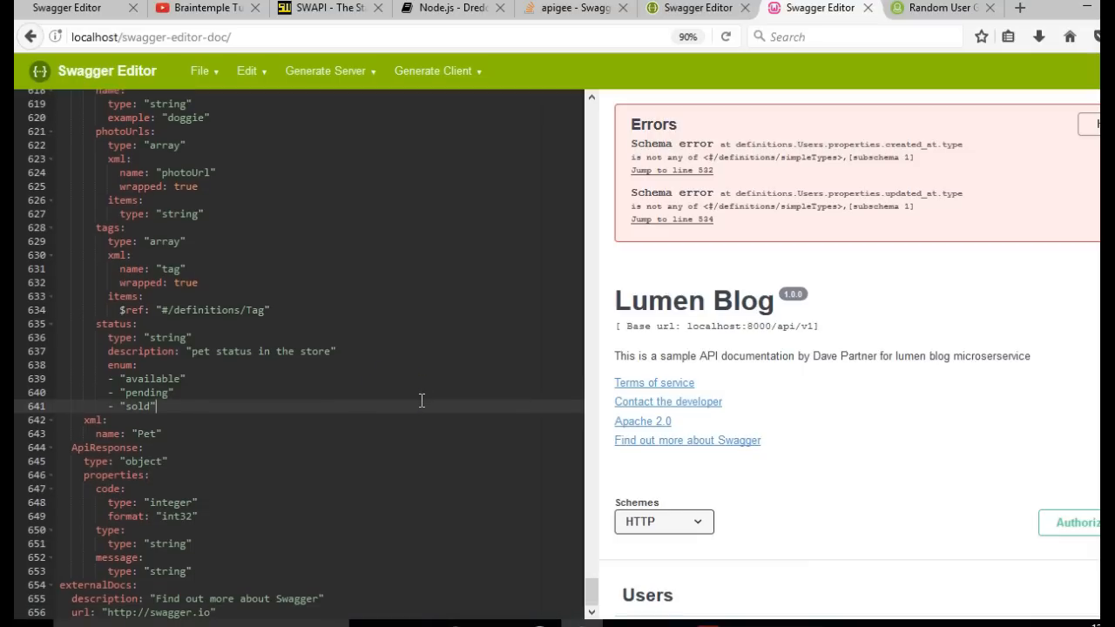
pyautogui.scroll(3)
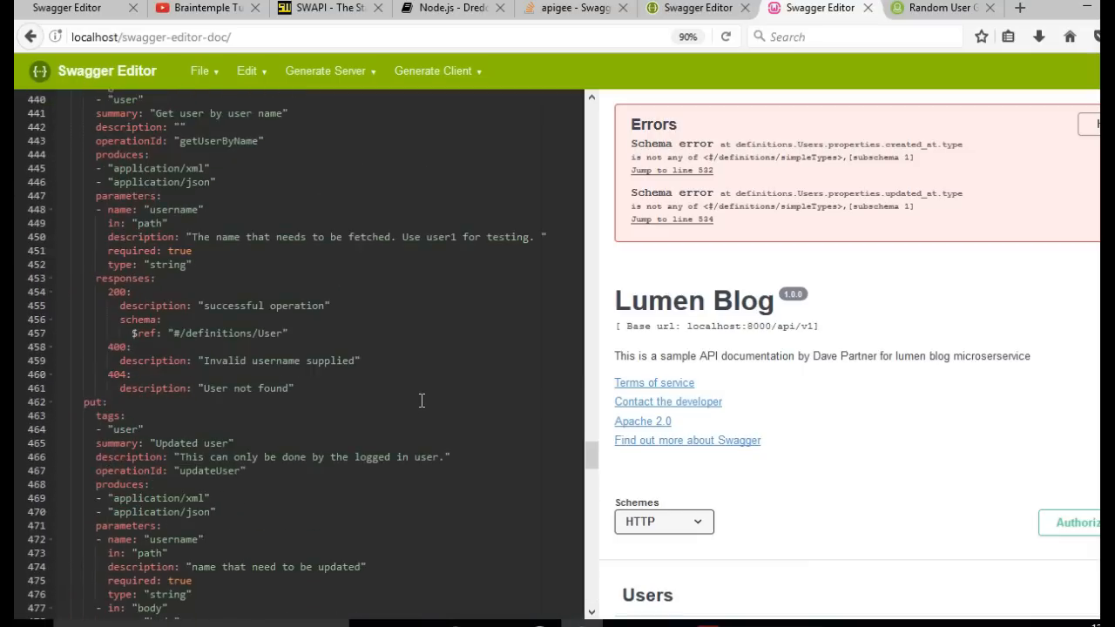
pyautogui.scroll(3)
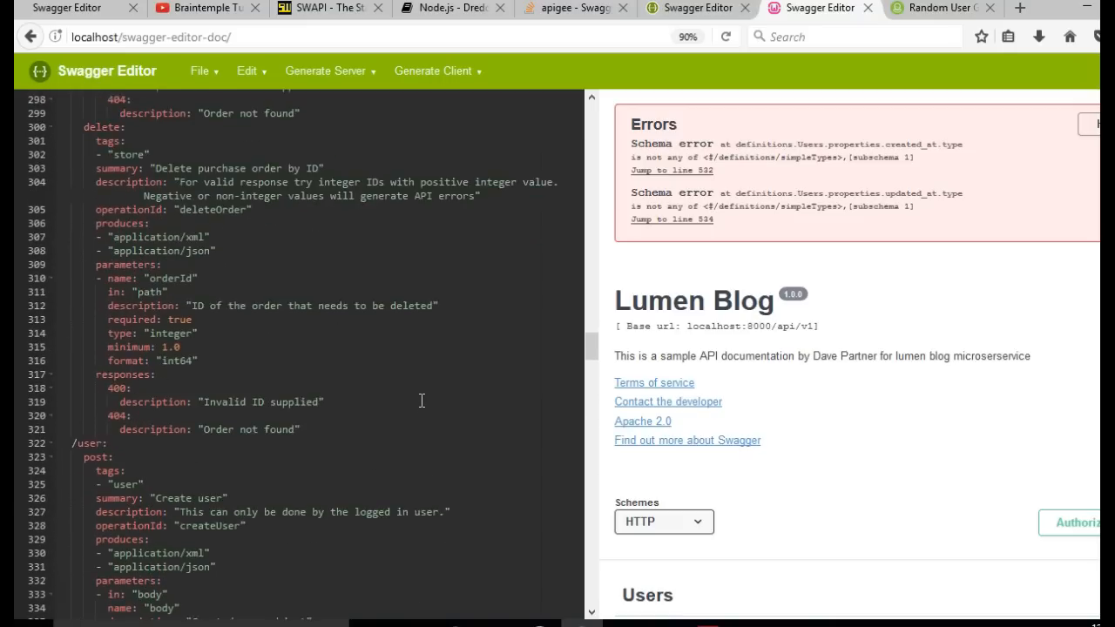
pyautogui.scroll(3)
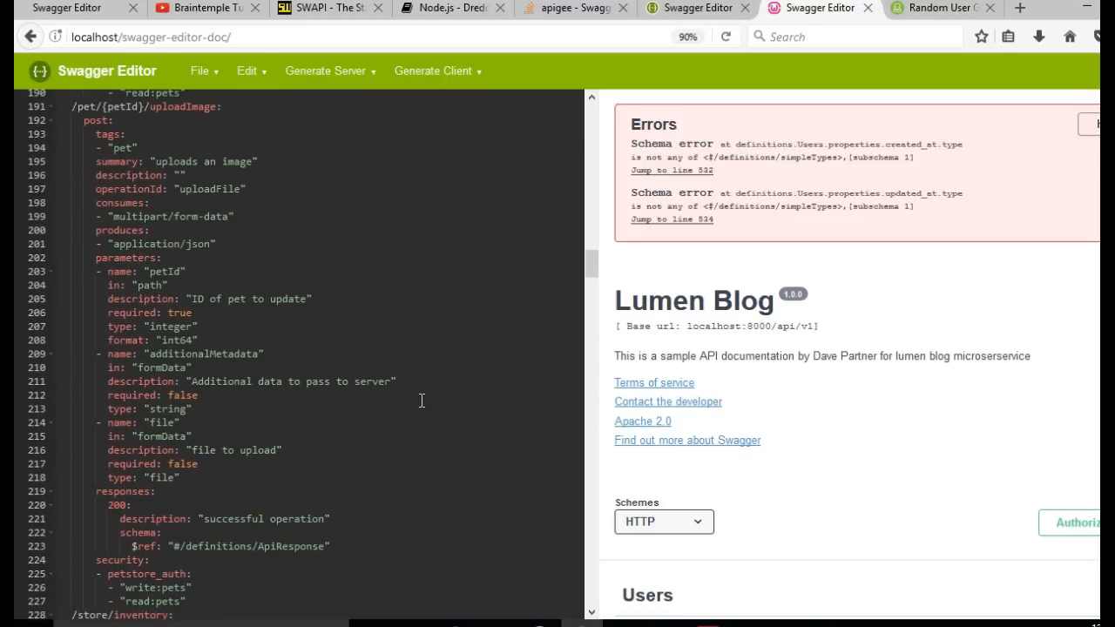
pyautogui.scroll(-3)
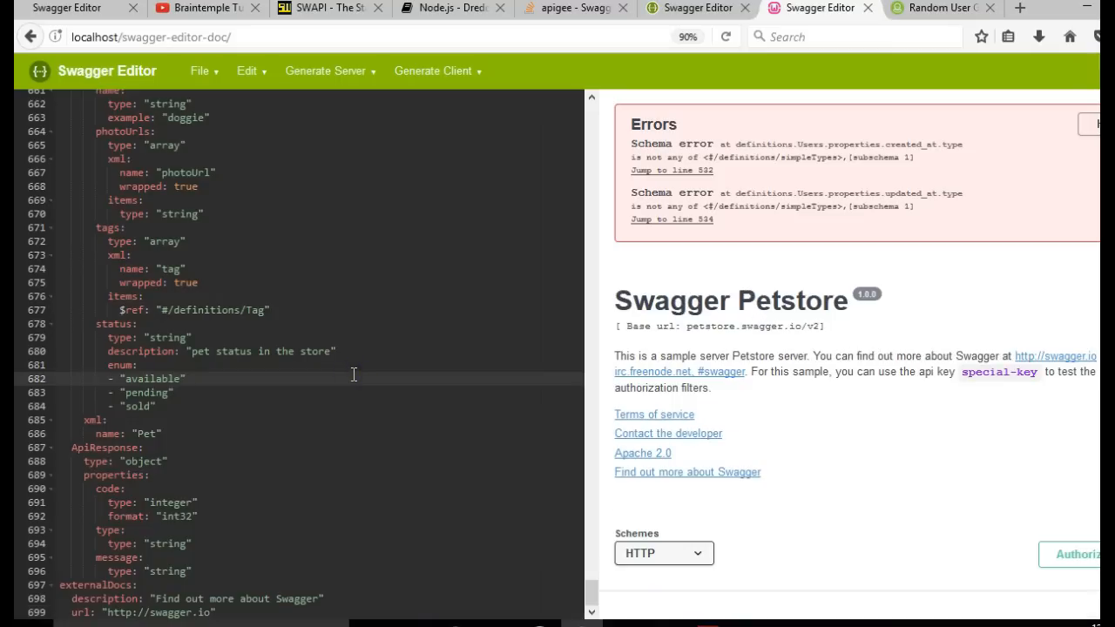
pyautogui.moveTo(742, 287)
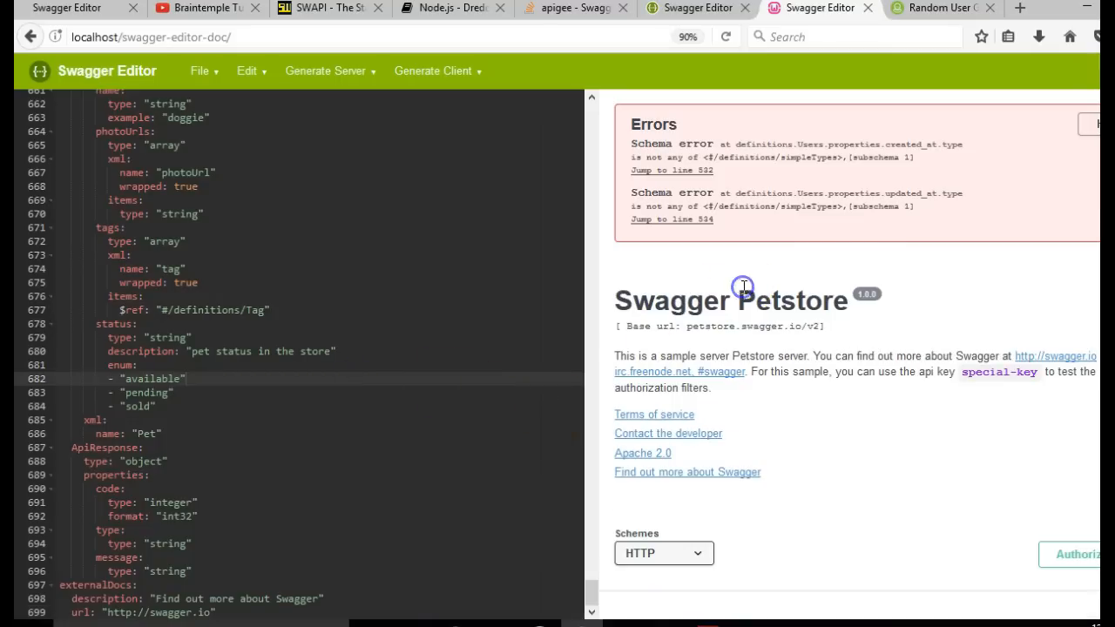
pyautogui.scroll(-3)
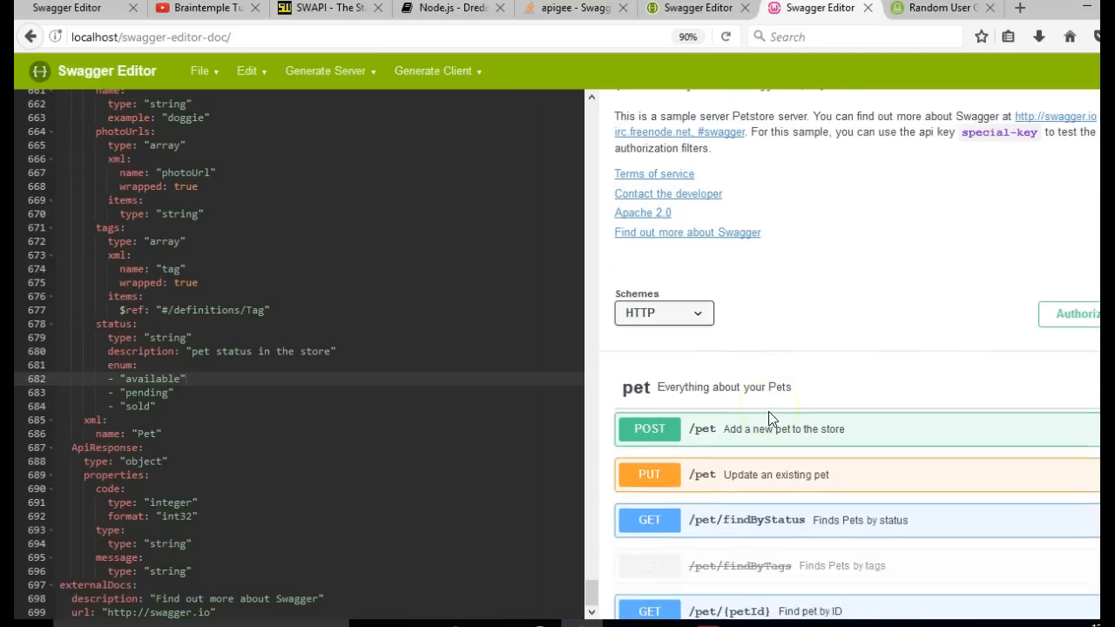
pyautogui.scroll(-3)
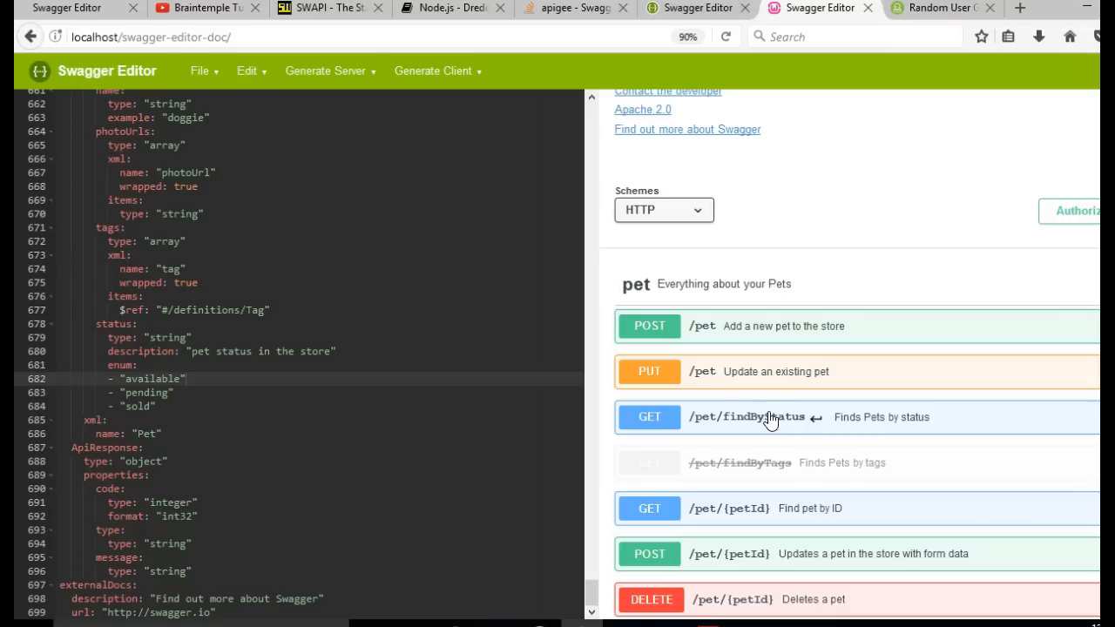
pyautogui.moveTo(224, 114)
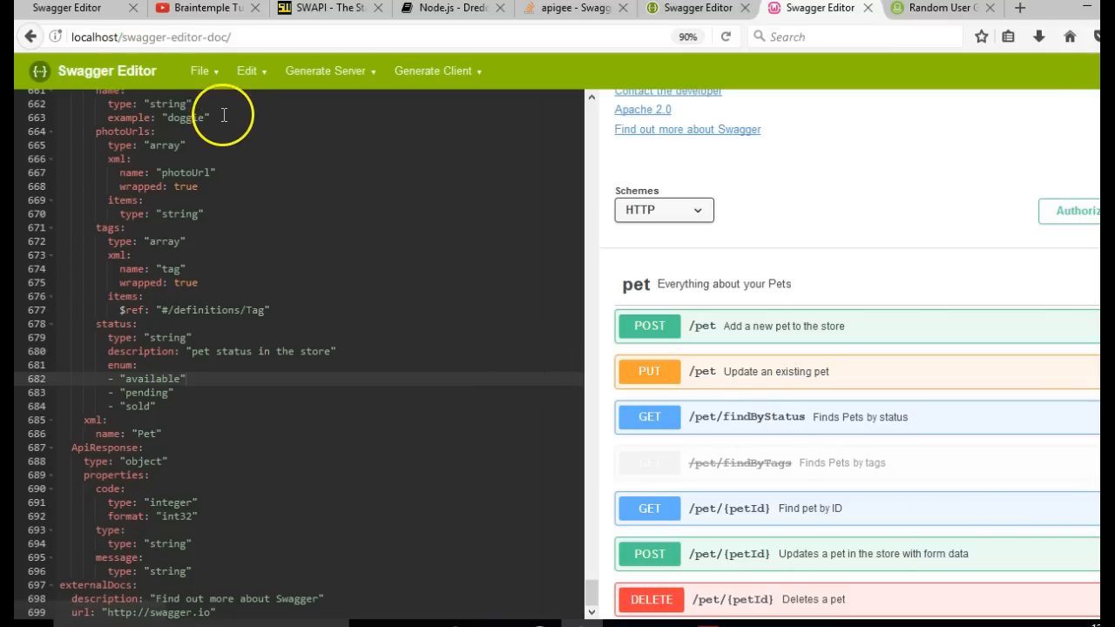
pyautogui.moveTo(499, 609)
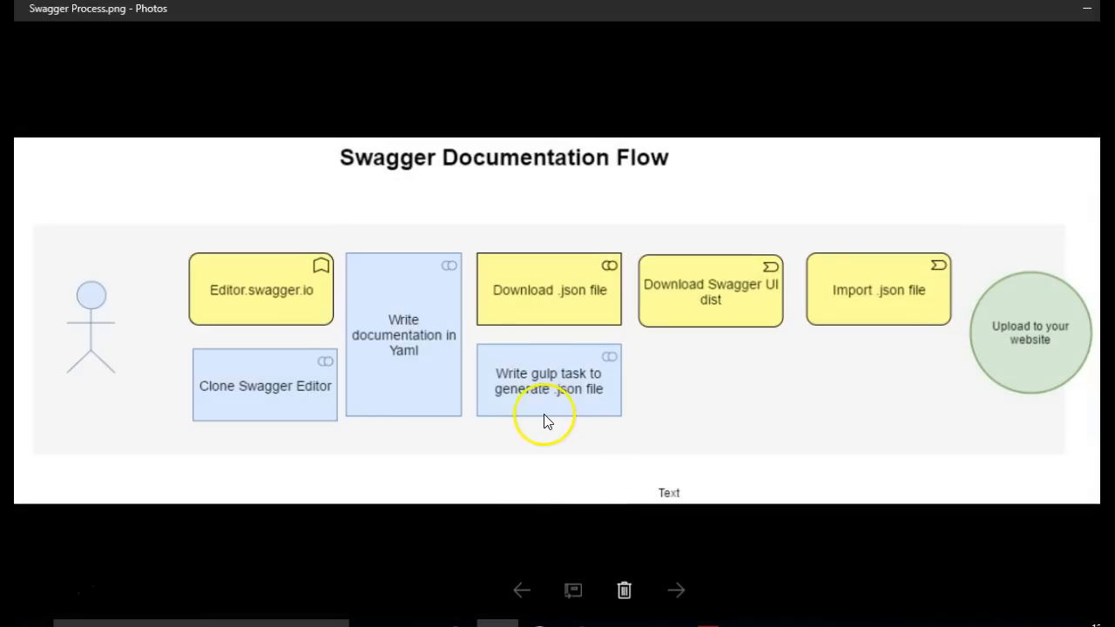
pyautogui.moveTo(433, 364)
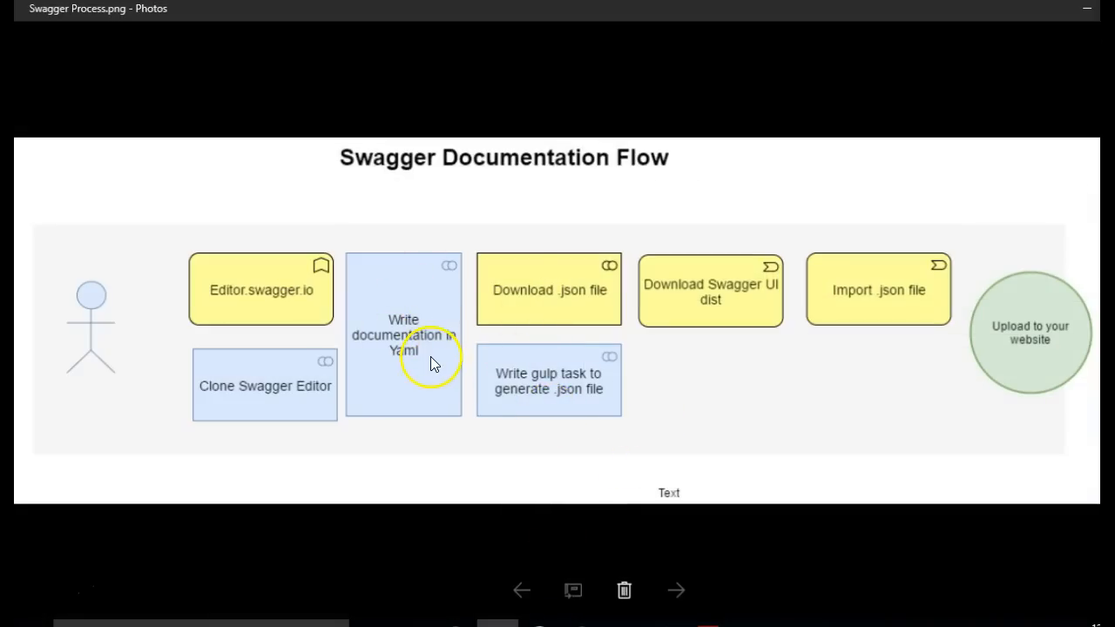
pyautogui.moveTo(581, 303)
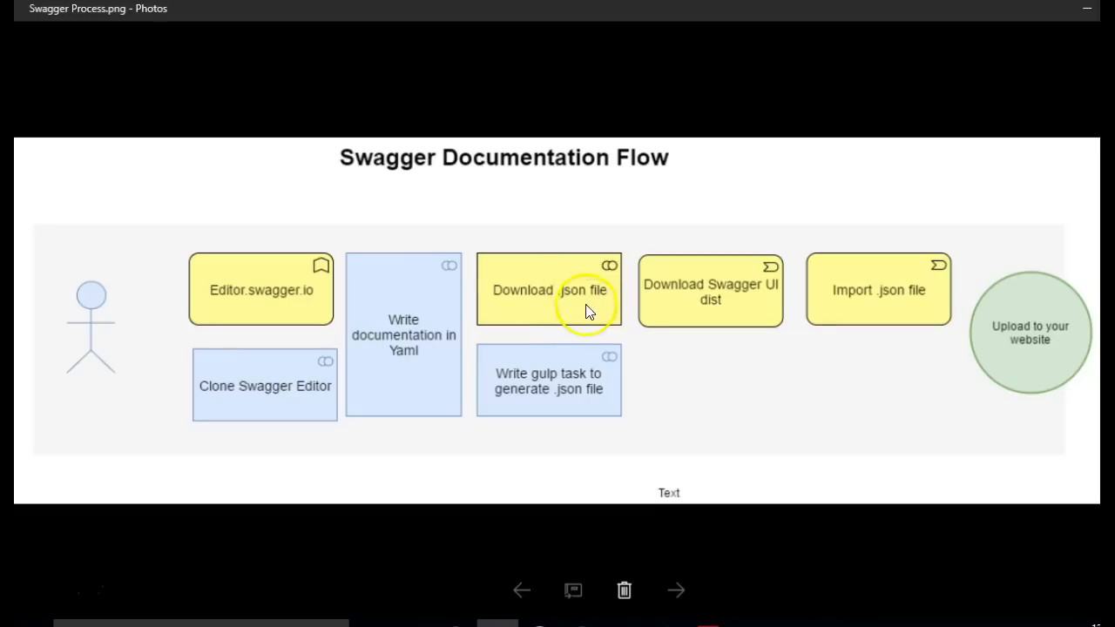
pyautogui.moveTo(709, 292)
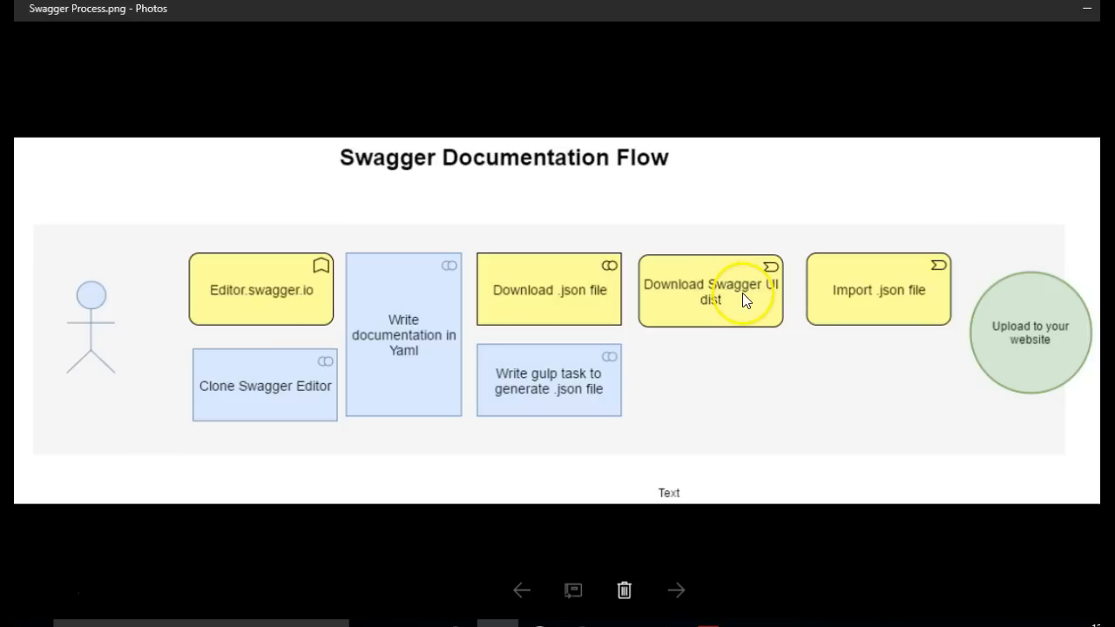
pyautogui.moveTo(749, 298)
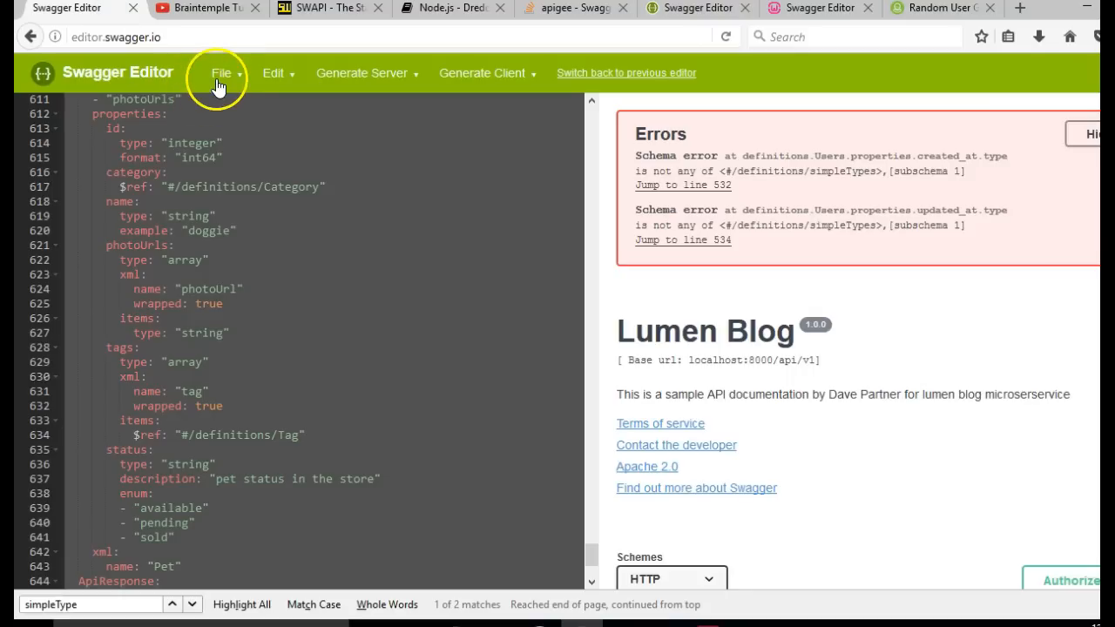
# - Export the Lumen Blog spec via Download JSON and save swagger.json to disk
pyautogui.click(221, 72)
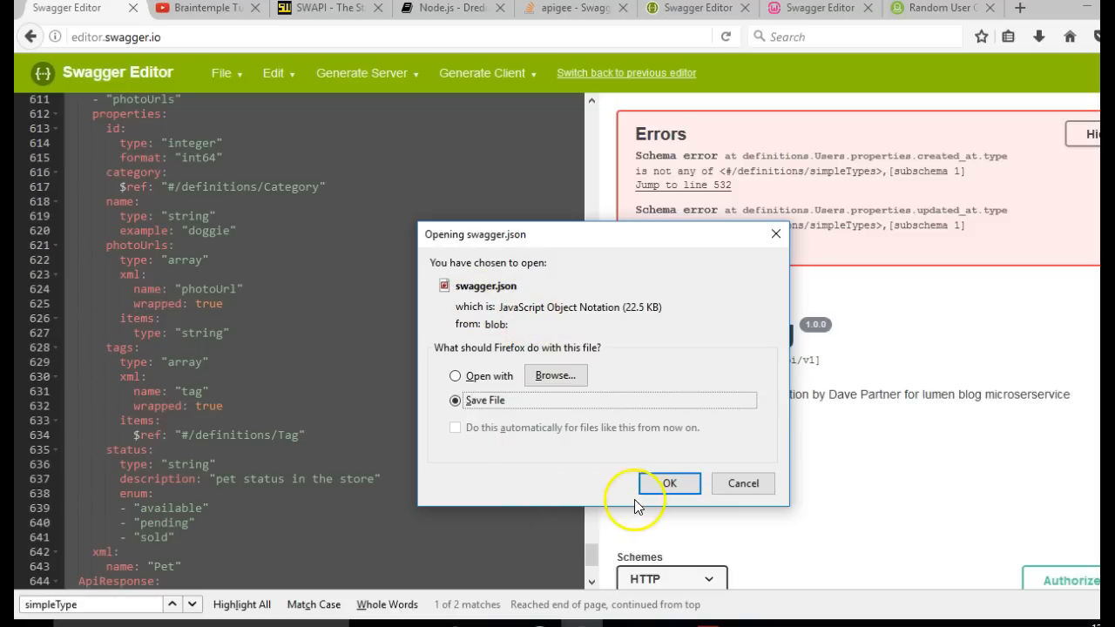
pyautogui.click(669, 484)
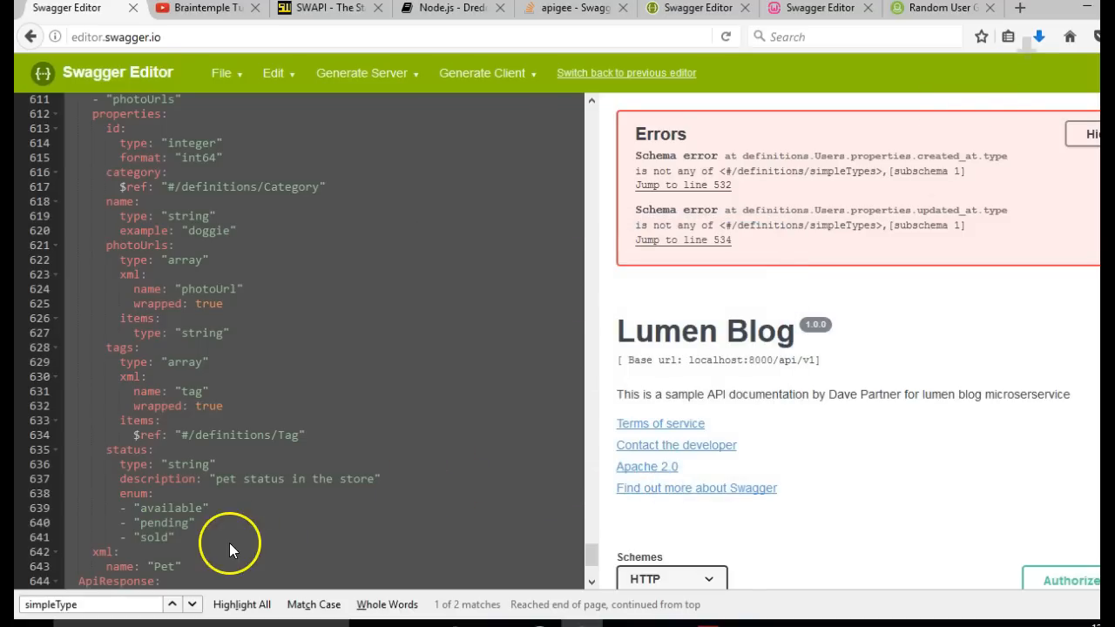
pyautogui.moveTo(1070, 289)
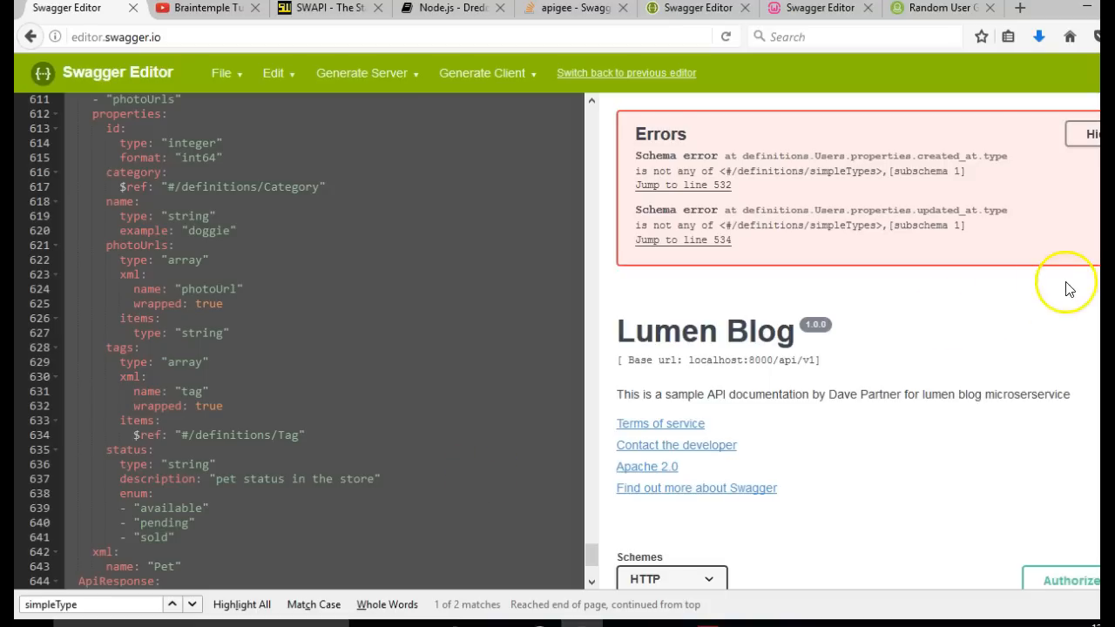
pyautogui.moveTo(1070, 290)
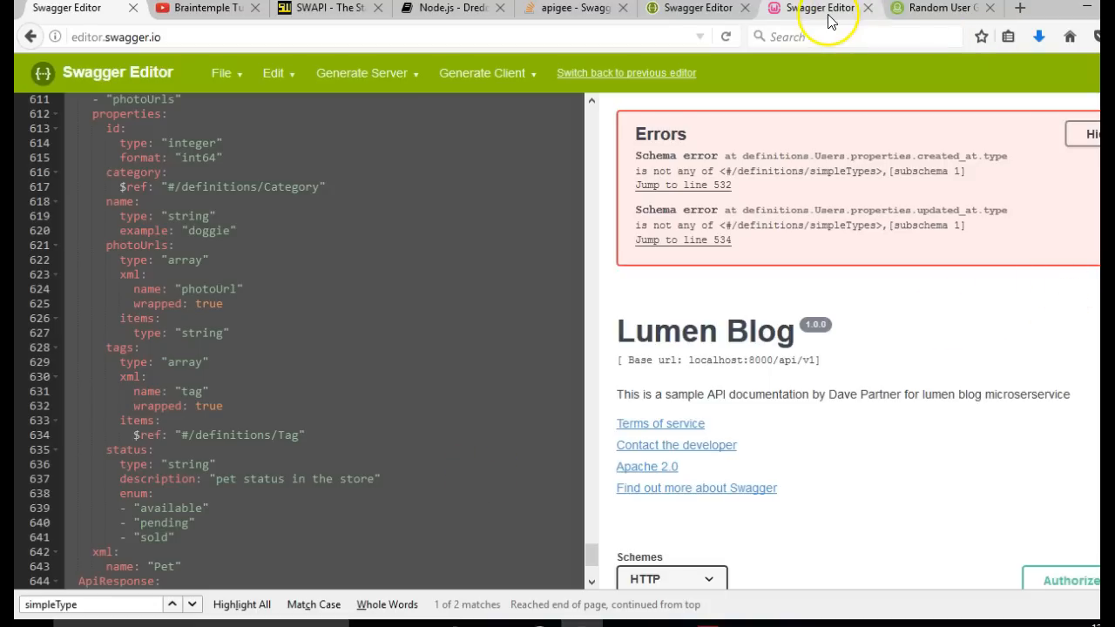
# - Switch to the localhost Swagger Editor tab and show its File menu with Download JSON
pyautogui.click(810, 7)
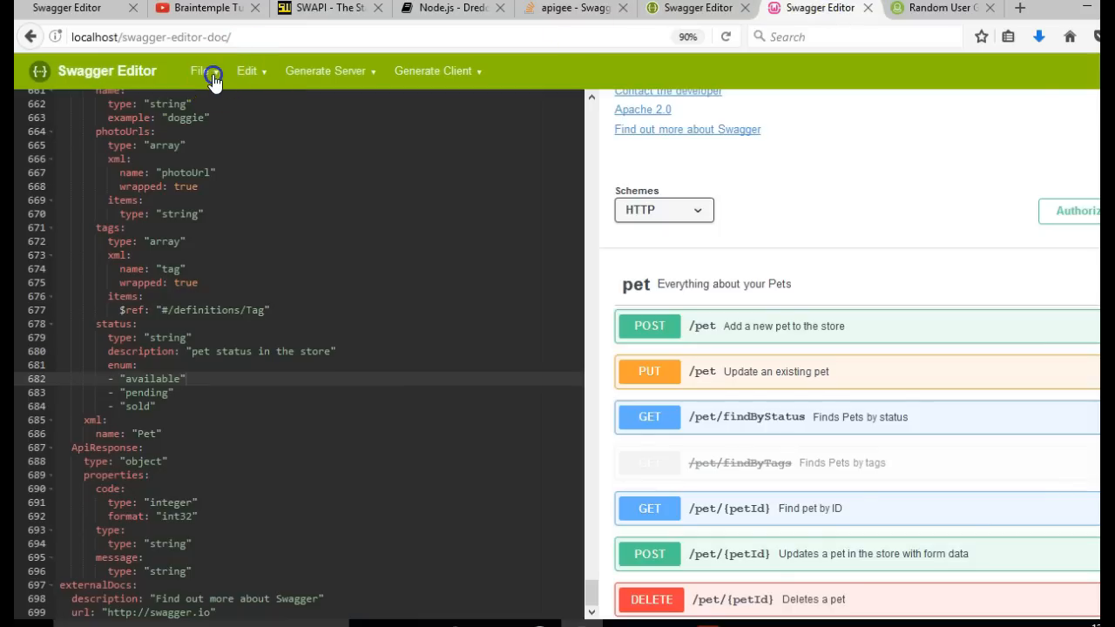
pyautogui.click(201, 71)
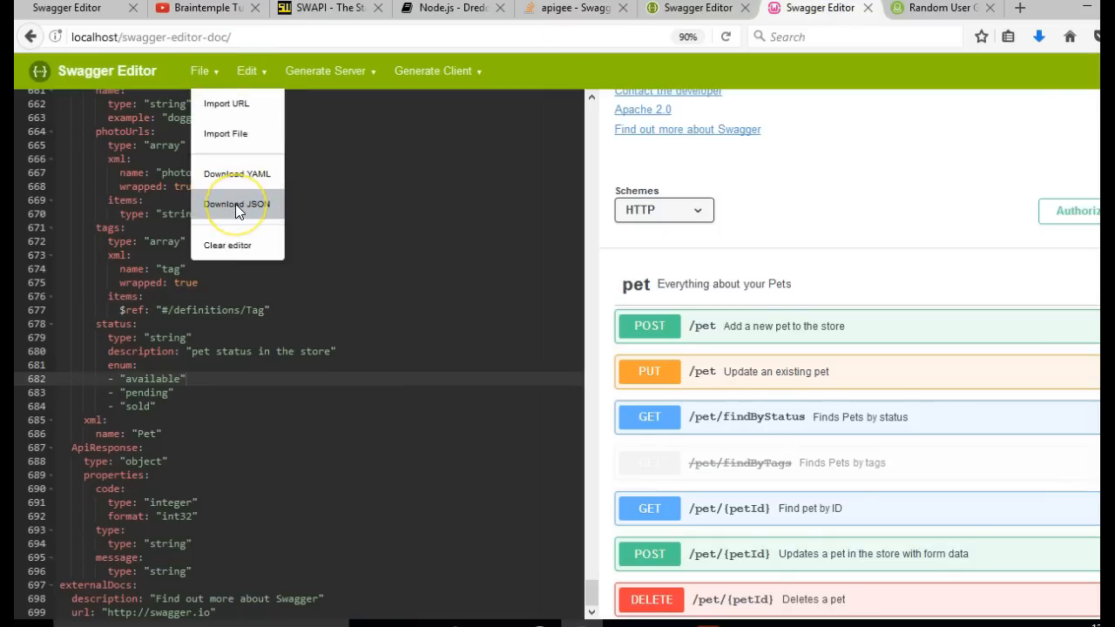
pyautogui.moveTo(468, 521)
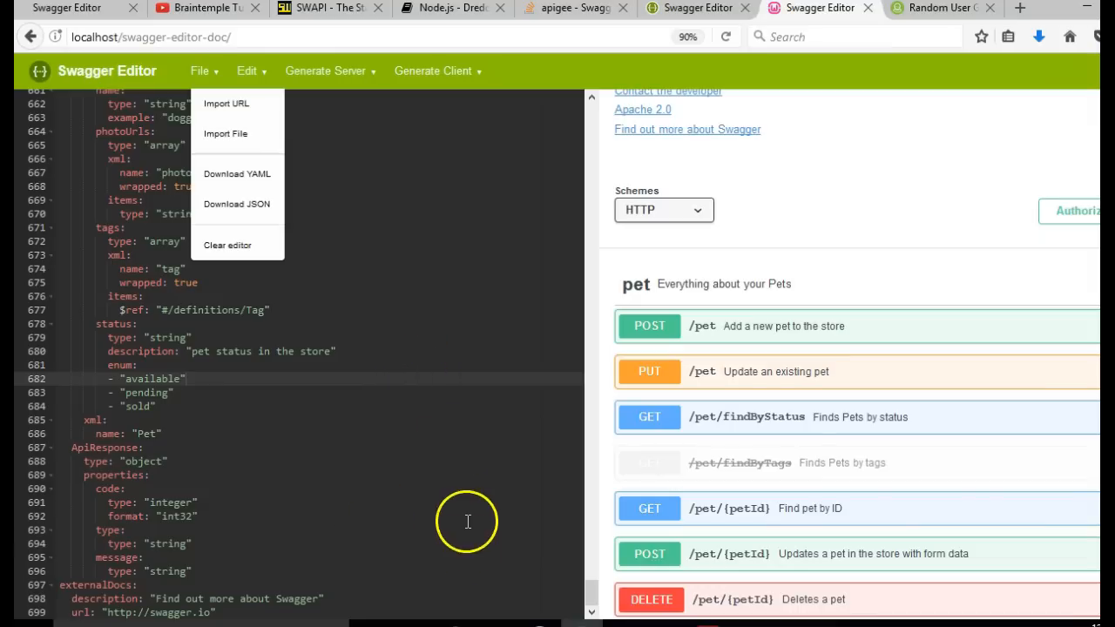
pyautogui.moveTo(651, 600)
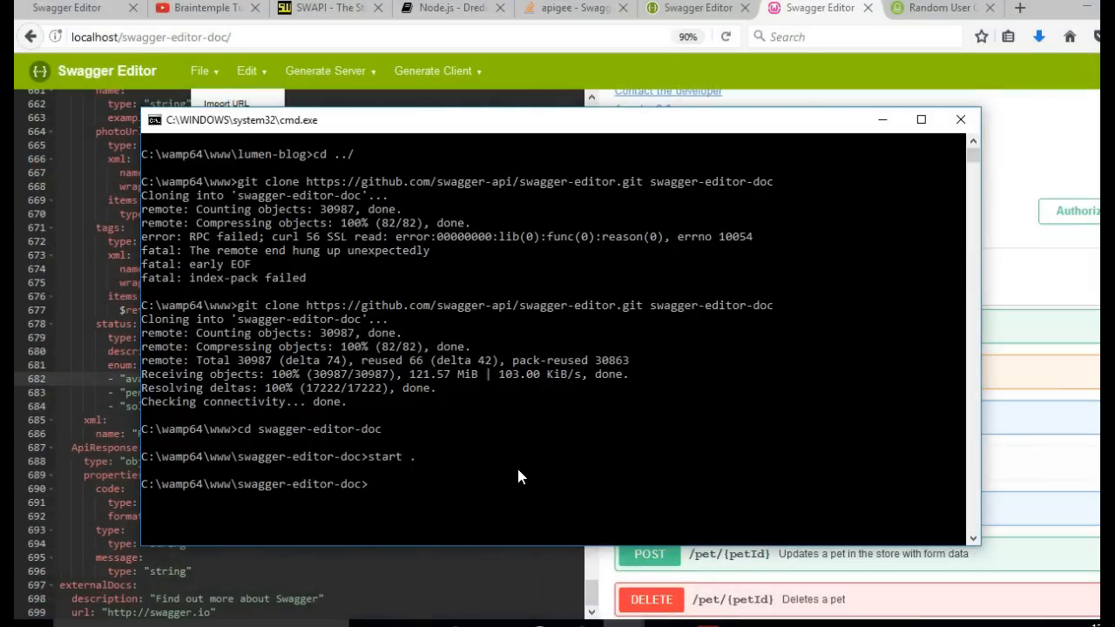
# - Run npm install -g swagger from C:\wamp64\www\swagger-editor-doc
pyautogui.write('n')
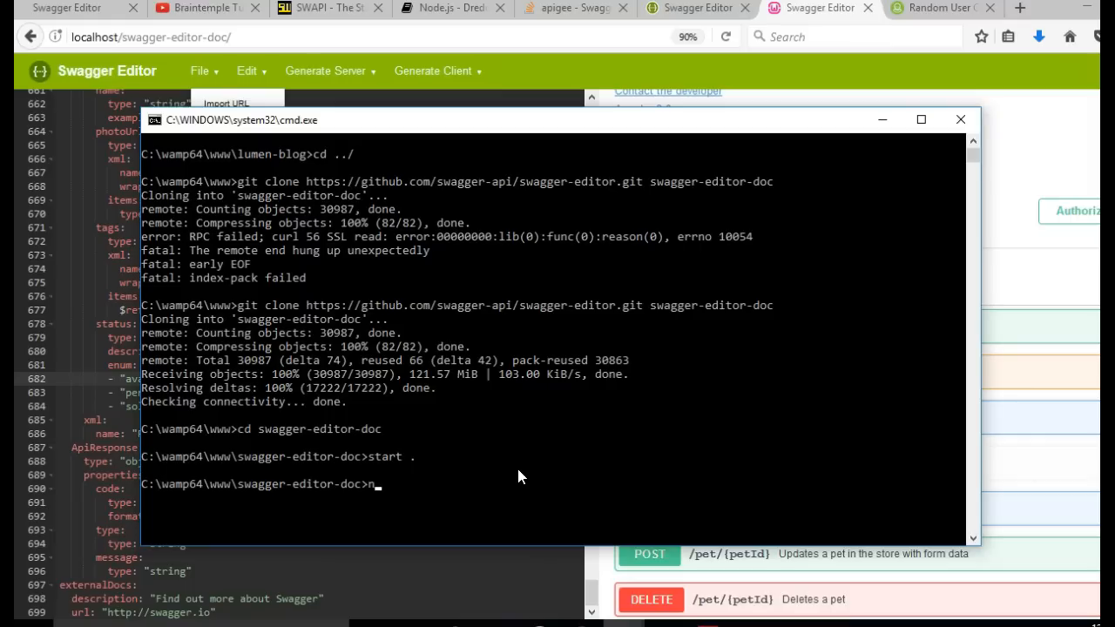
pyautogui.write('pm ins')
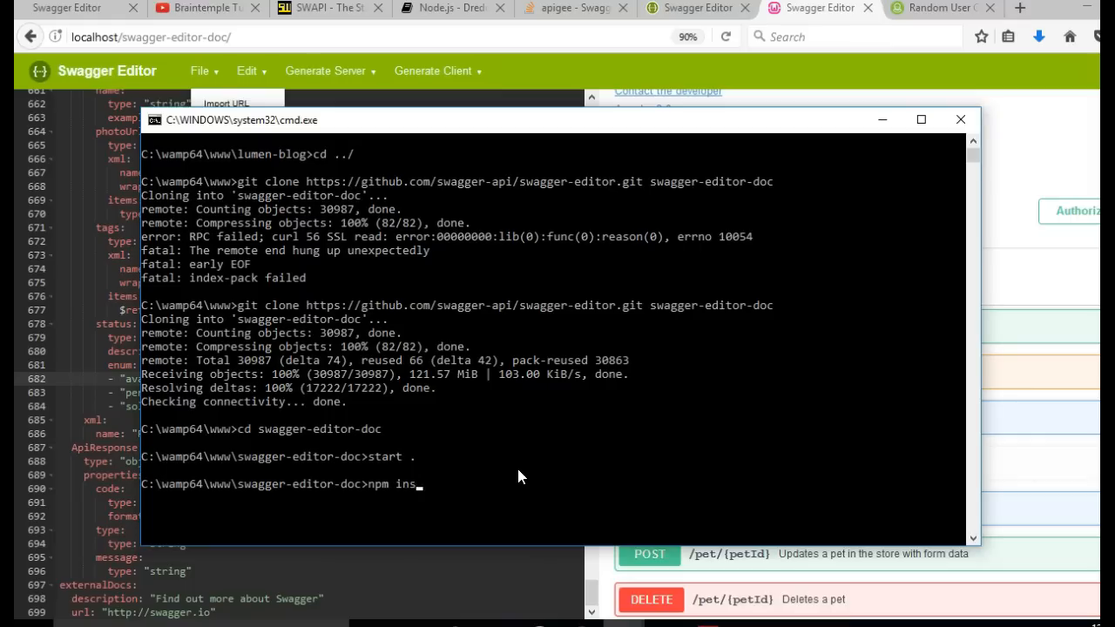
pyautogui.write('tall')
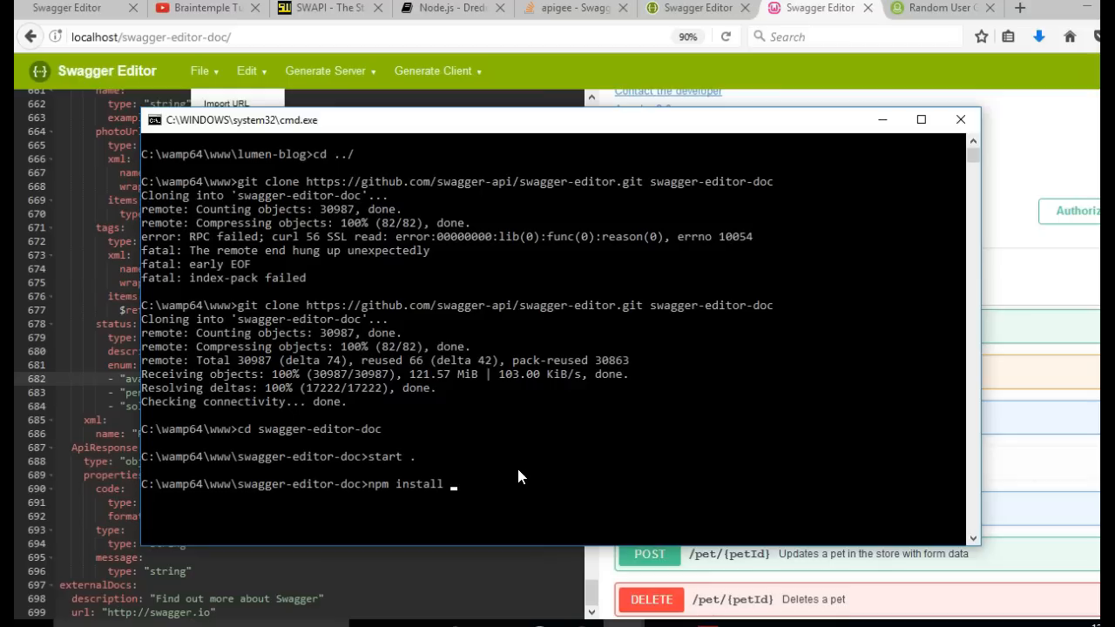
pyautogui.write('-g')
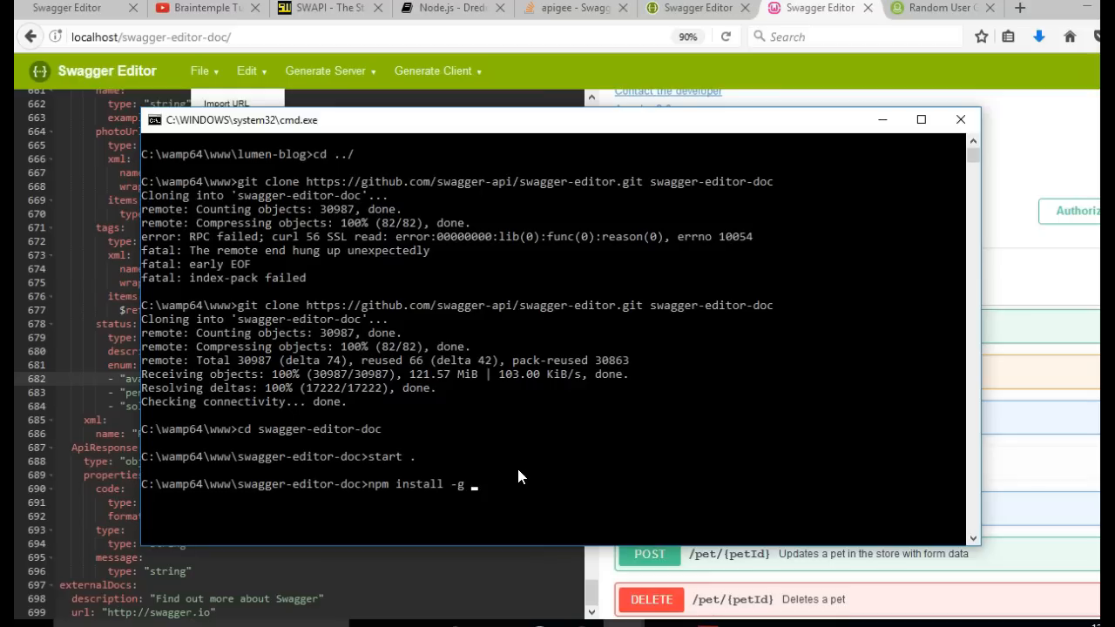
pyautogui.write('swagger')
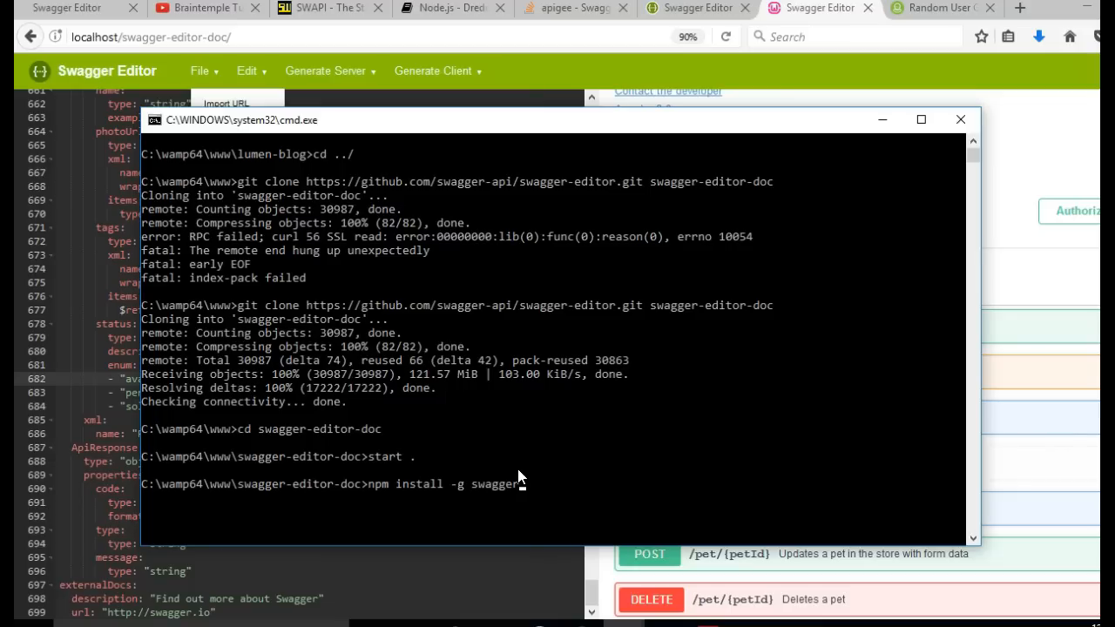
pyautogui.press('Return')
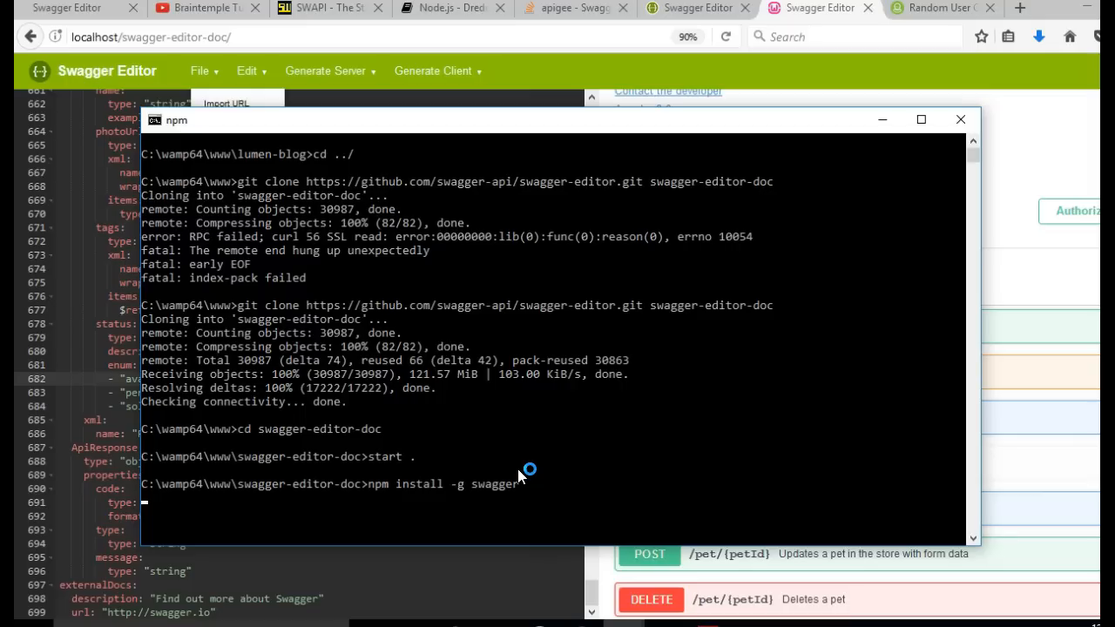
pyautogui.moveTo(445, 483)
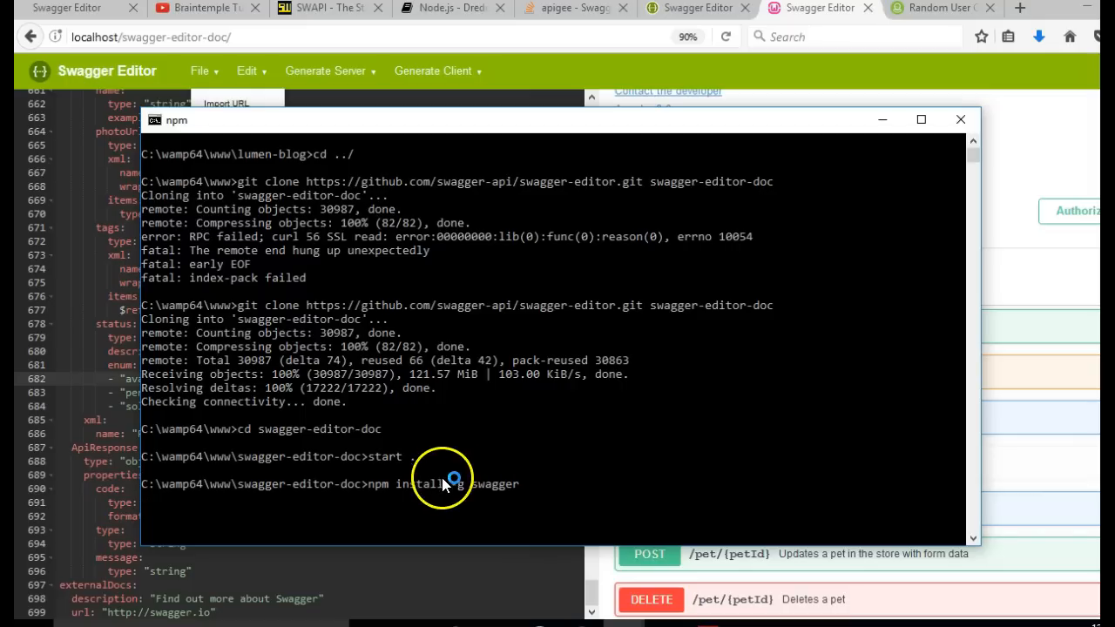
pyautogui.moveTo(489, 490)
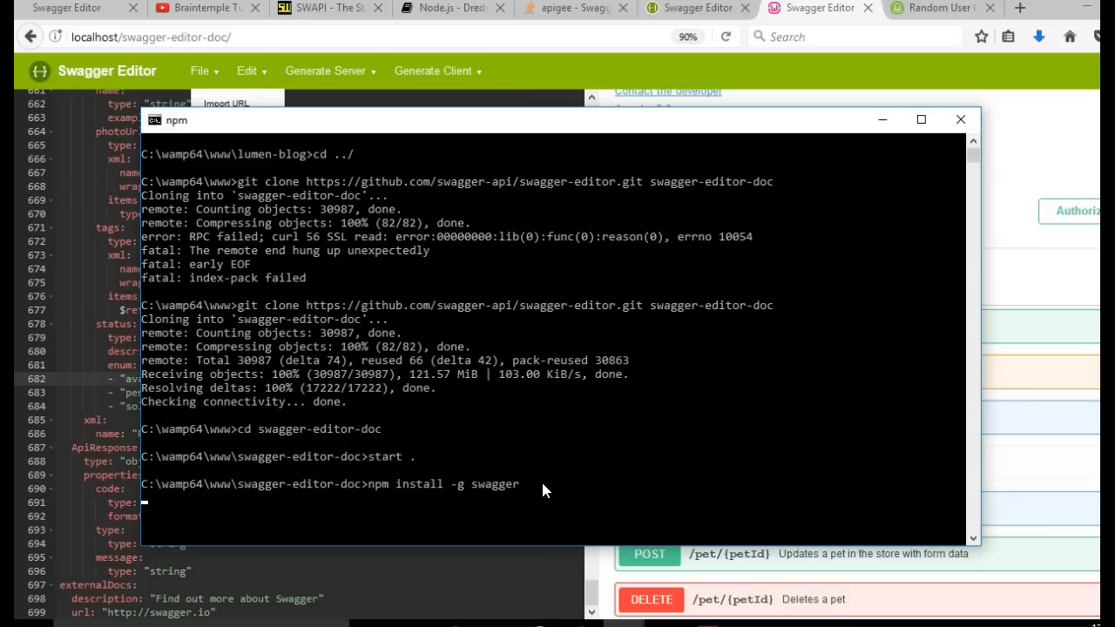
pyautogui.moveTo(610, 462)
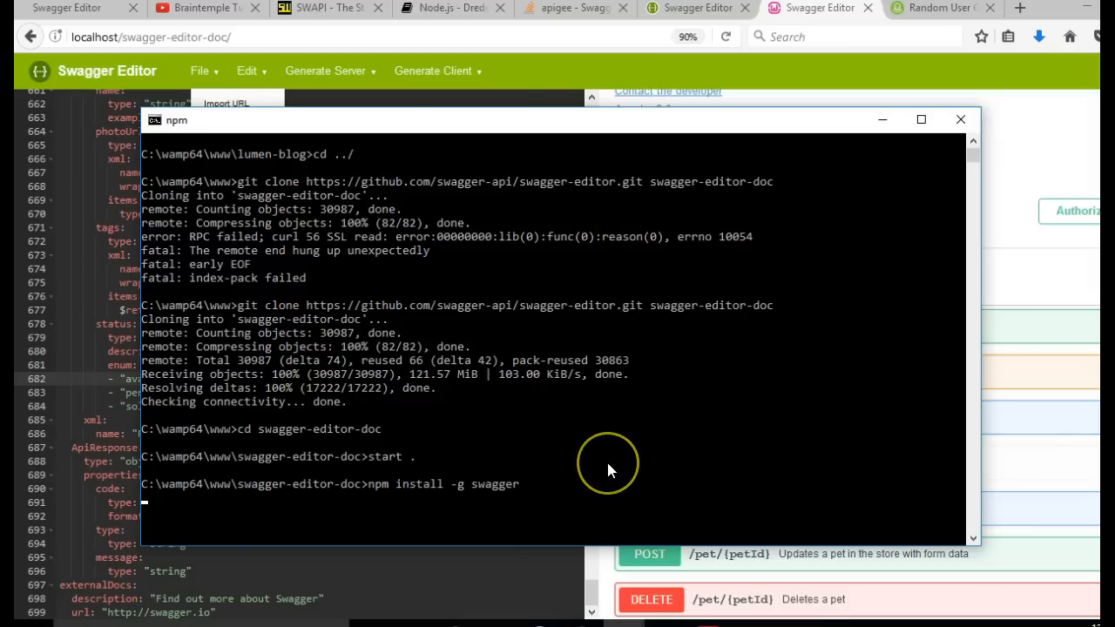
pyautogui.moveTo(610, 470)
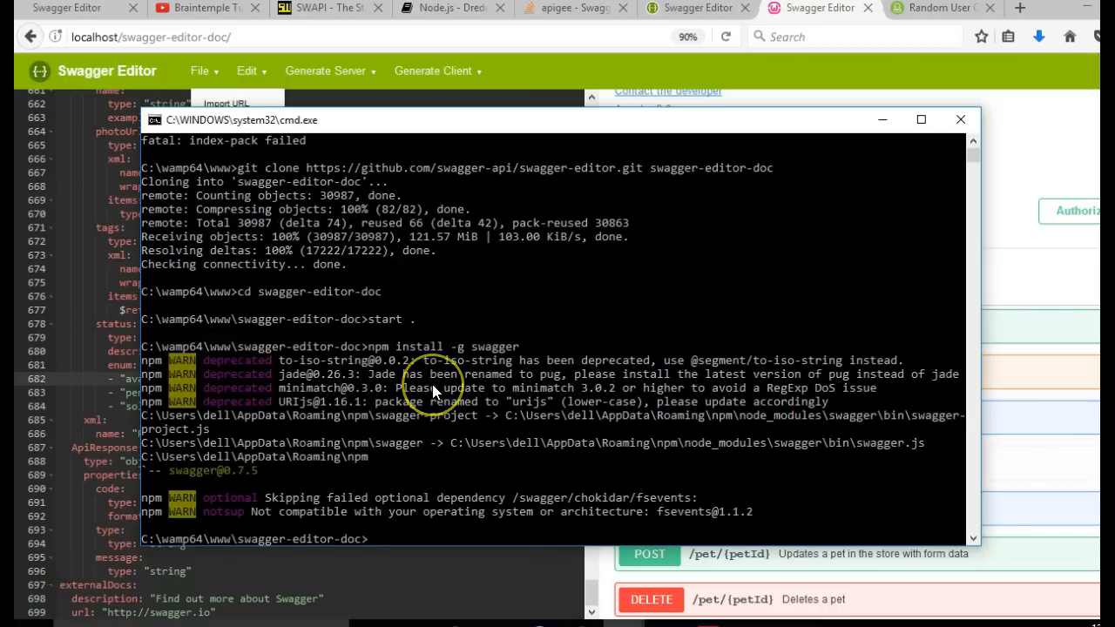
pyautogui.moveTo(283, 470)
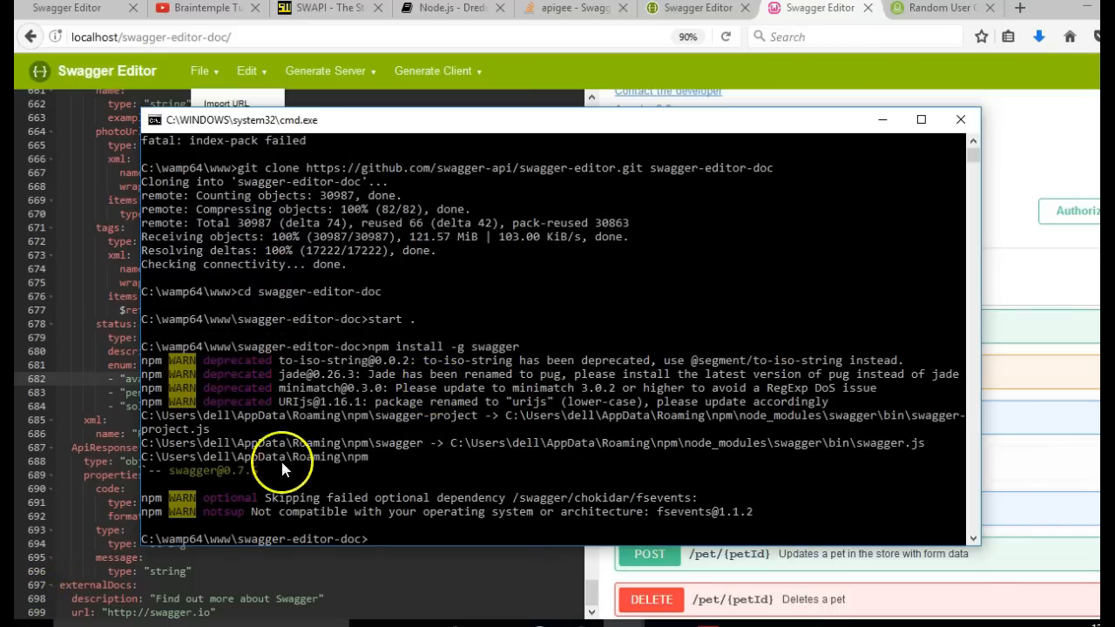
pyautogui.moveTo(203, 378)
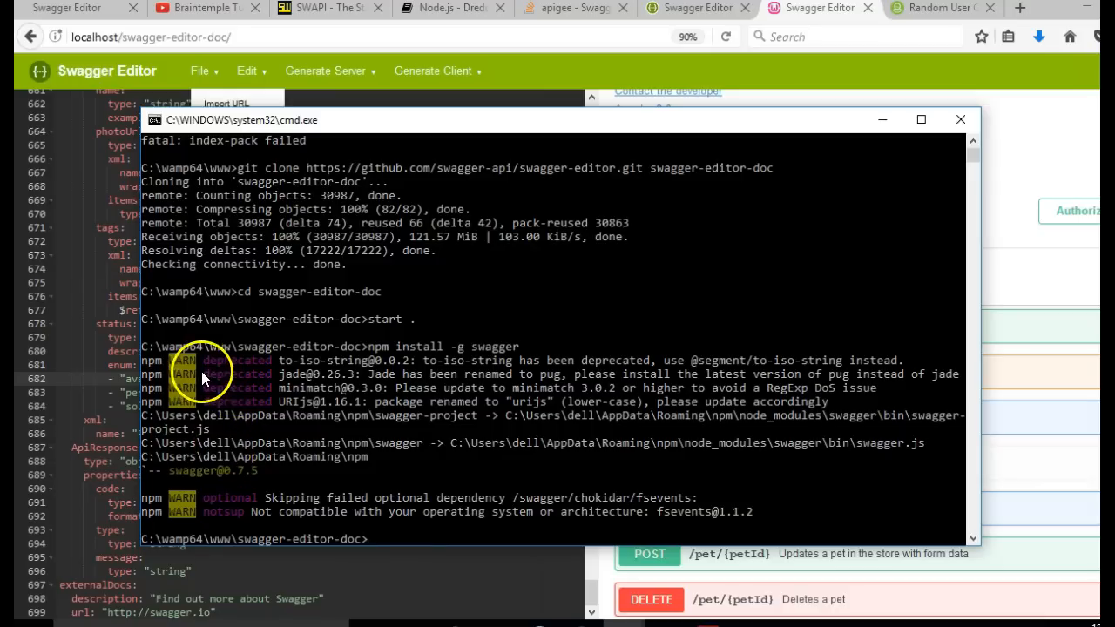
pyautogui.moveTo(190, 407)
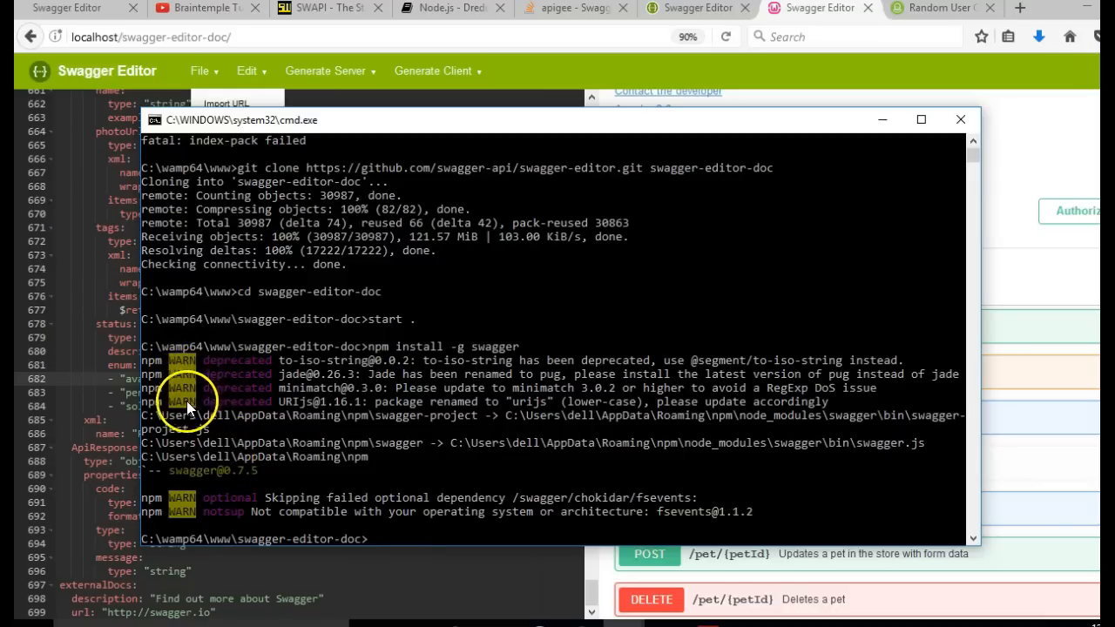
pyautogui.moveTo(204, 519)
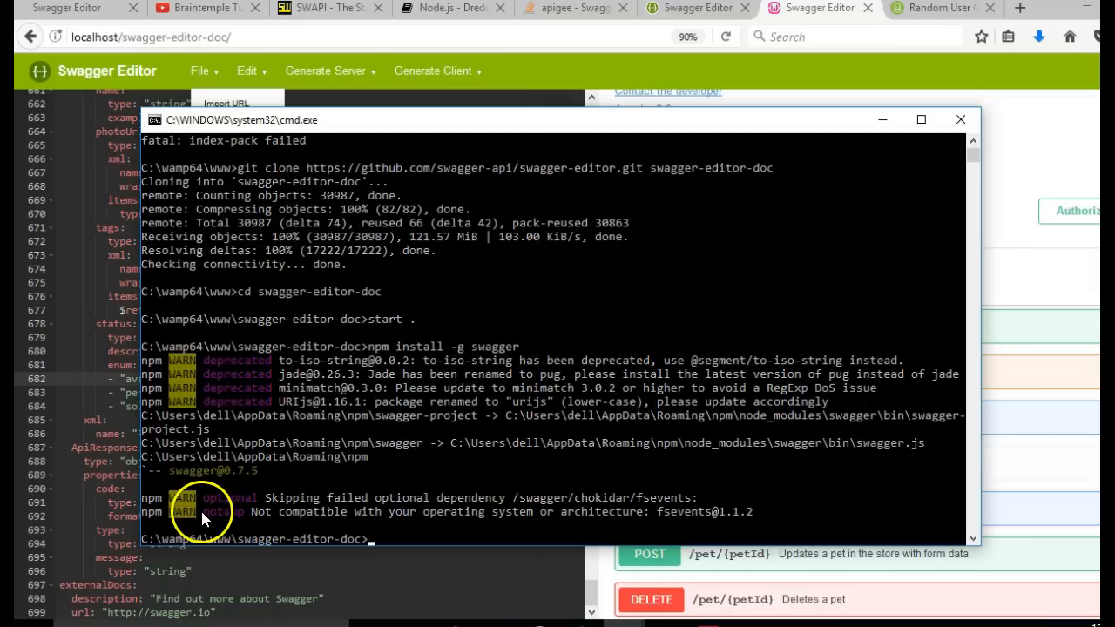
pyautogui.moveTo(298, 512)
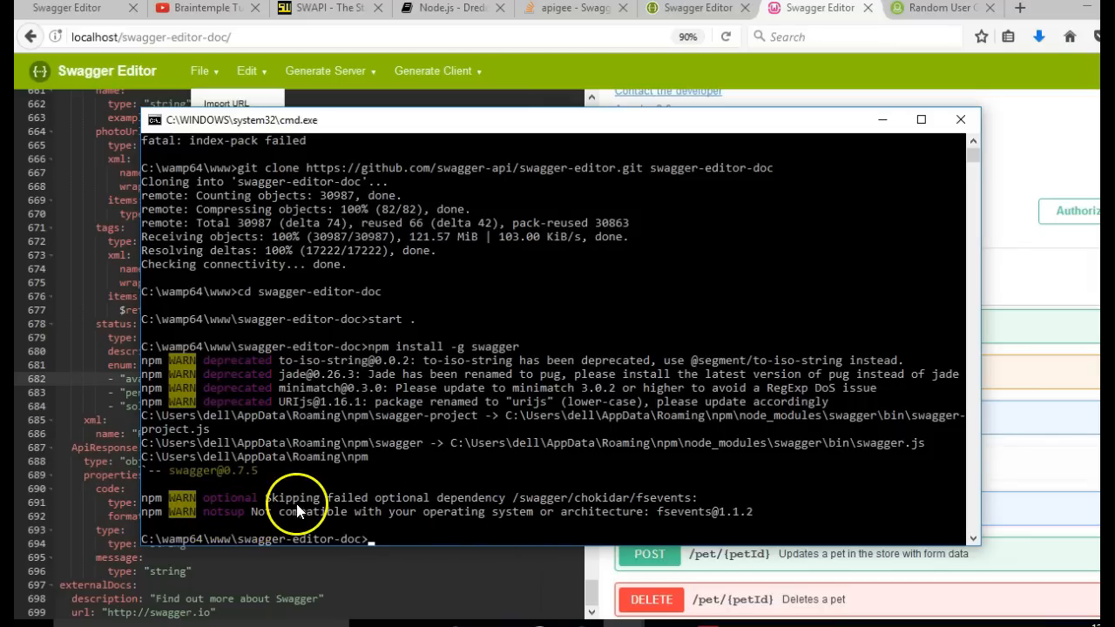
pyautogui.moveTo(394, 538)
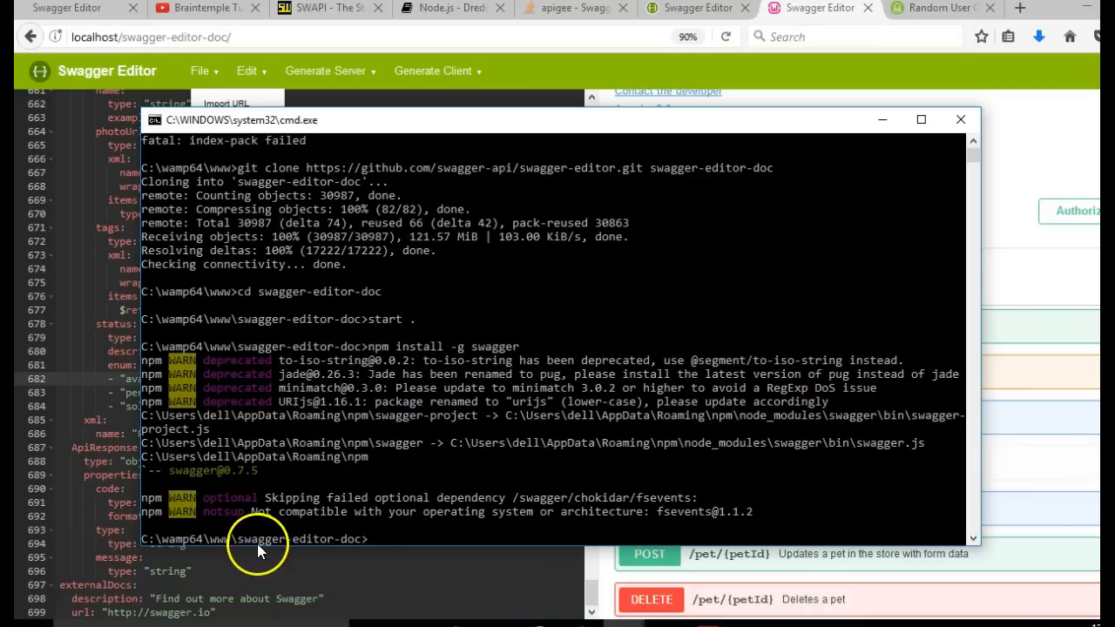
pyautogui.moveTo(461, 454)
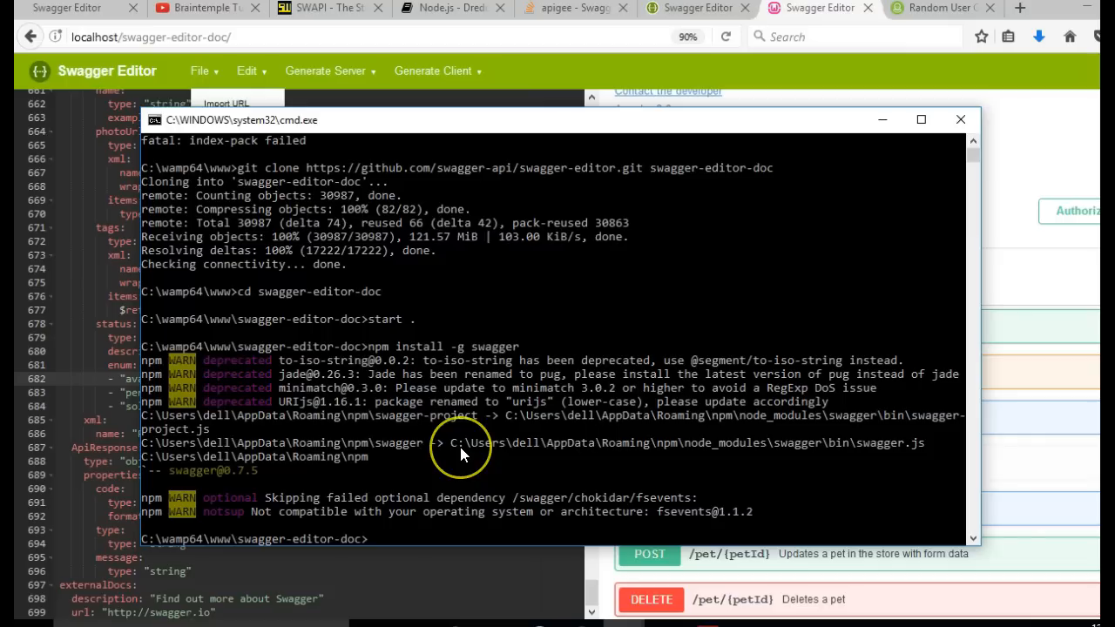
# - Enter the command npm install --save swagger-ui at the prompt
pyautogui.write('npm')
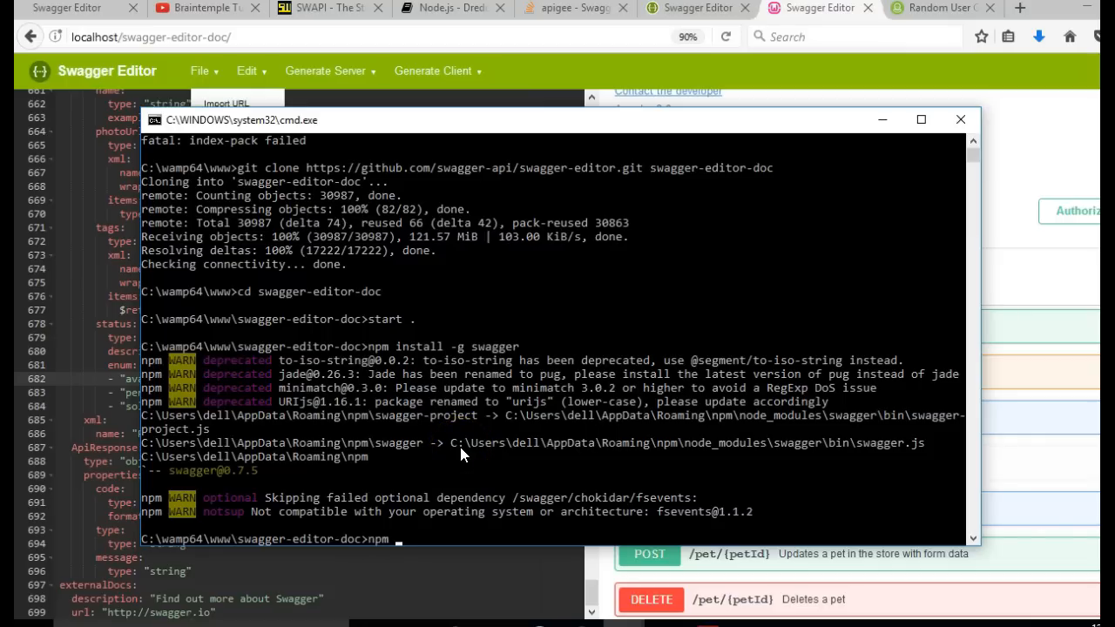
pyautogui.write('intall')
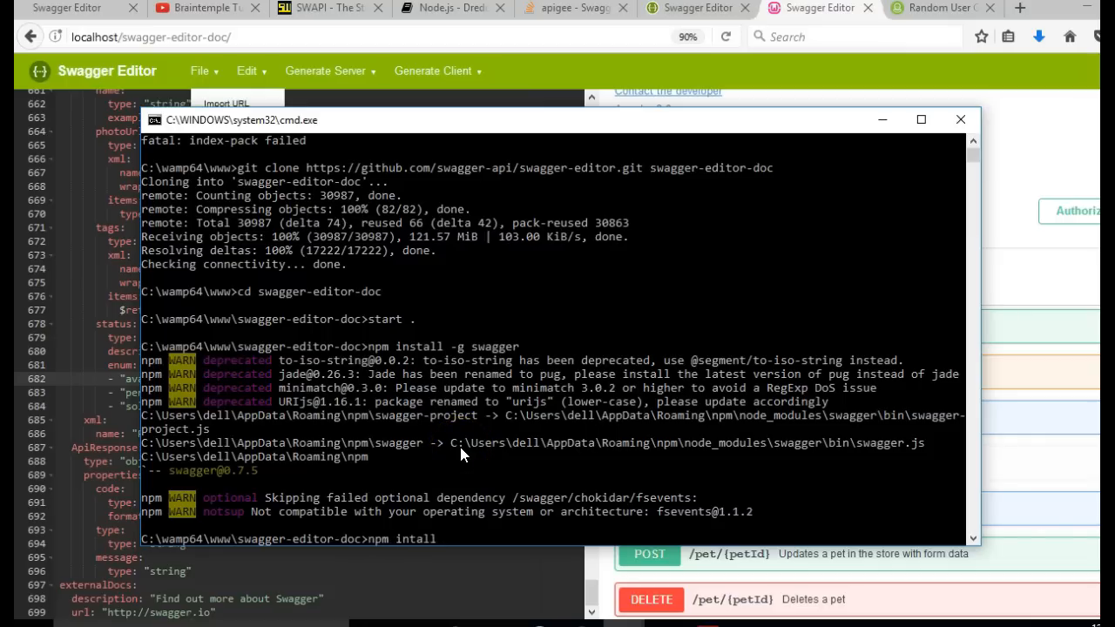
pyautogui.write('s')
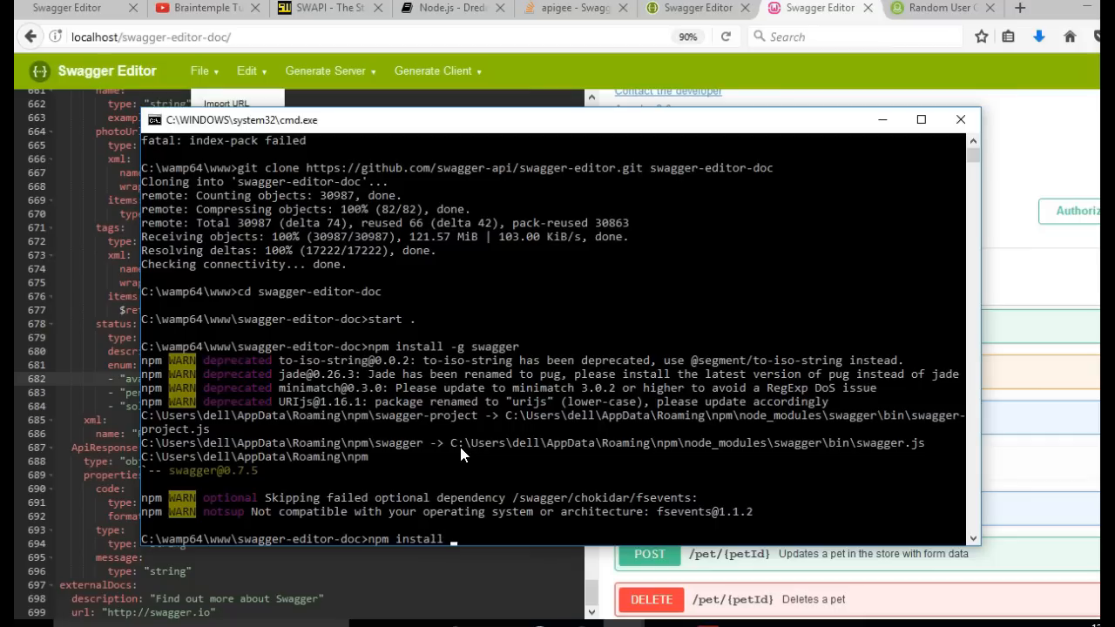
pyautogui.write('-s')
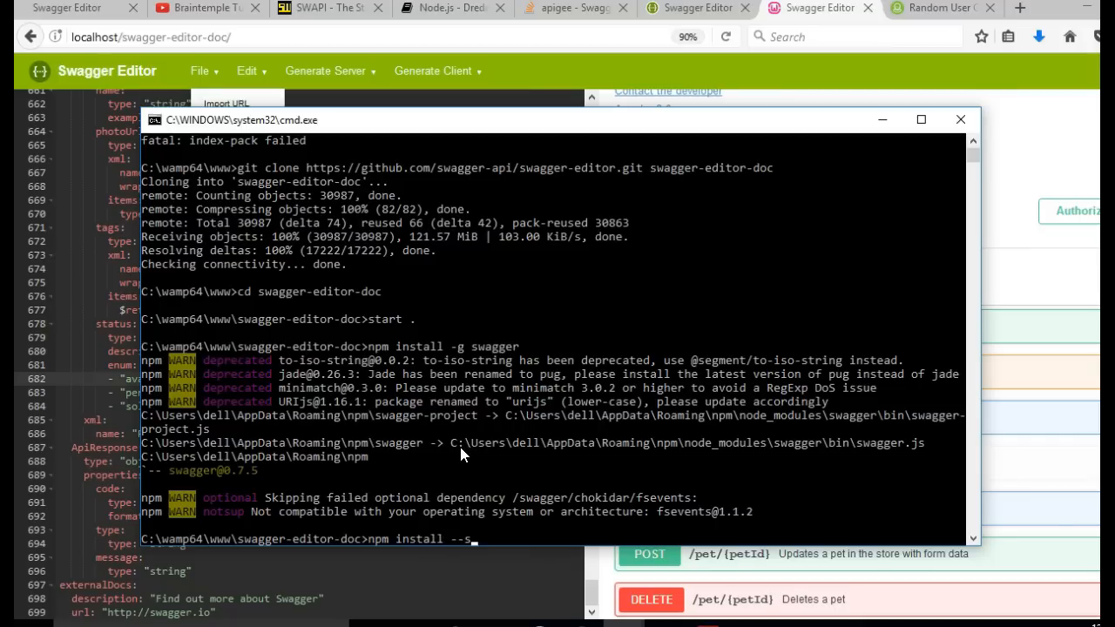
pyautogui.write('ave')
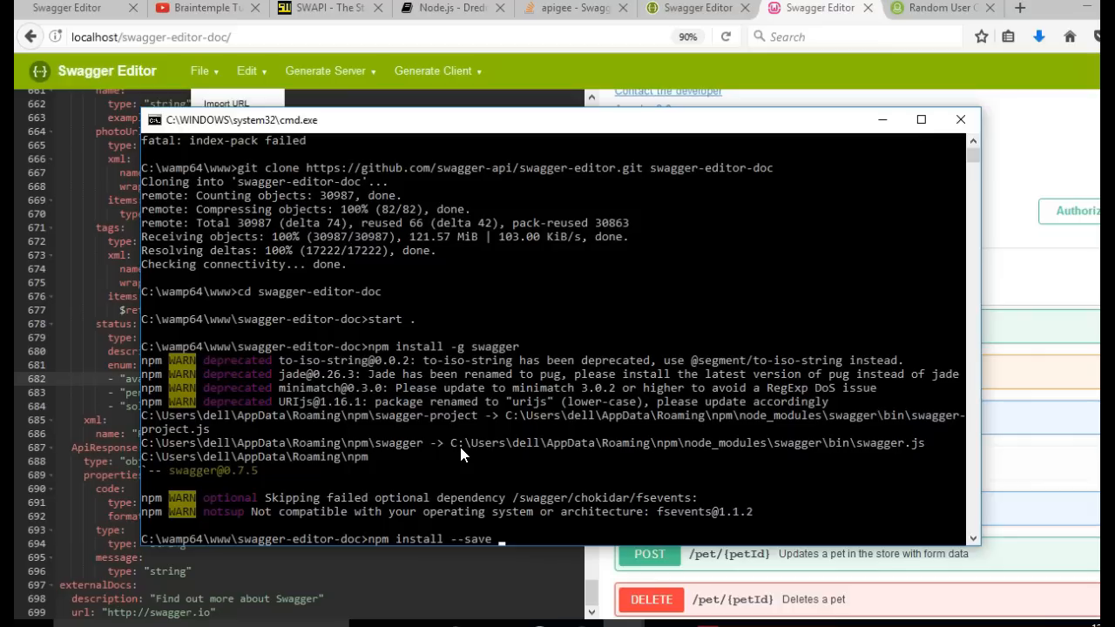
pyautogui.write('swagger-ui')
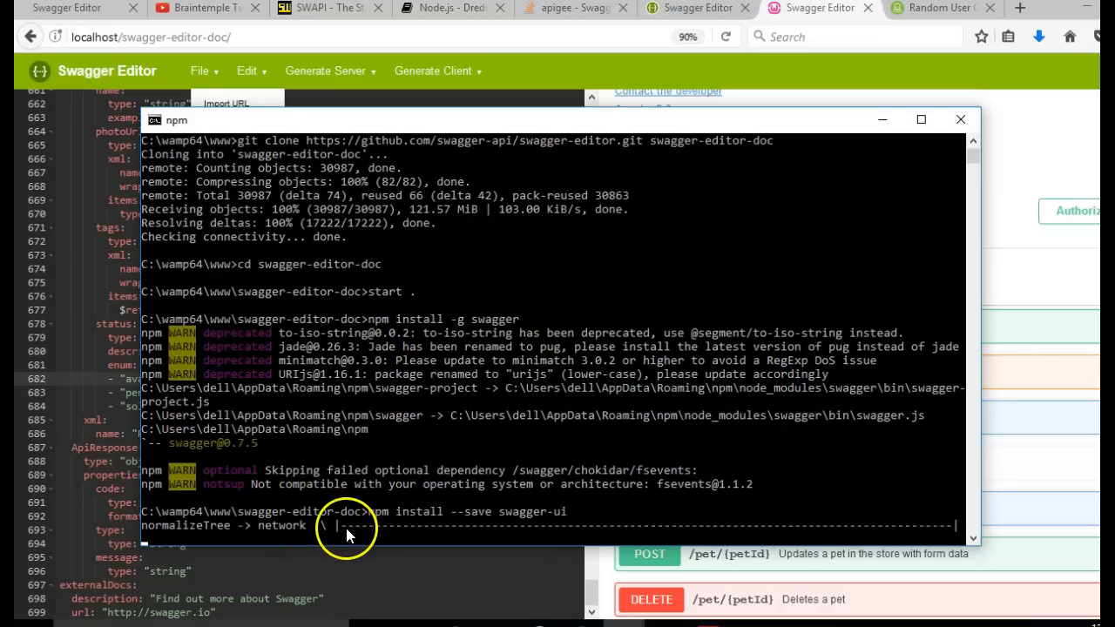
pyautogui.moveTo(222, 513)
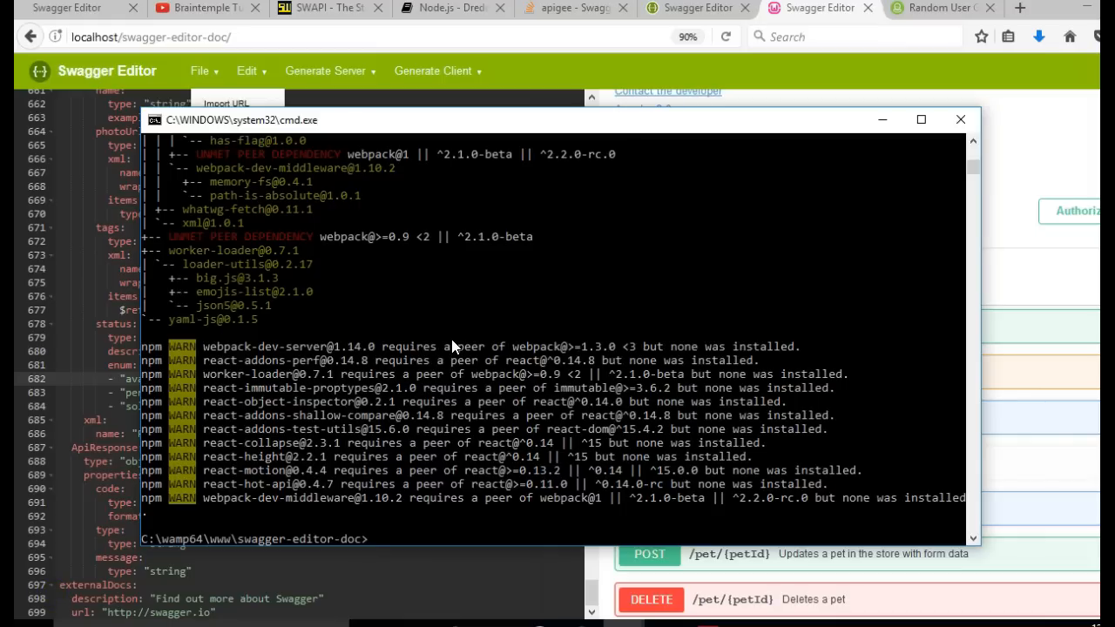
pyautogui.write('npm install --save swagger-ui')
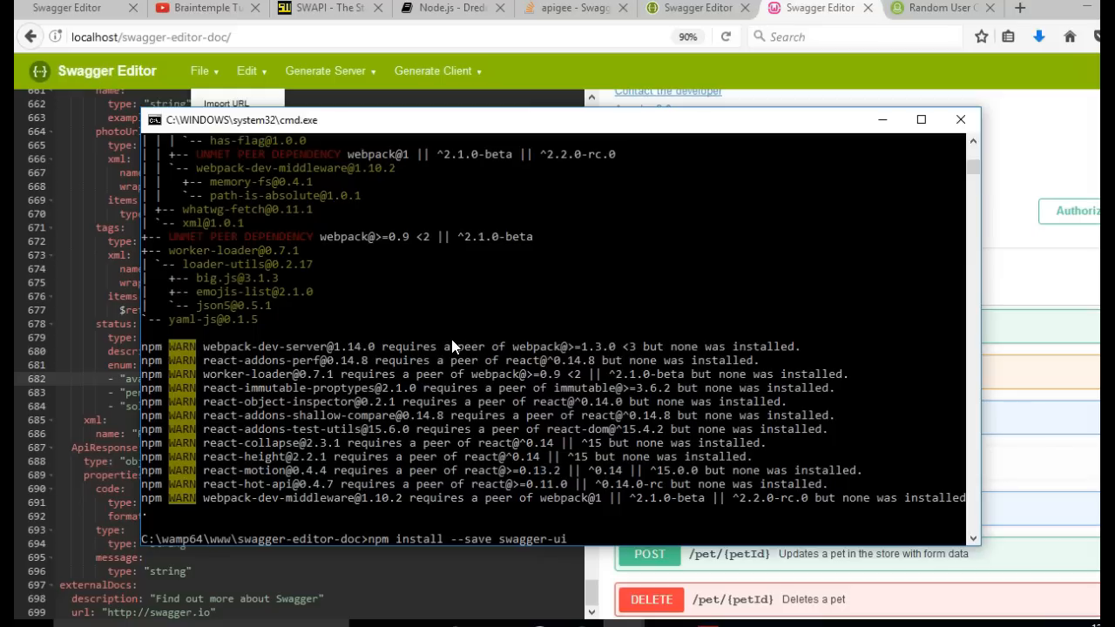
pyautogui.write('-d')
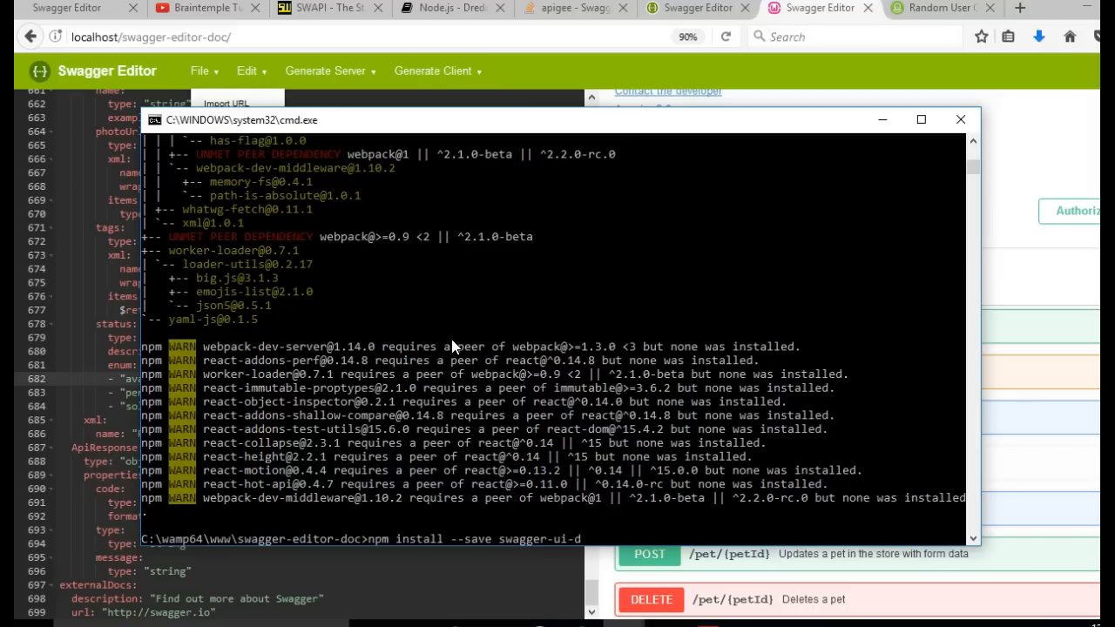
pyautogui.write('ist')
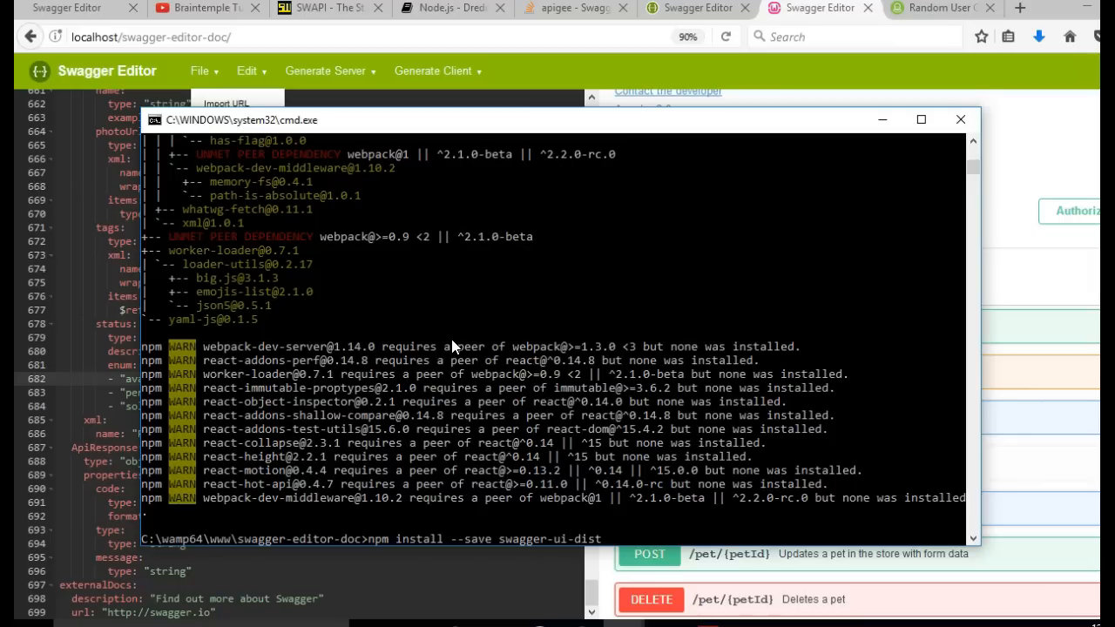
pyautogui.press('Return')
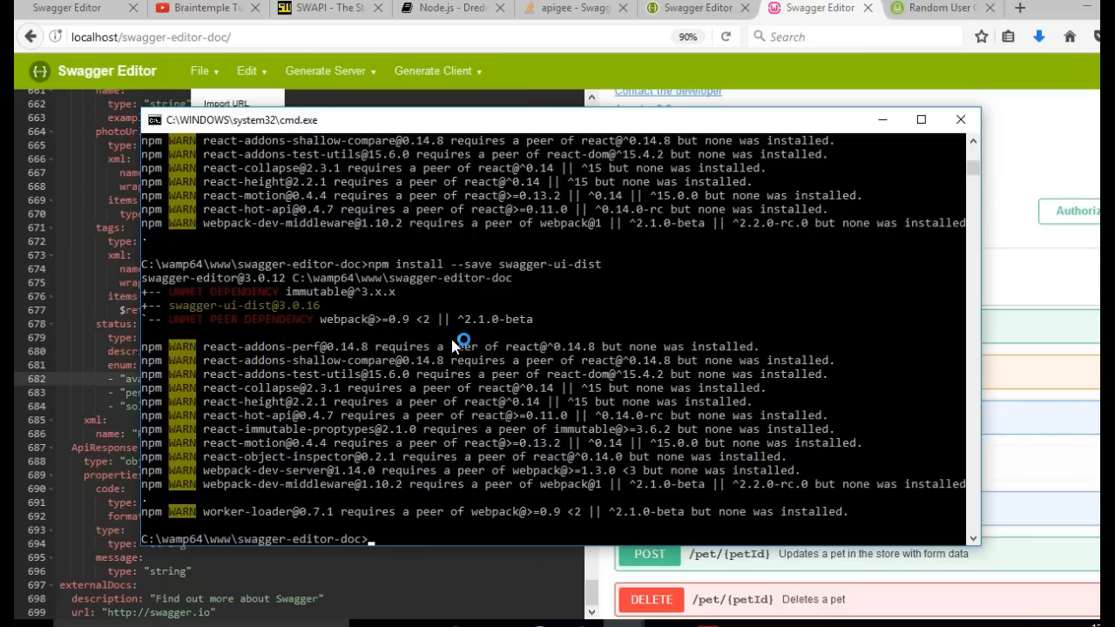
pyautogui.moveTo(411, 511)
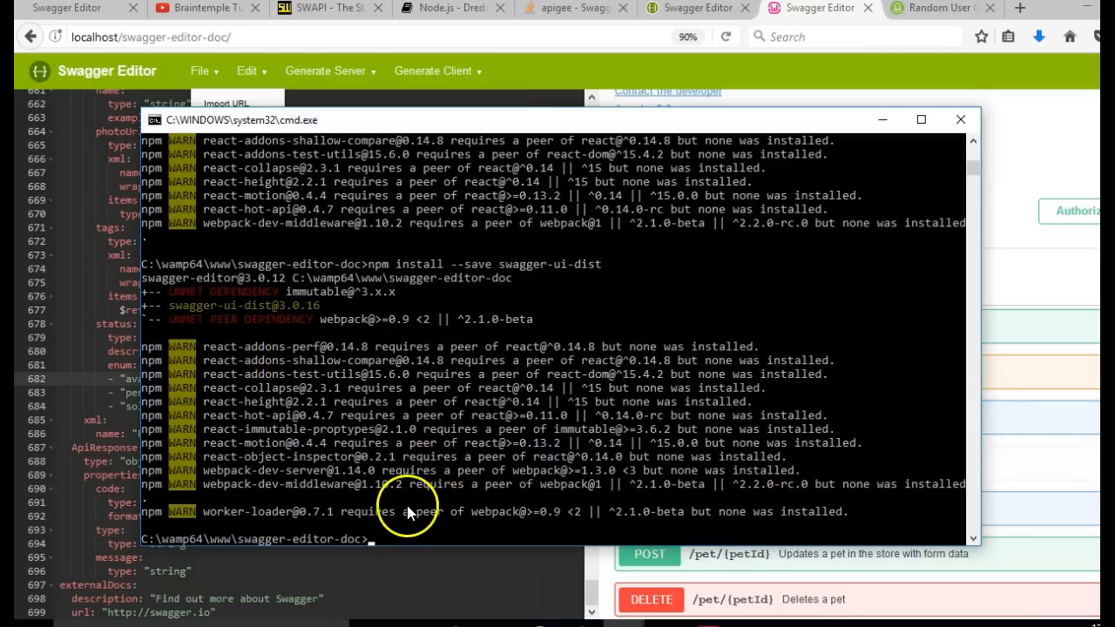
pyautogui.moveTo(152, 311)
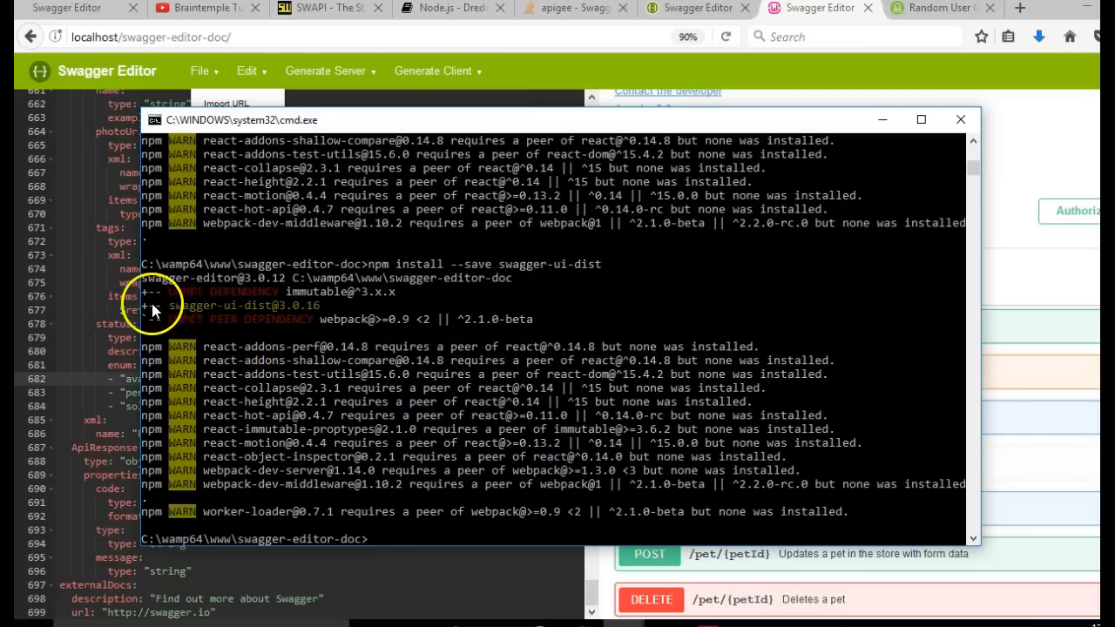
pyautogui.moveTo(230, 536)
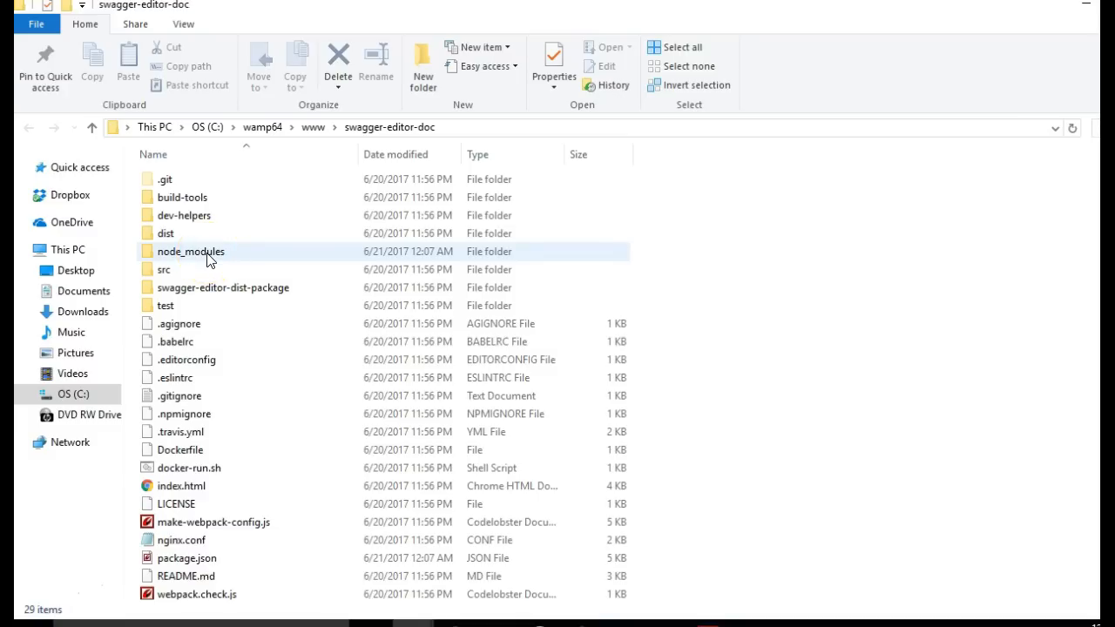
# - Inspect node_modules and the swagger-ui-dist folder, then return to node_modules
pyautogui.doubleClick(190, 251)
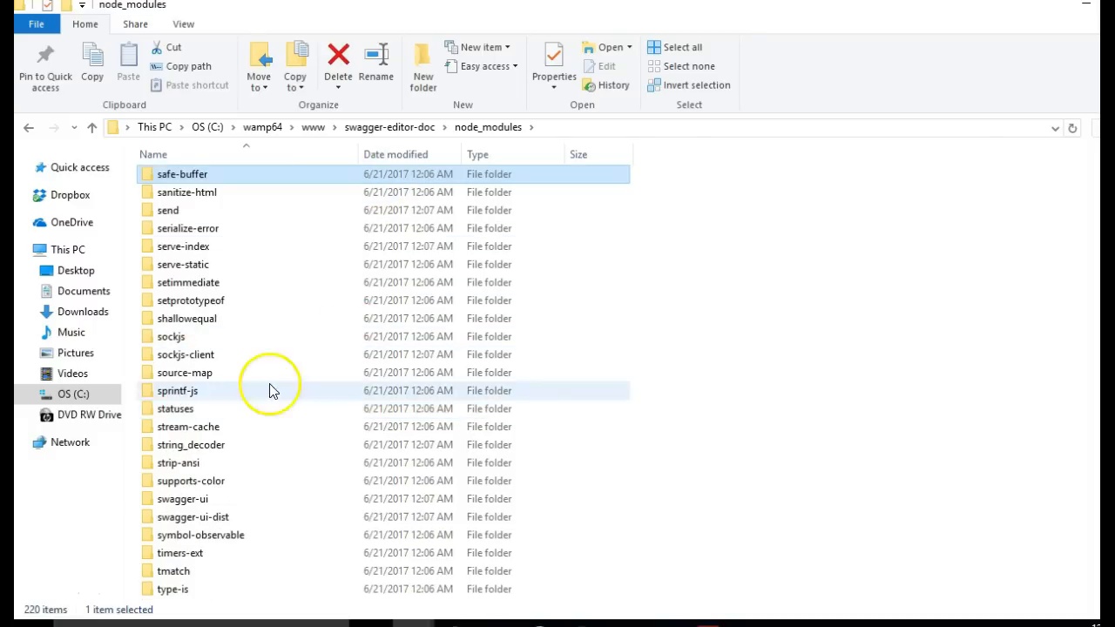
pyautogui.moveTo(194, 516)
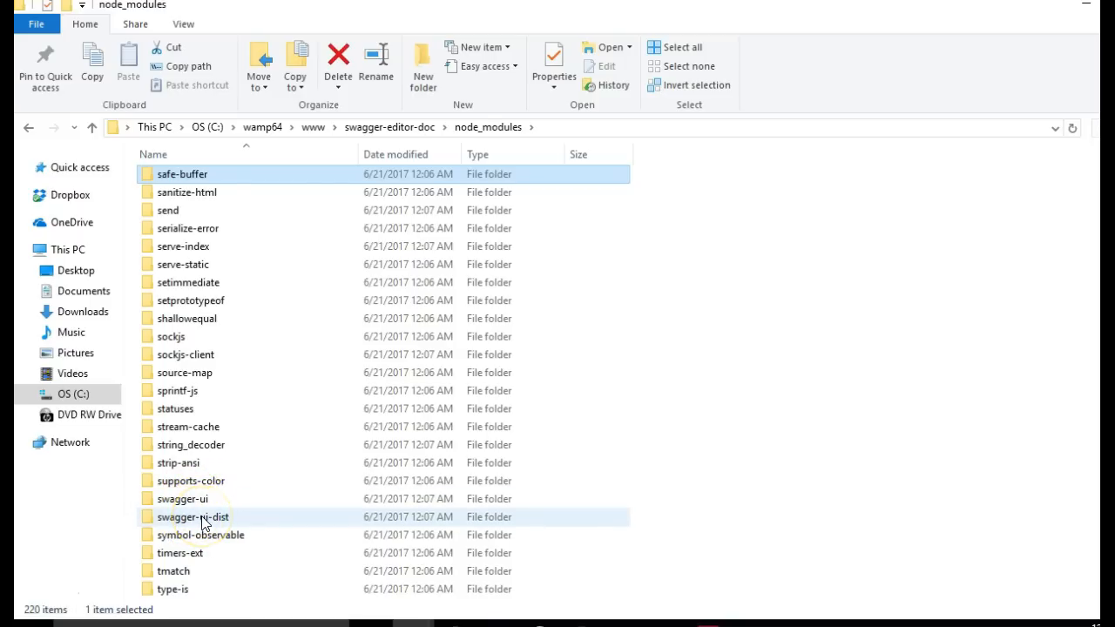
pyautogui.doubleClick(192, 516)
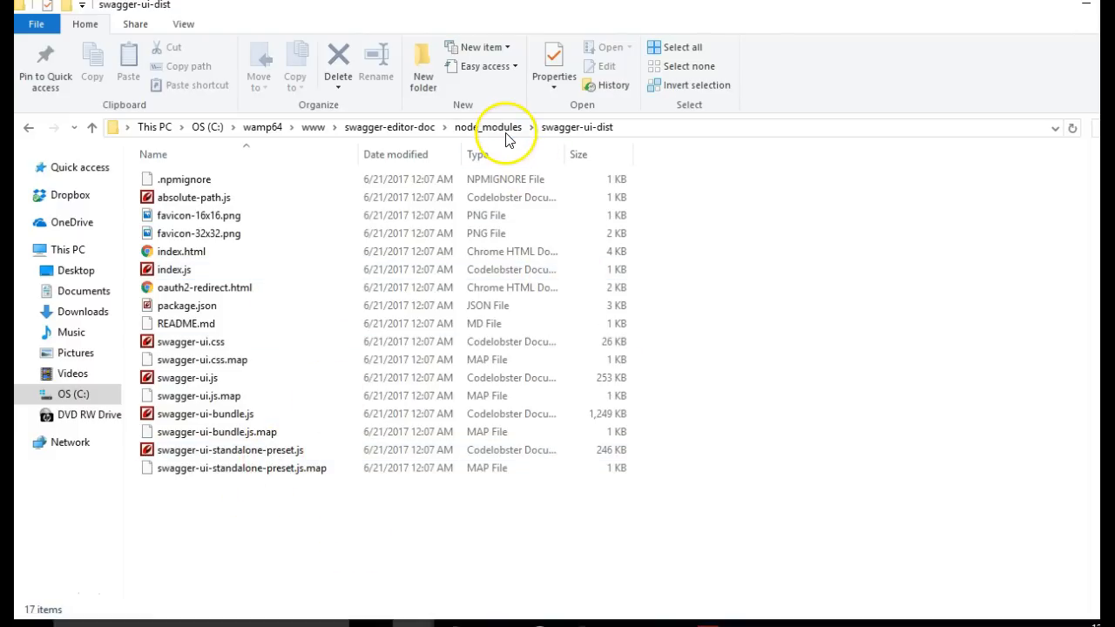
pyautogui.click(491, 126)
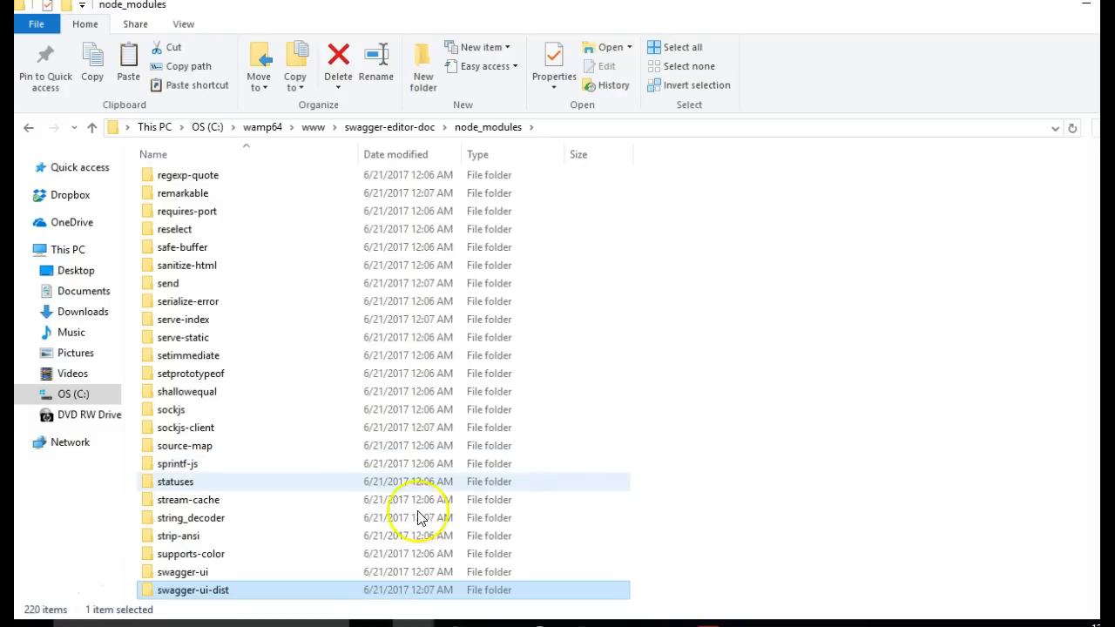
pyautogui.moveTo(209, 601)
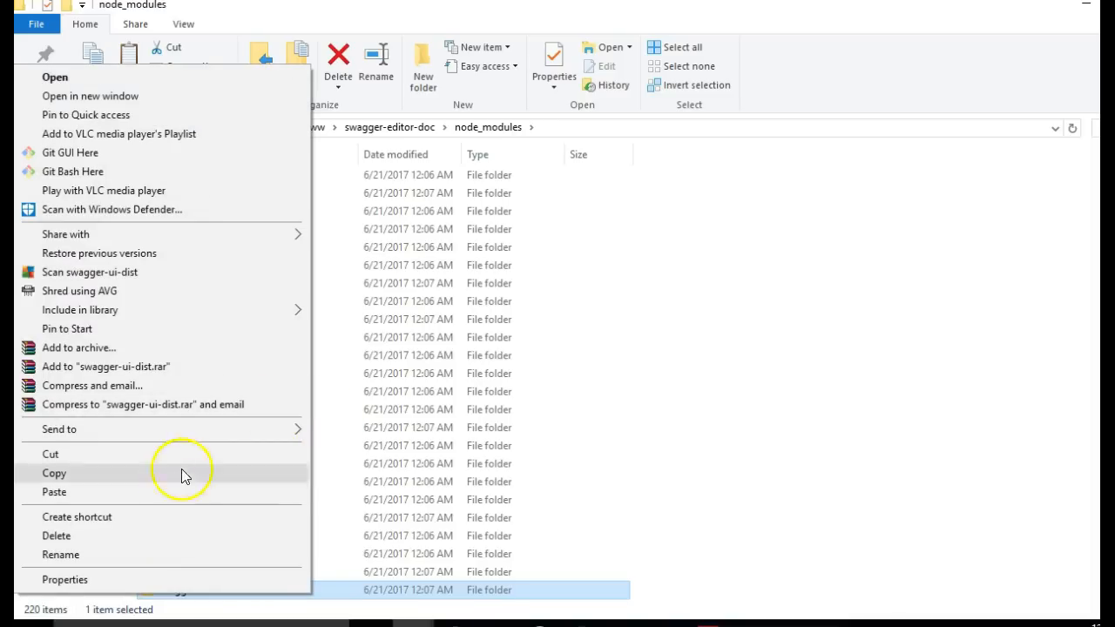
# - Copy swagger-ui-dist and paste it into the swagger-editor-doc root folder
pyautogui.click(54, 473)
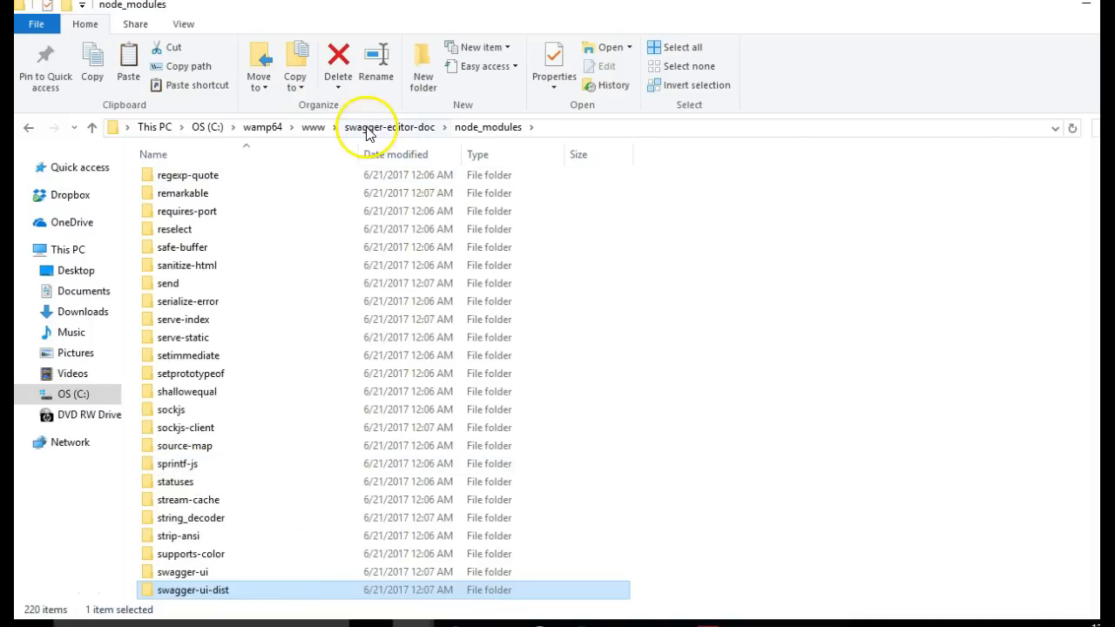
pyautogui.click(389, 126)
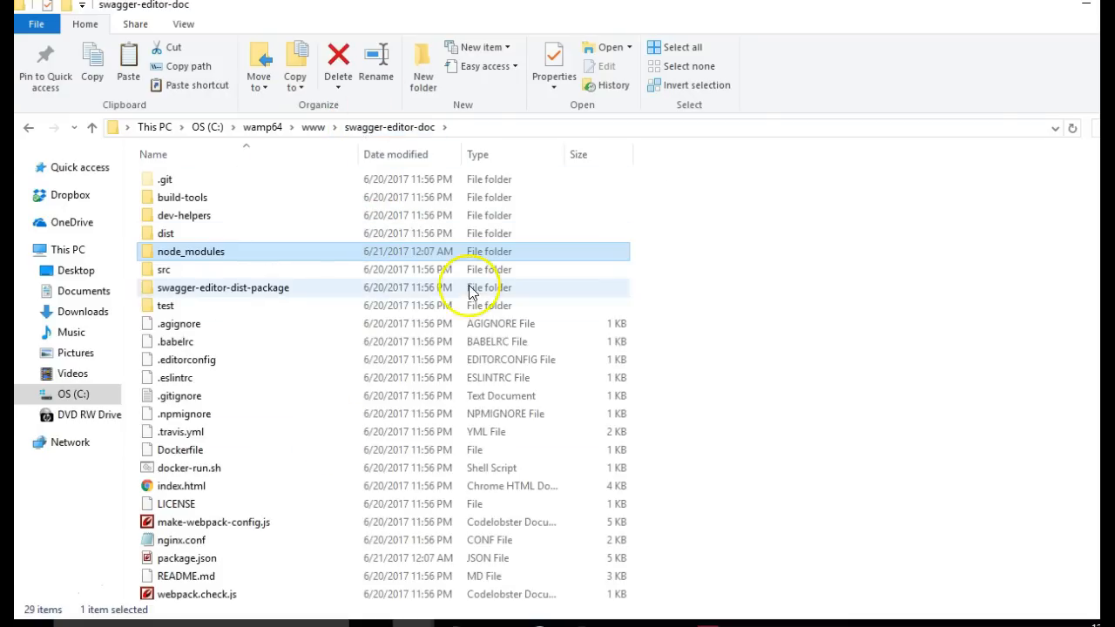
pyautogui.rightClick(470, 289)
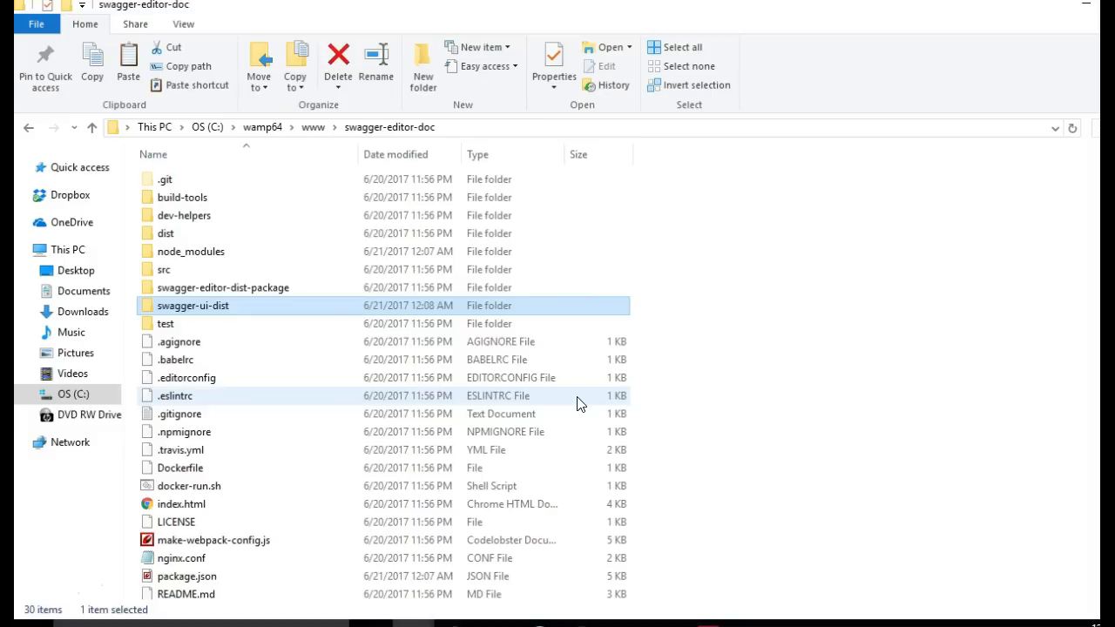
pyautogui.moveTo(166, 323)
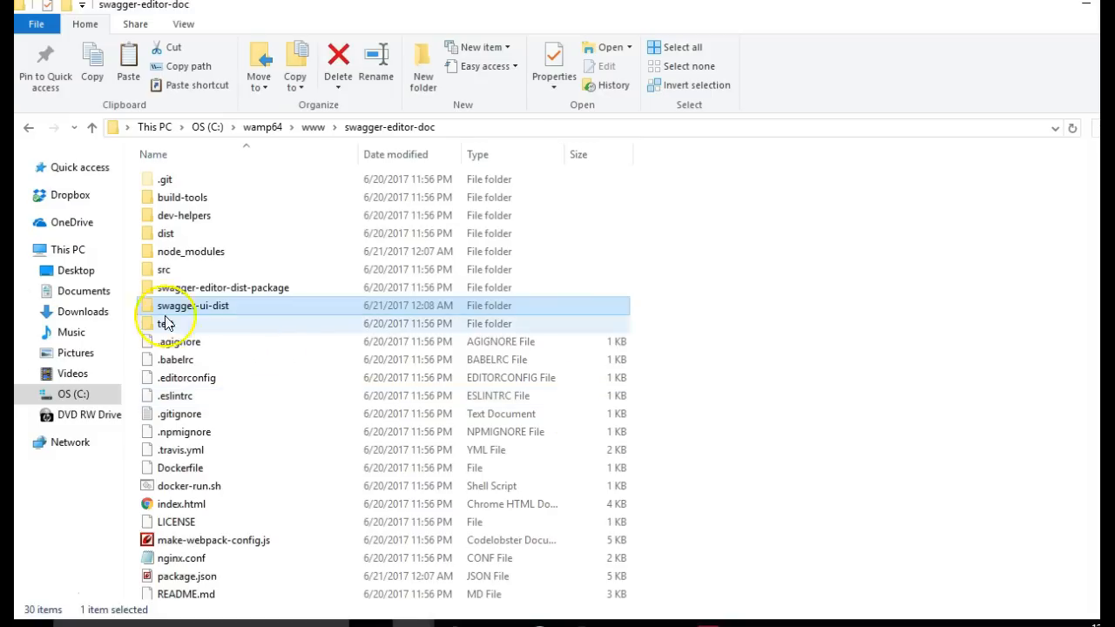
pyautogui.moveTo(209, 306)
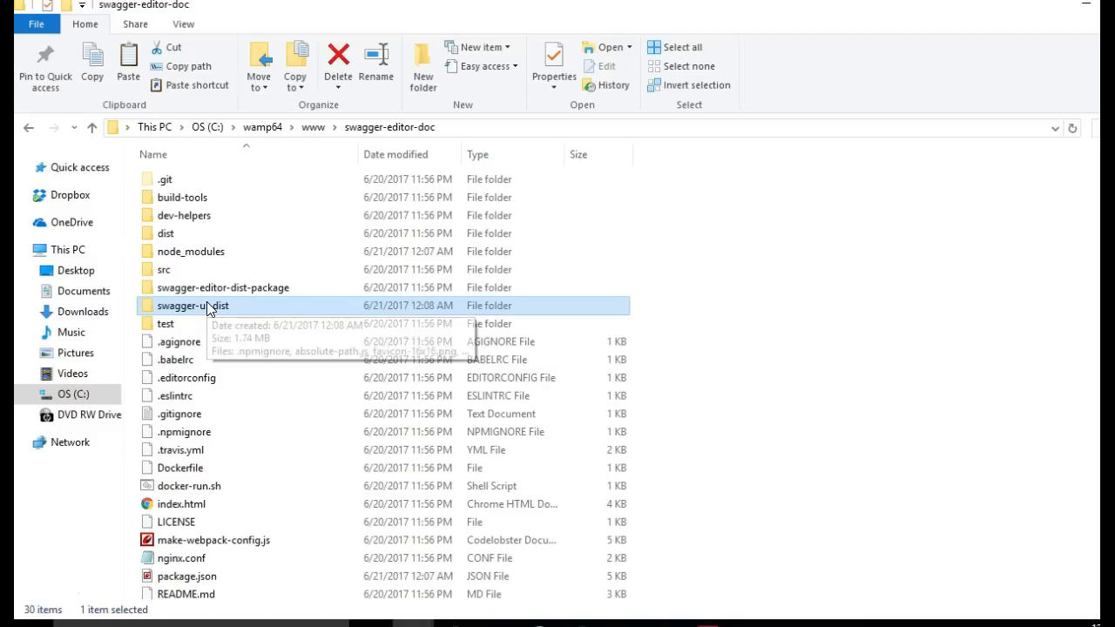
pyautogui.moveTo(193, 306)
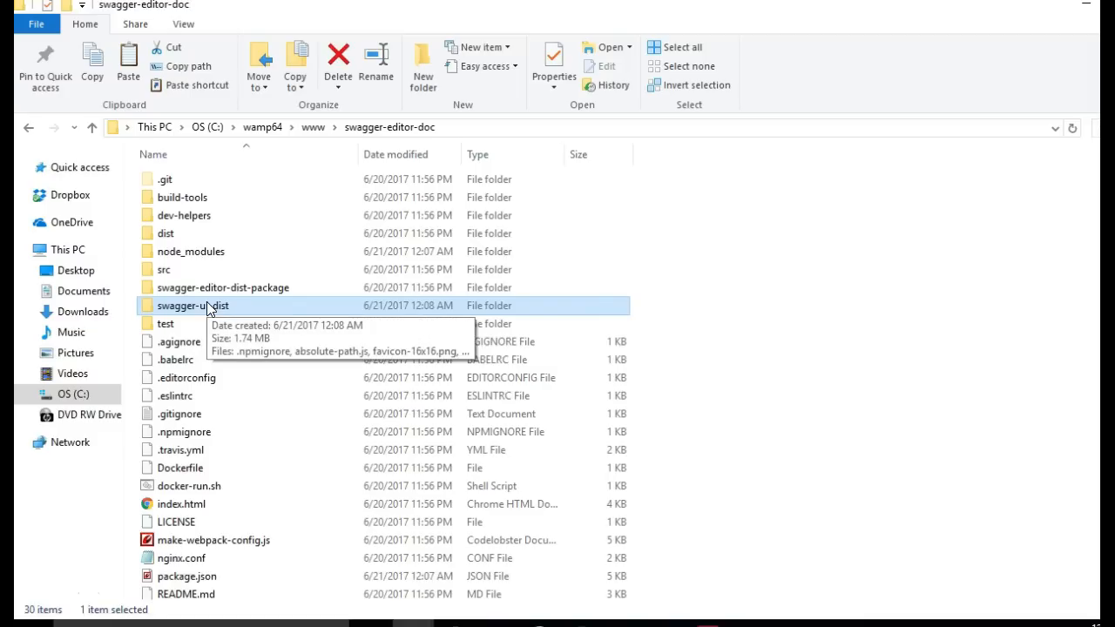
pyautogui.moveTo(46, 595)
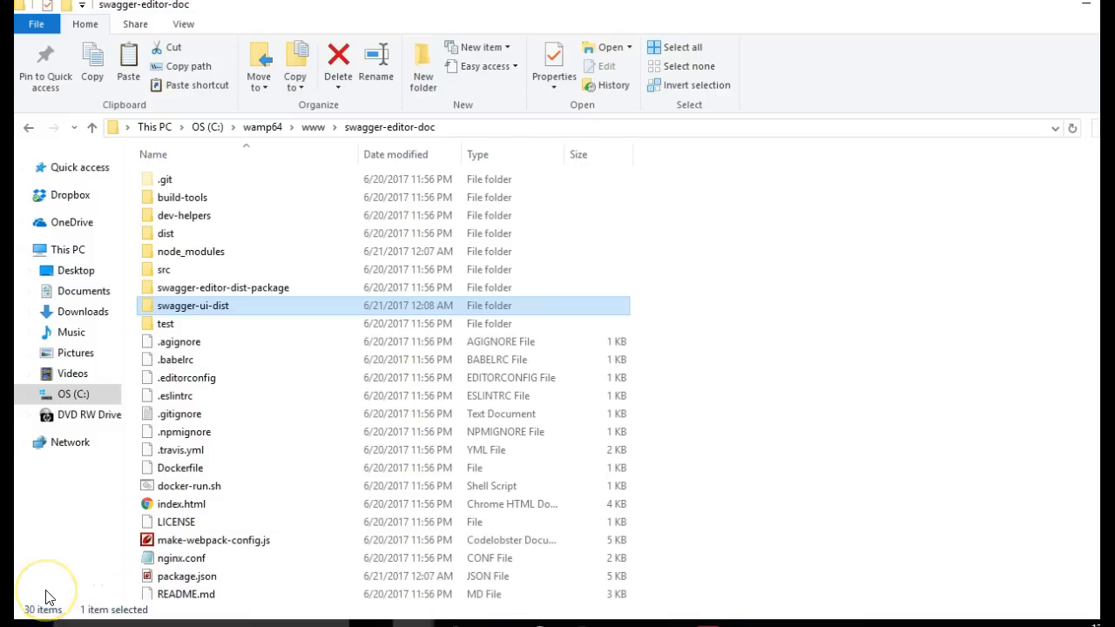